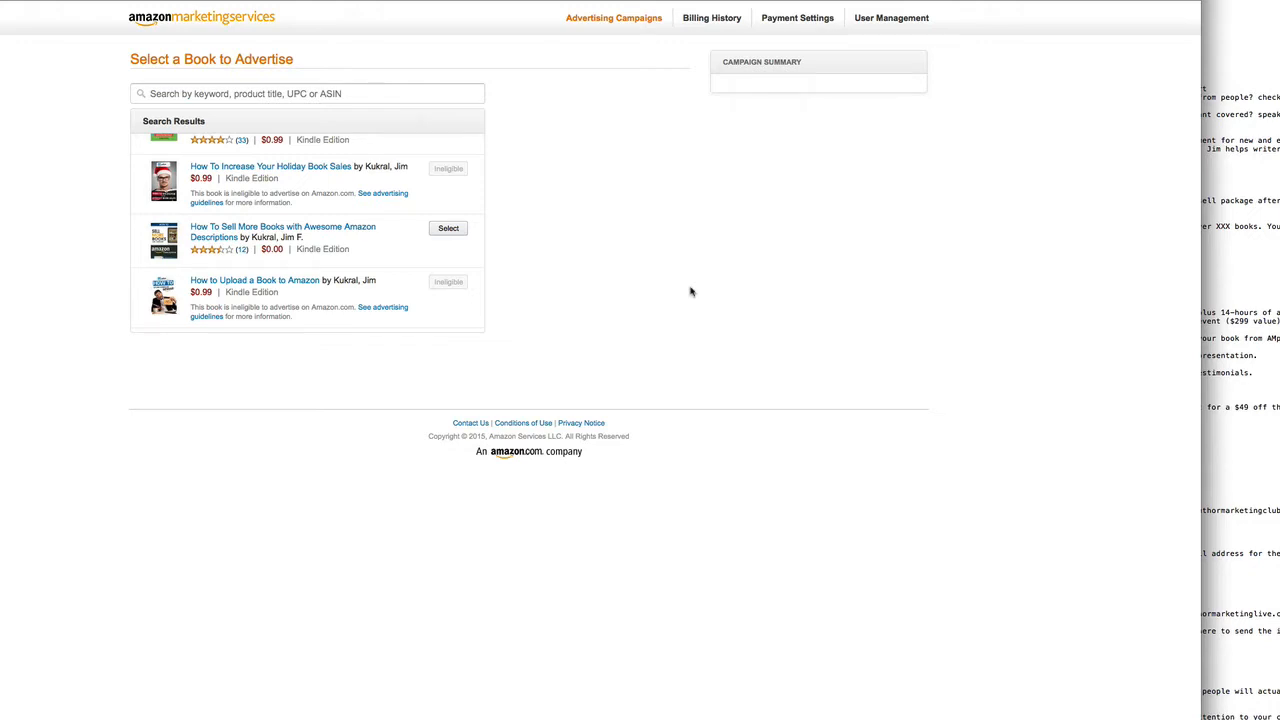
mouse_move(640, 280)
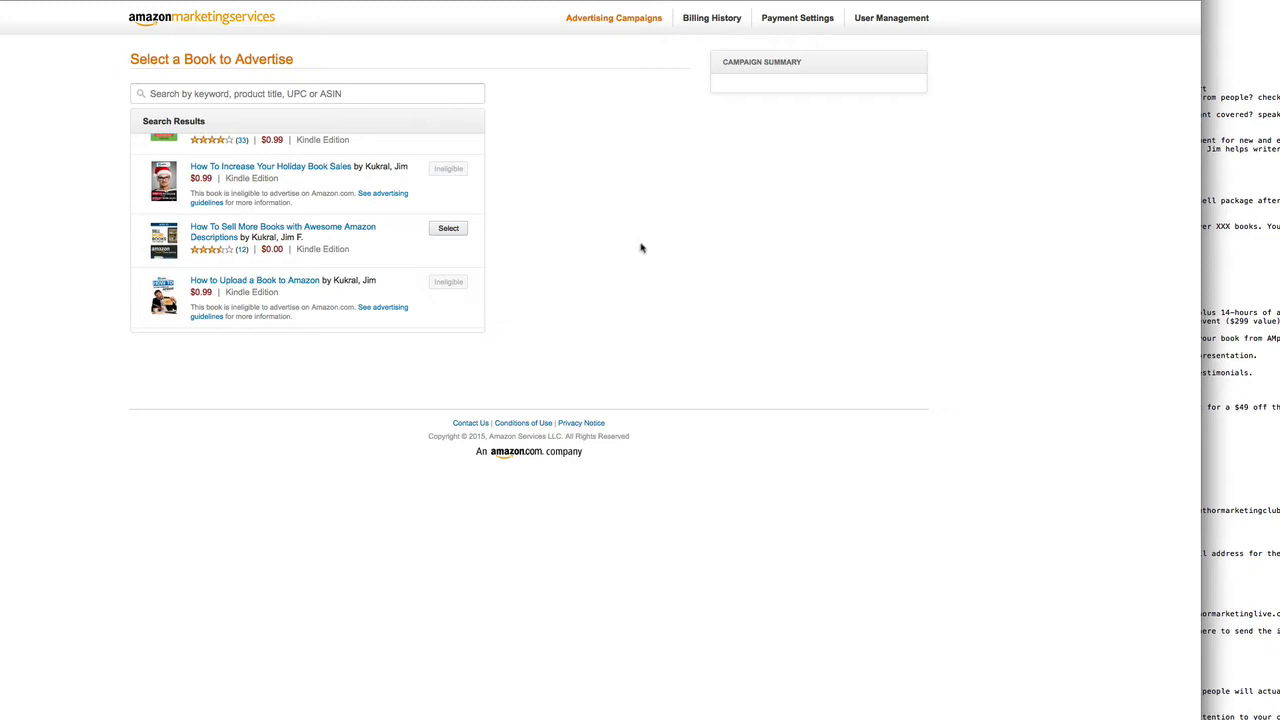
mouse_move(420, 208)
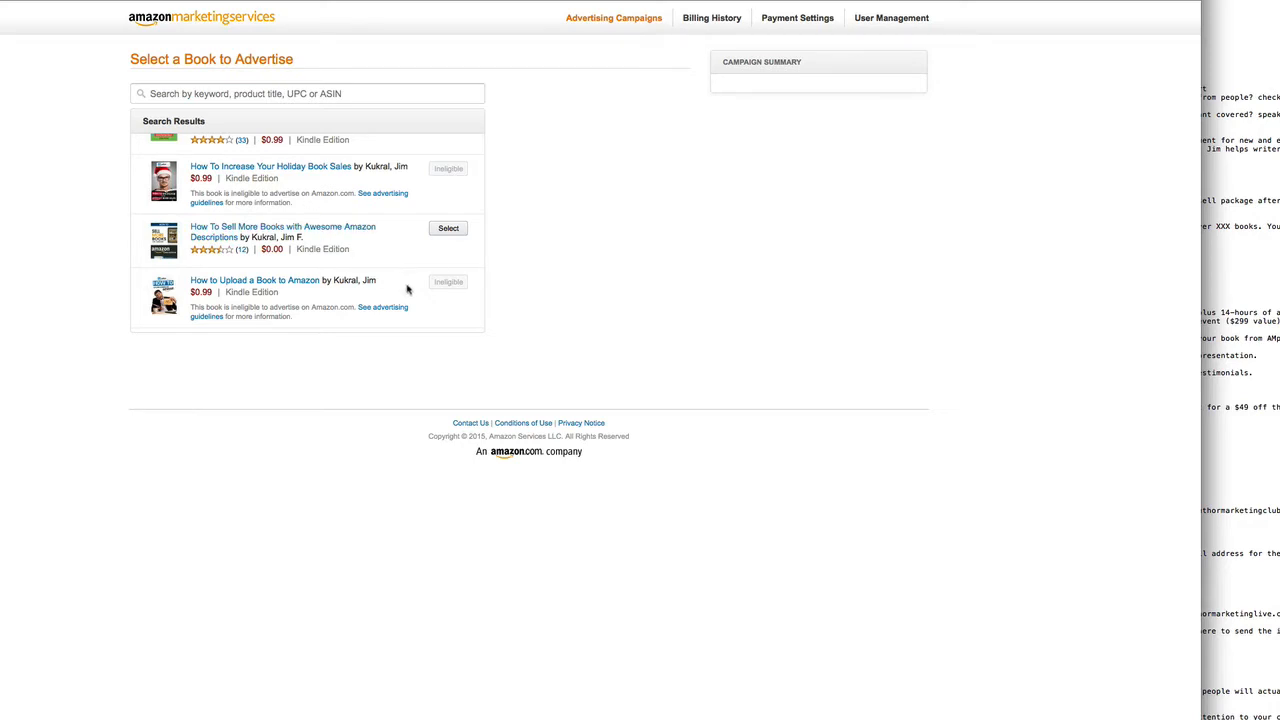
mouse_move(312, 236)
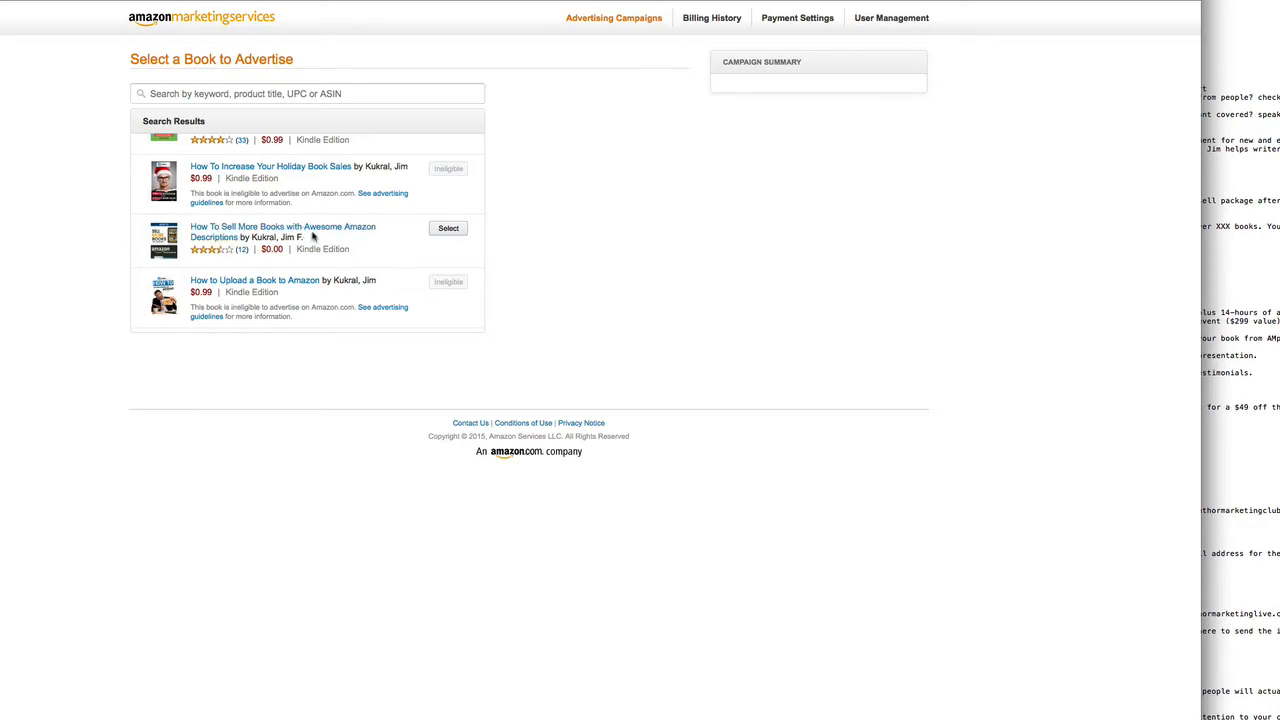
mouse_move(356, 244)
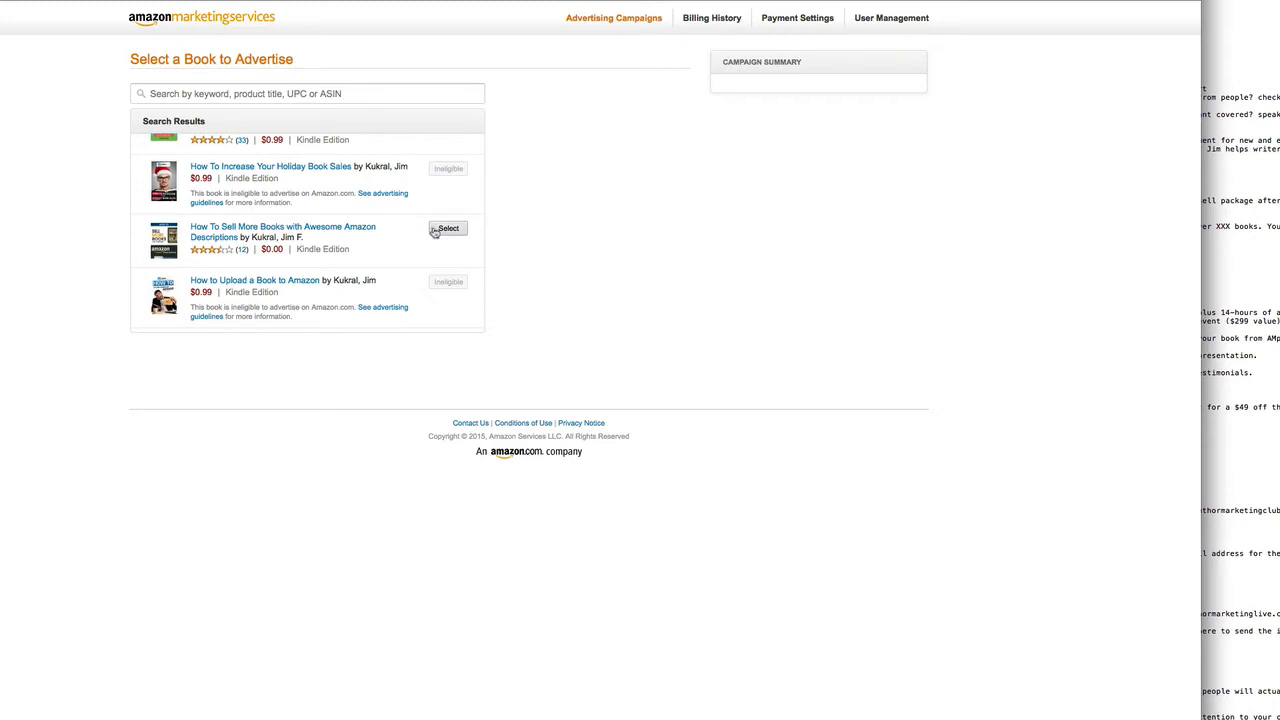
Select 'How To Sell More Books with Awesome Amazon Descriptions' as the advertised book and dismiss the product-targeting tooltip.
left_click(448, 228)
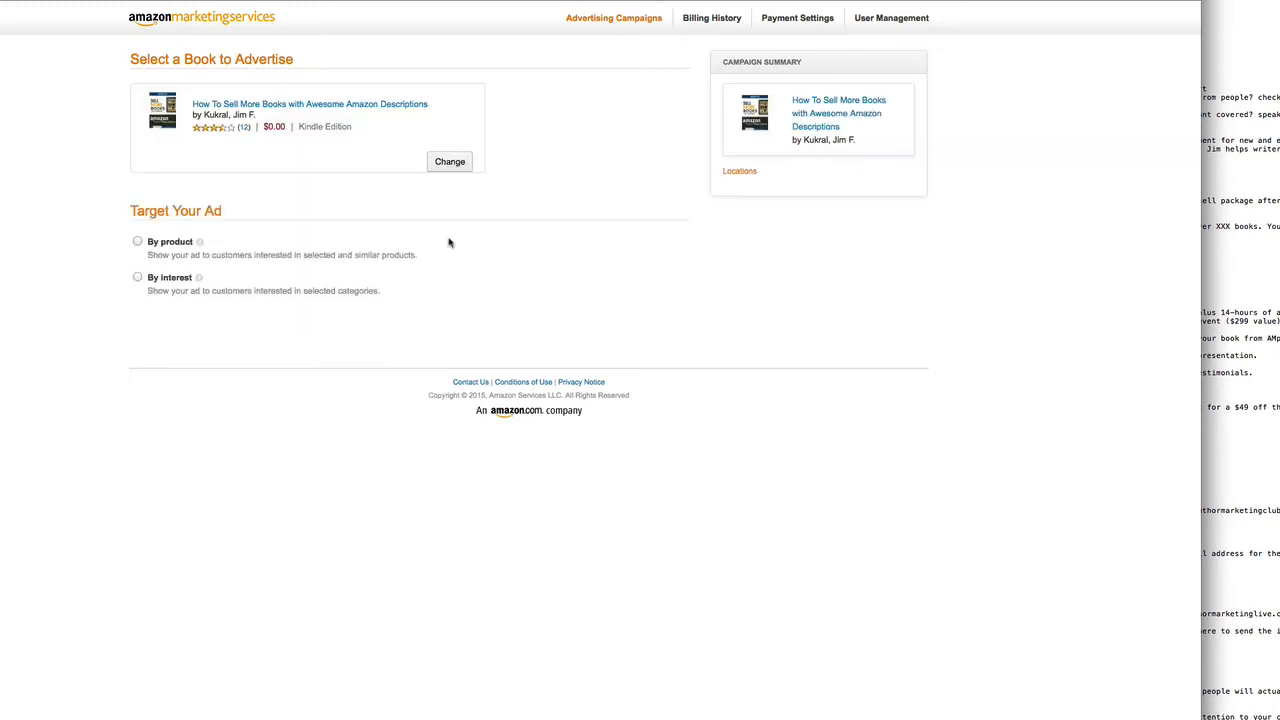
mouse_move(508, 144)
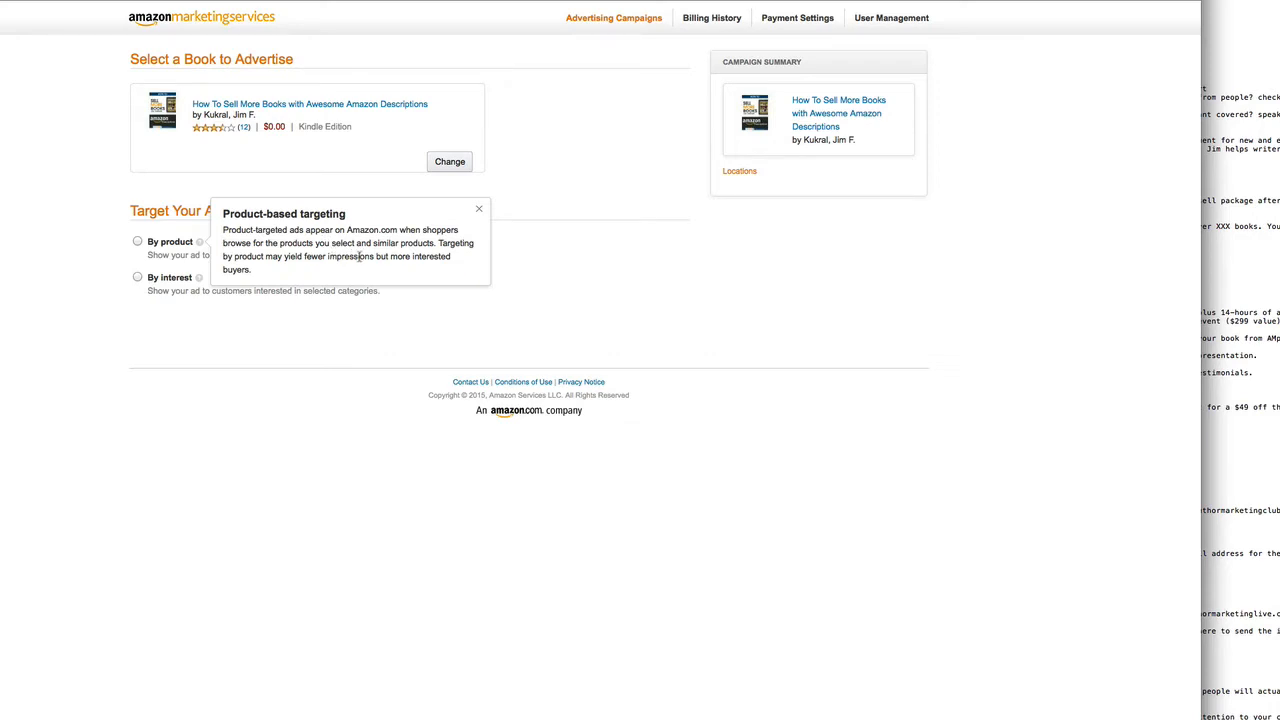
mouse_move(310, 270)
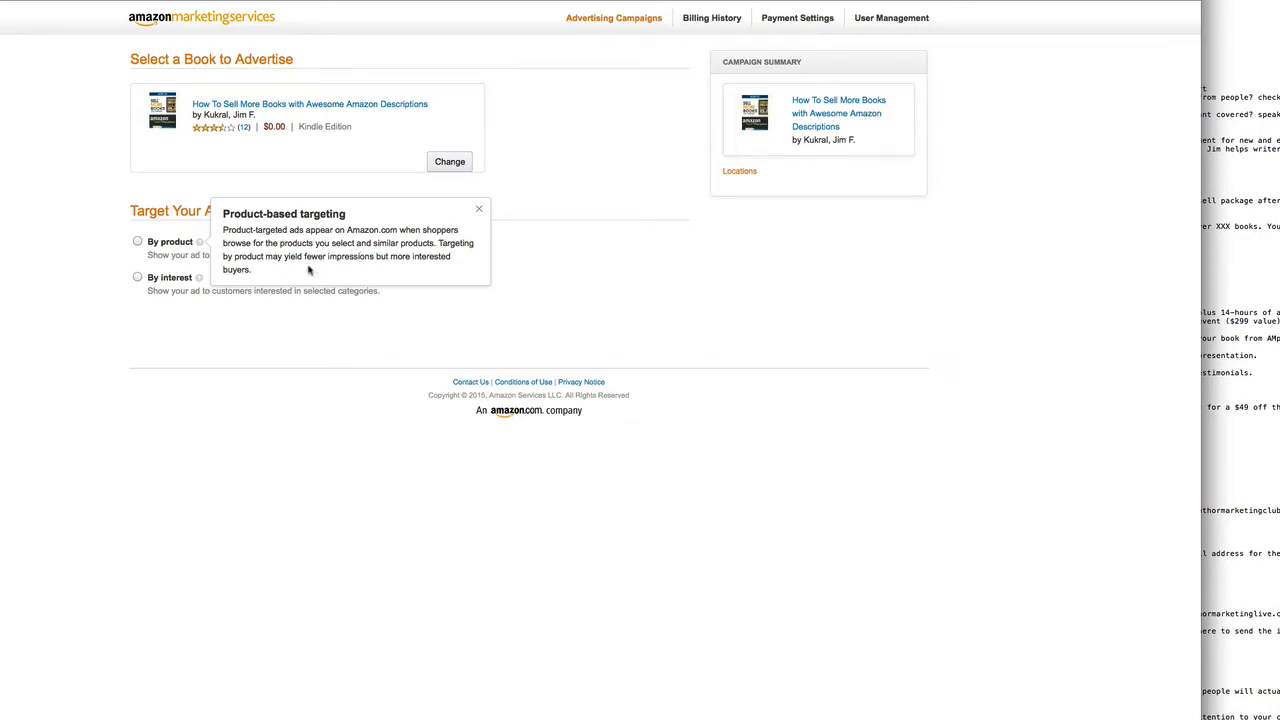
mouse_move(338, 268)
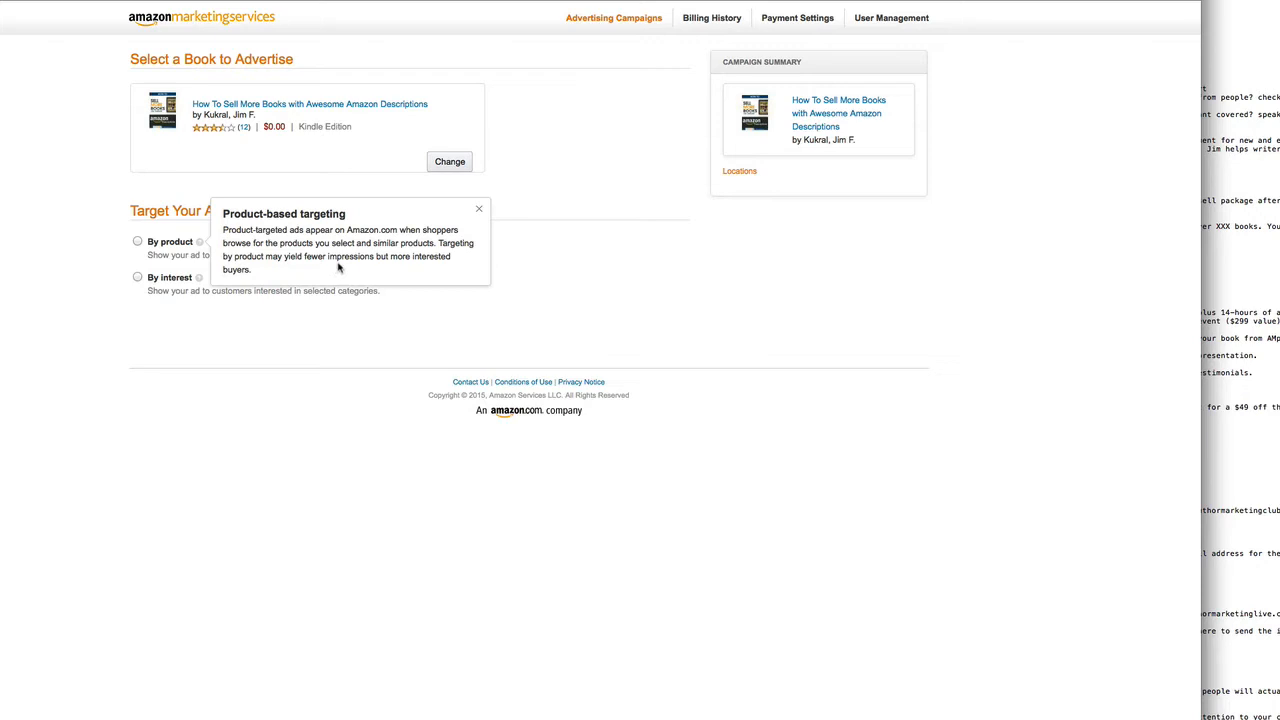
left_click(480, 210)
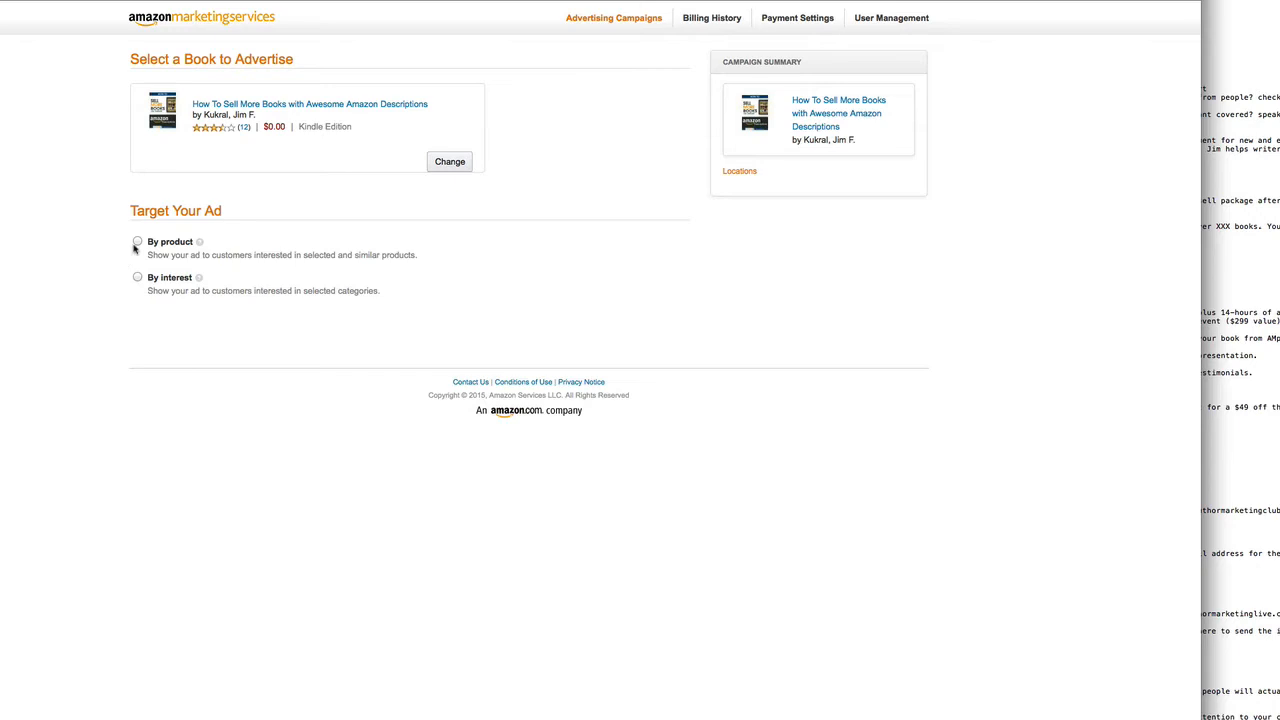
Choose By product targeting and search target products for 'kindle' and 'kindle books'.
left_click(136, 240)
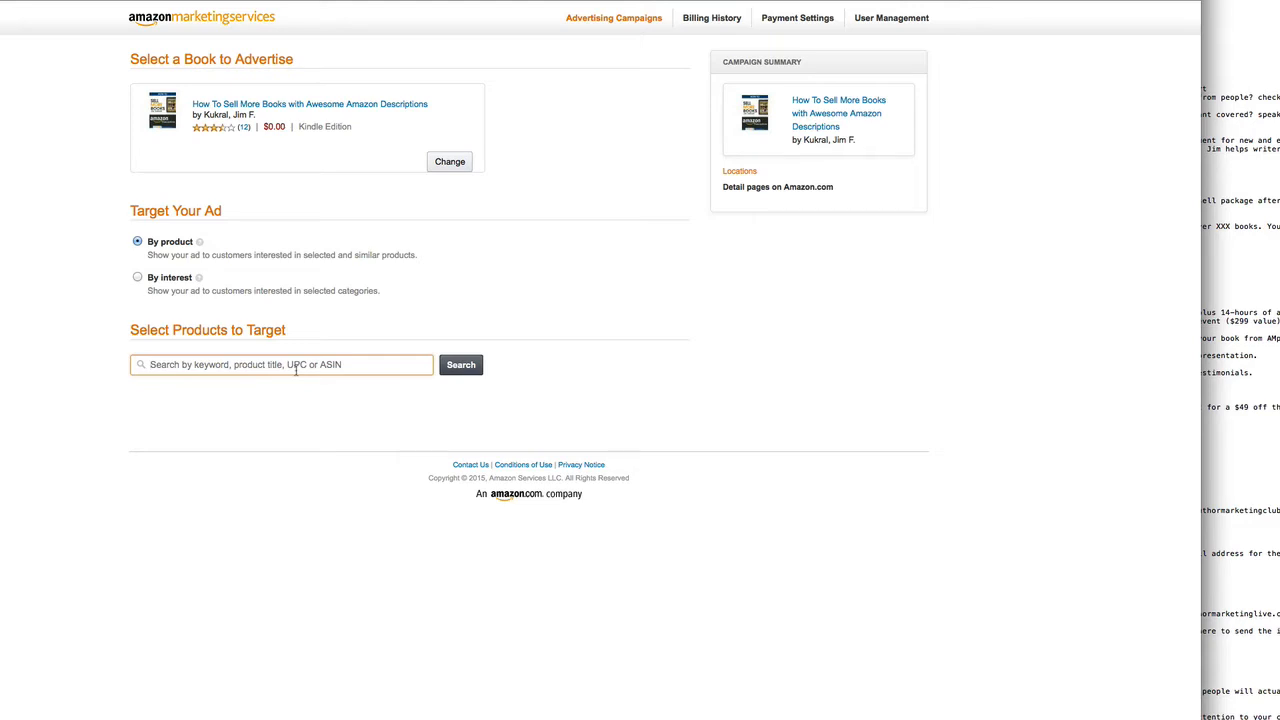
type("kindle")
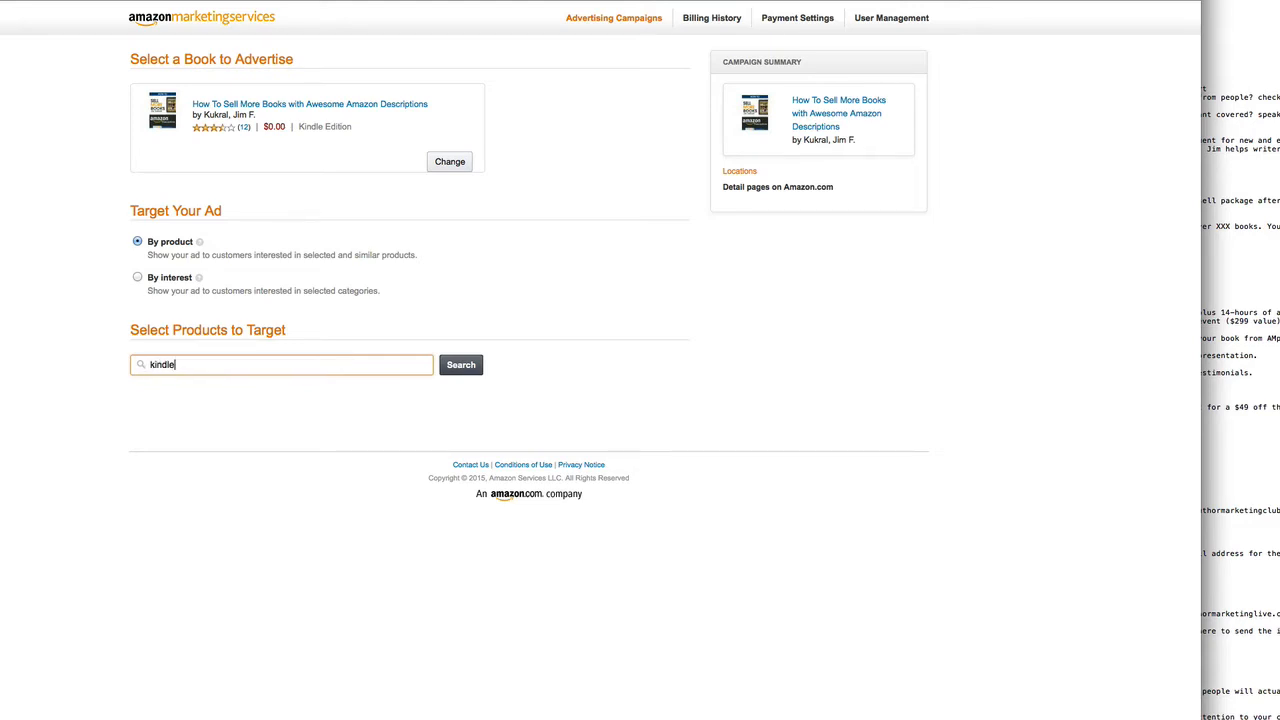
left_click(460, 364)
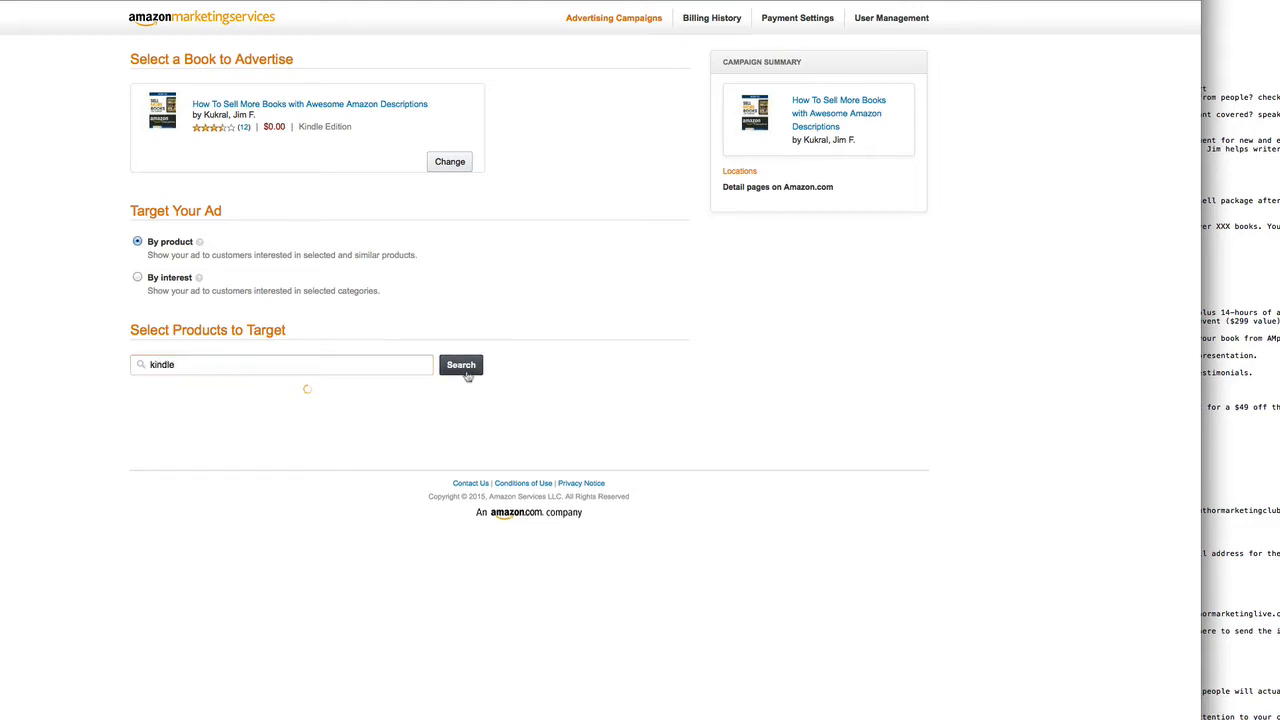
left_click(460, 364)
type(" books")
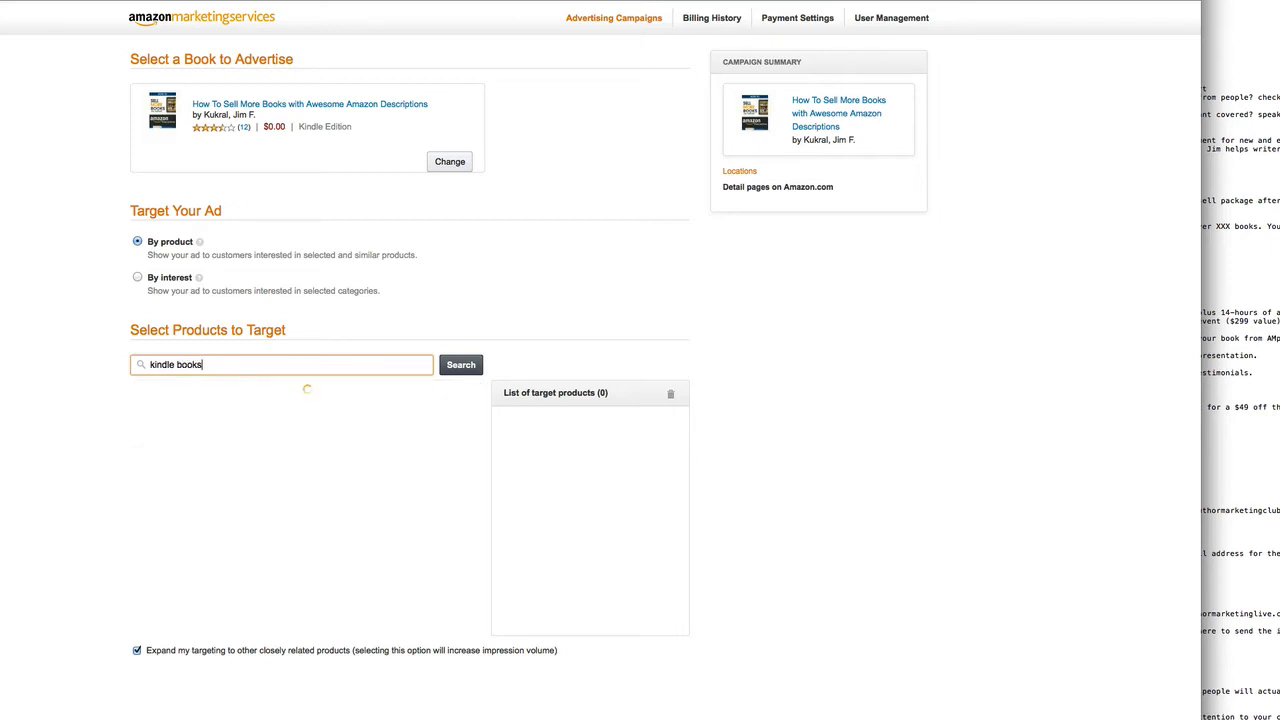
left_click(460, 364)
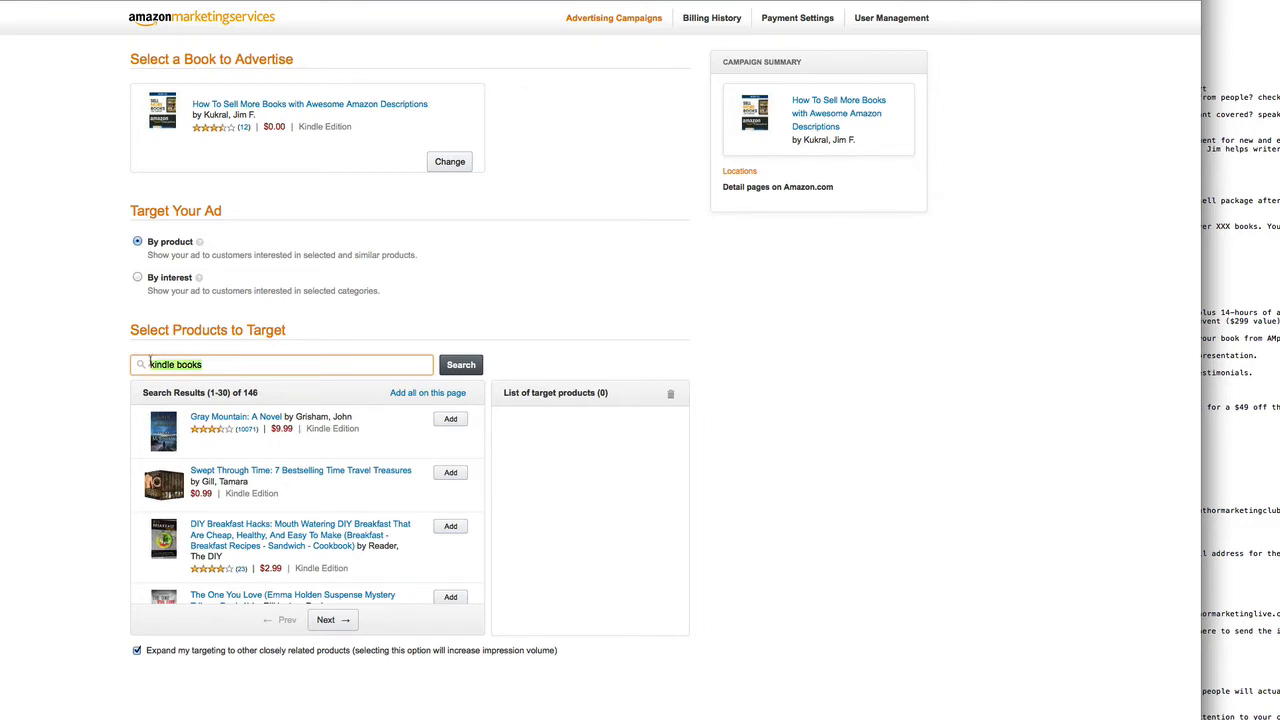
Search target products for 'how to market a book'.
type("how to market a")
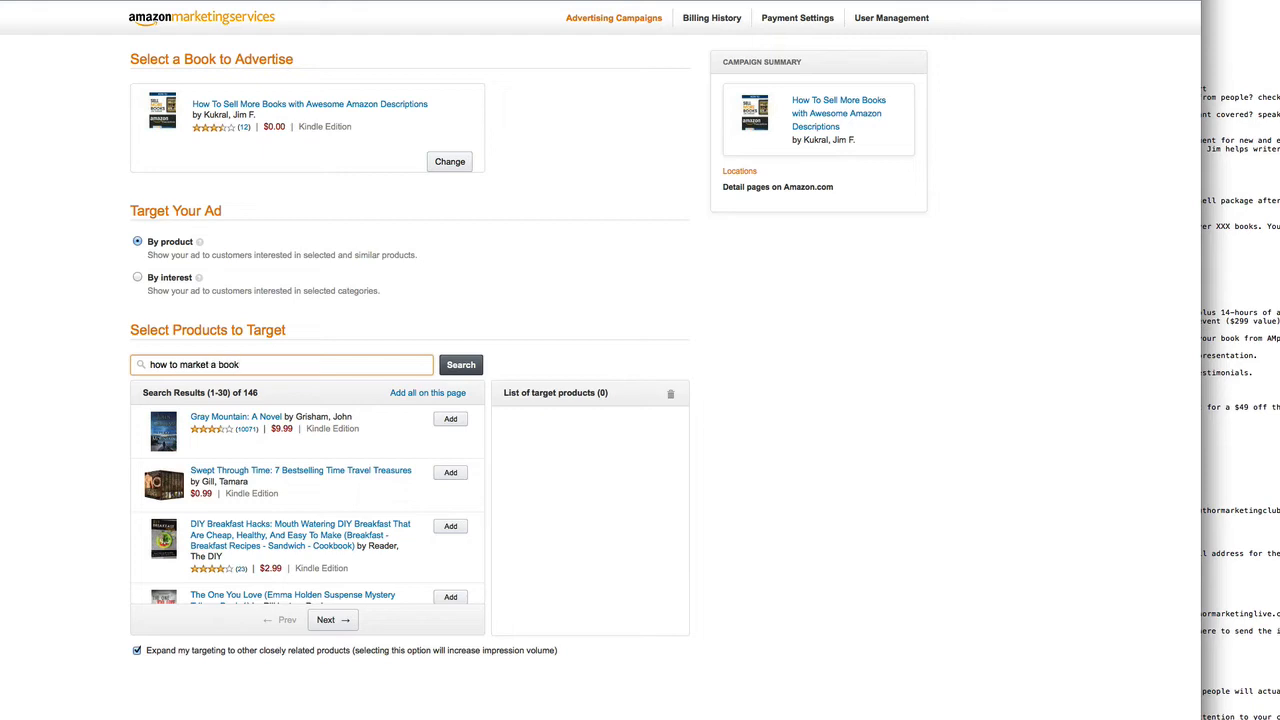
left_click(460, 364)
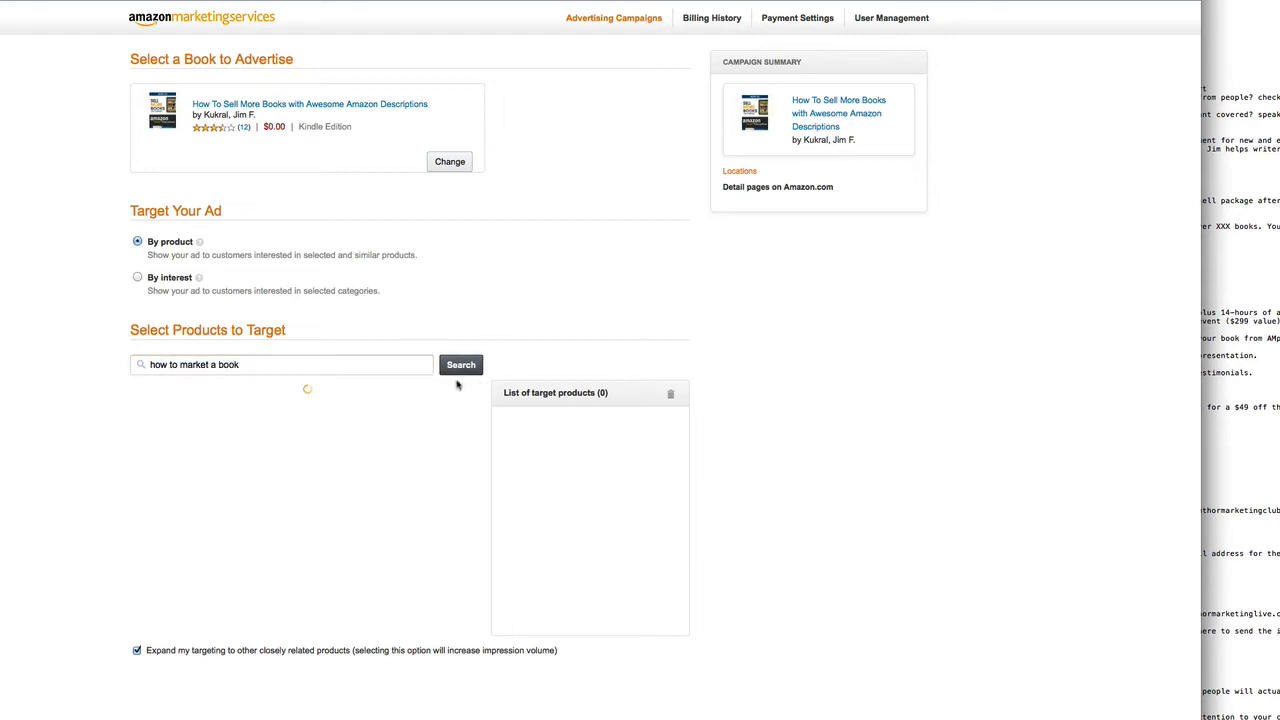
Add 'How To Market A Book' and the ebook marketing guide as target products.
left_click(460, 364)
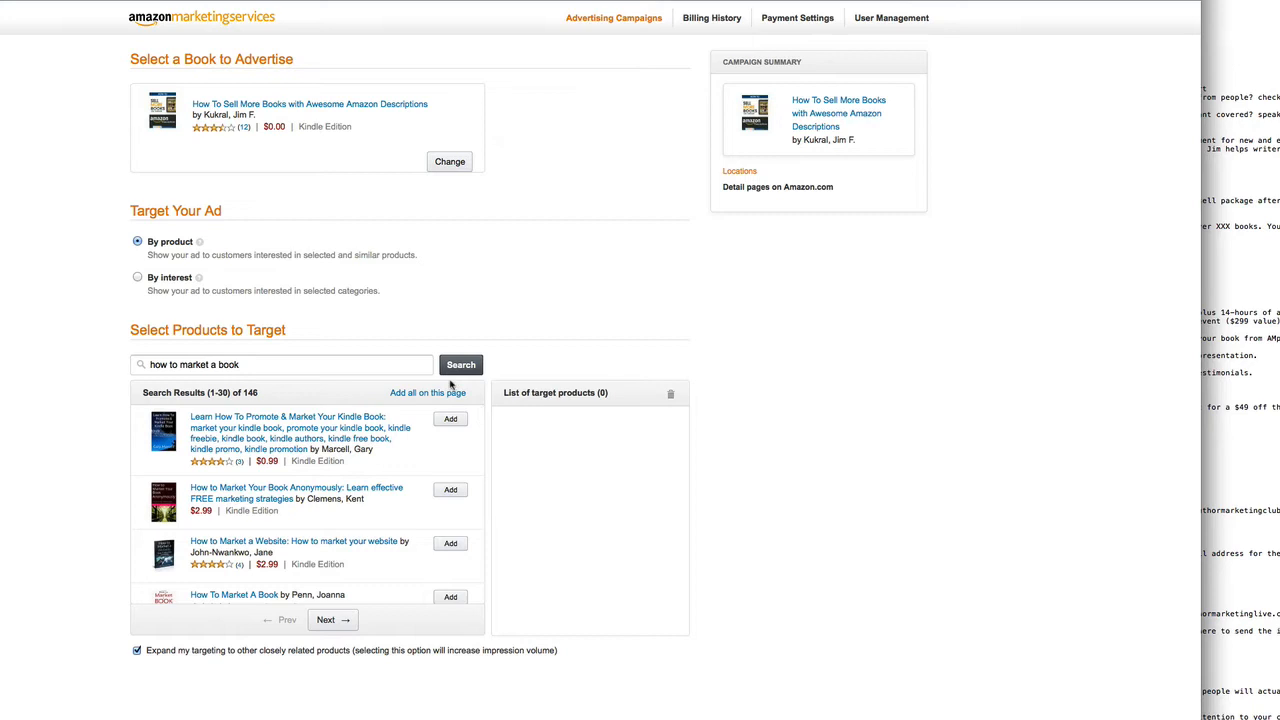
mouse_move(408, 482)
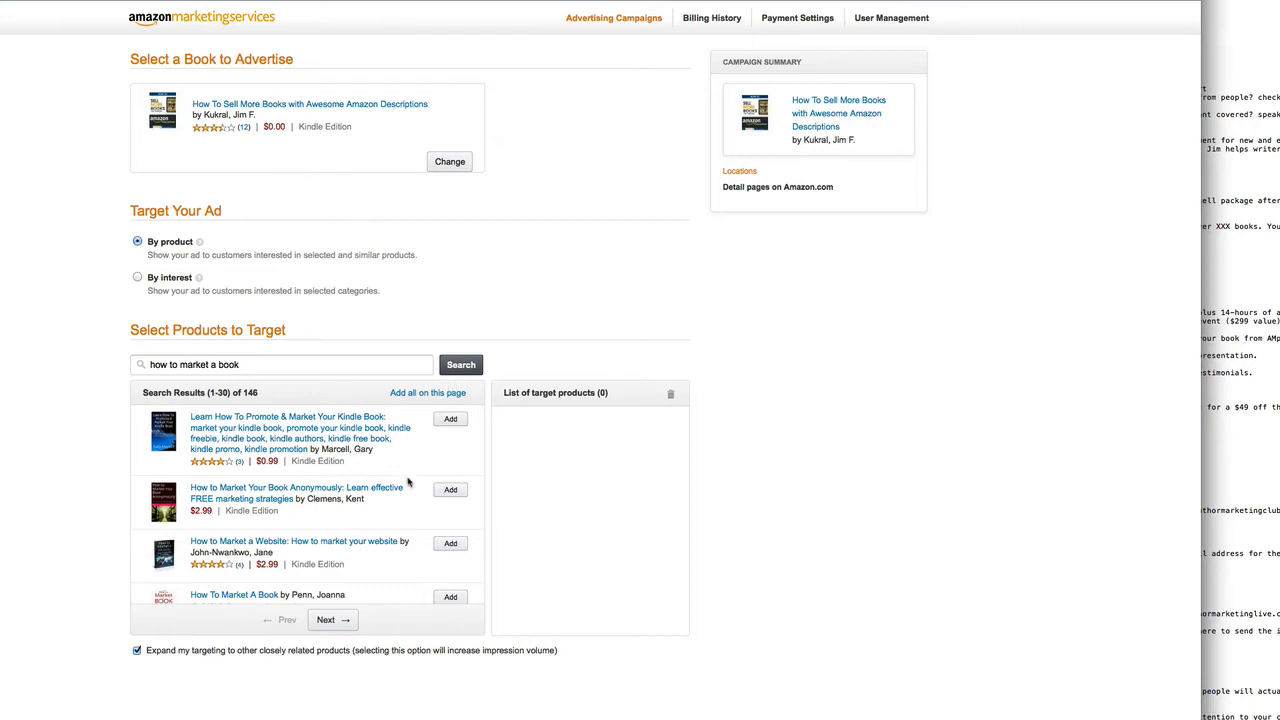
mouse_move(298, 500)
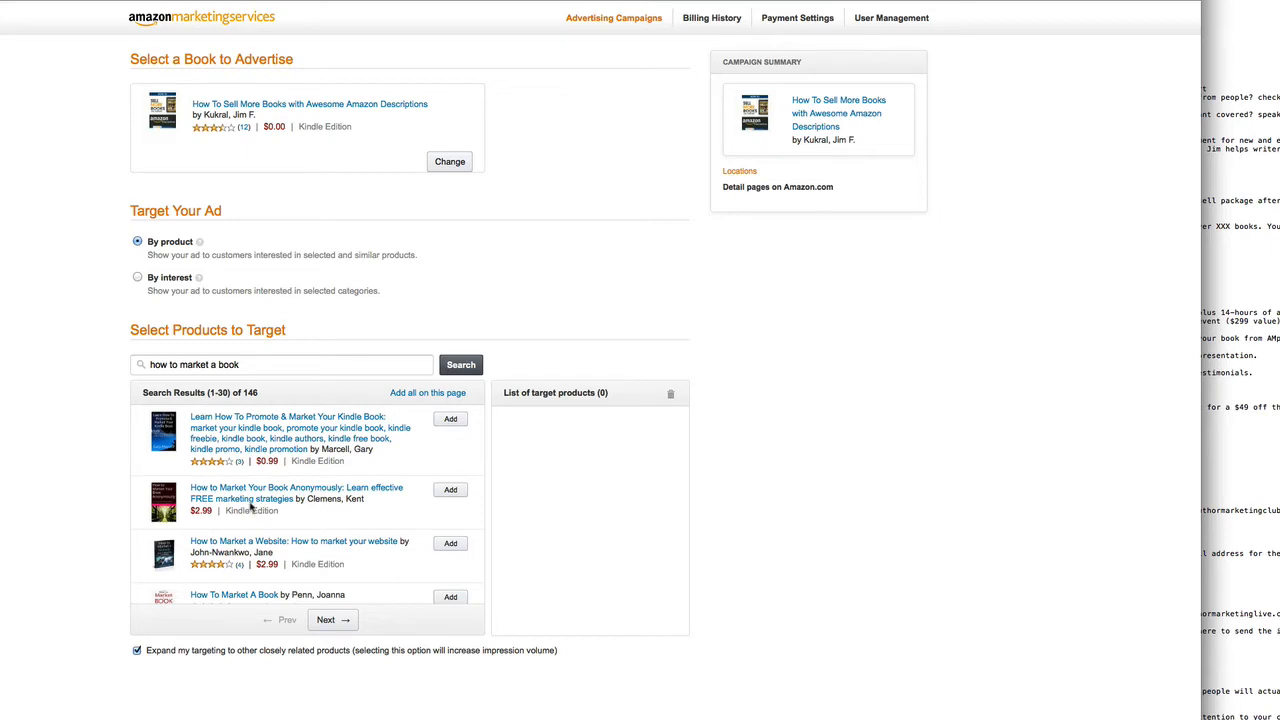
mouse_move(450, 490)
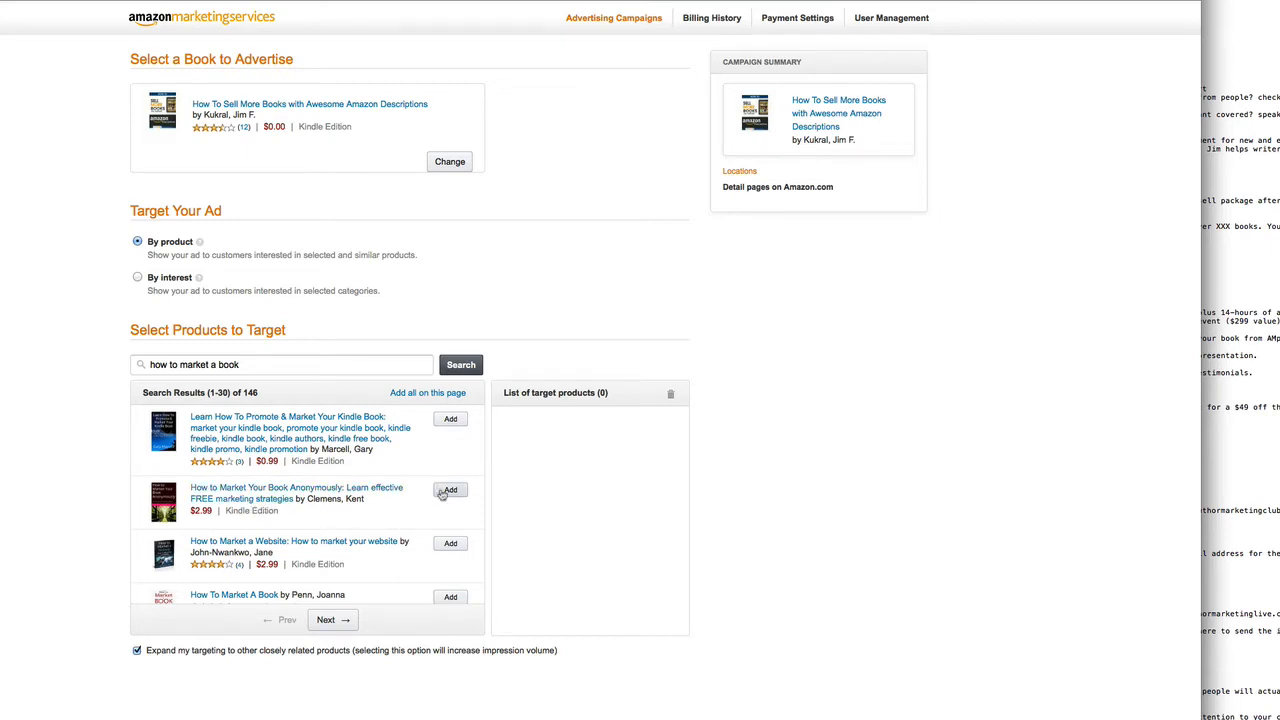
mouse_move(388, 516)
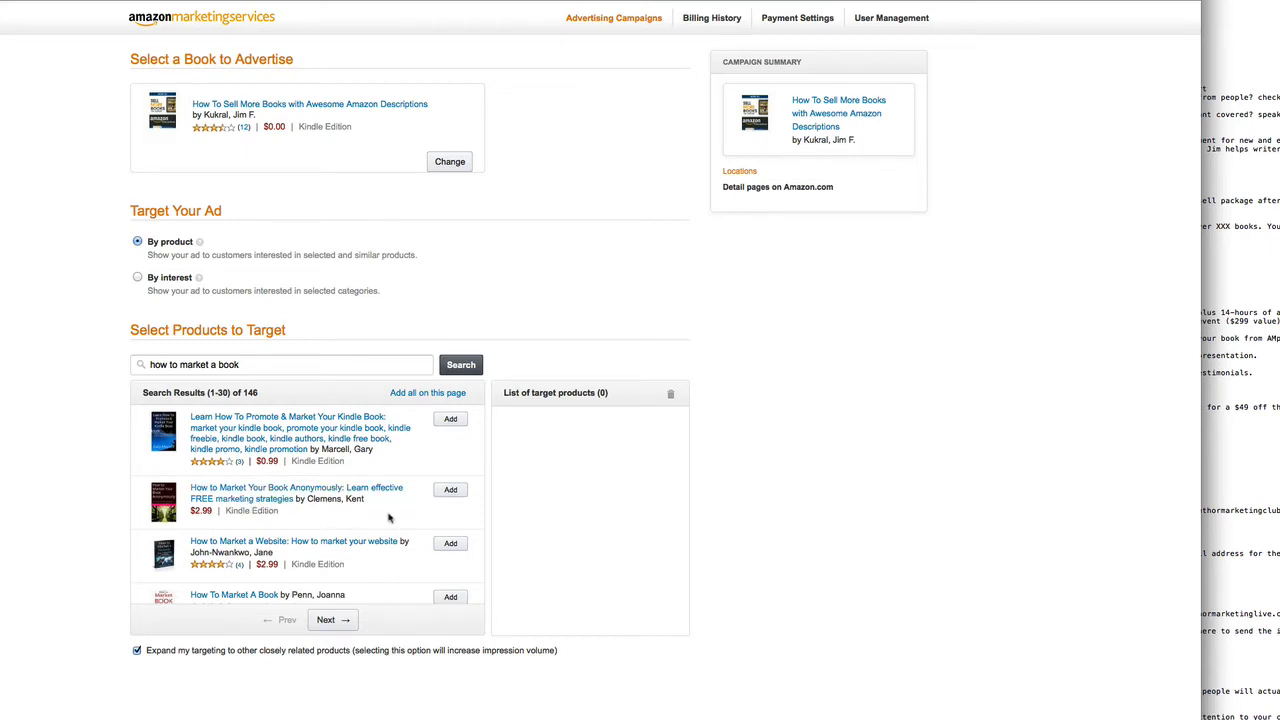
scroll("down", 3)
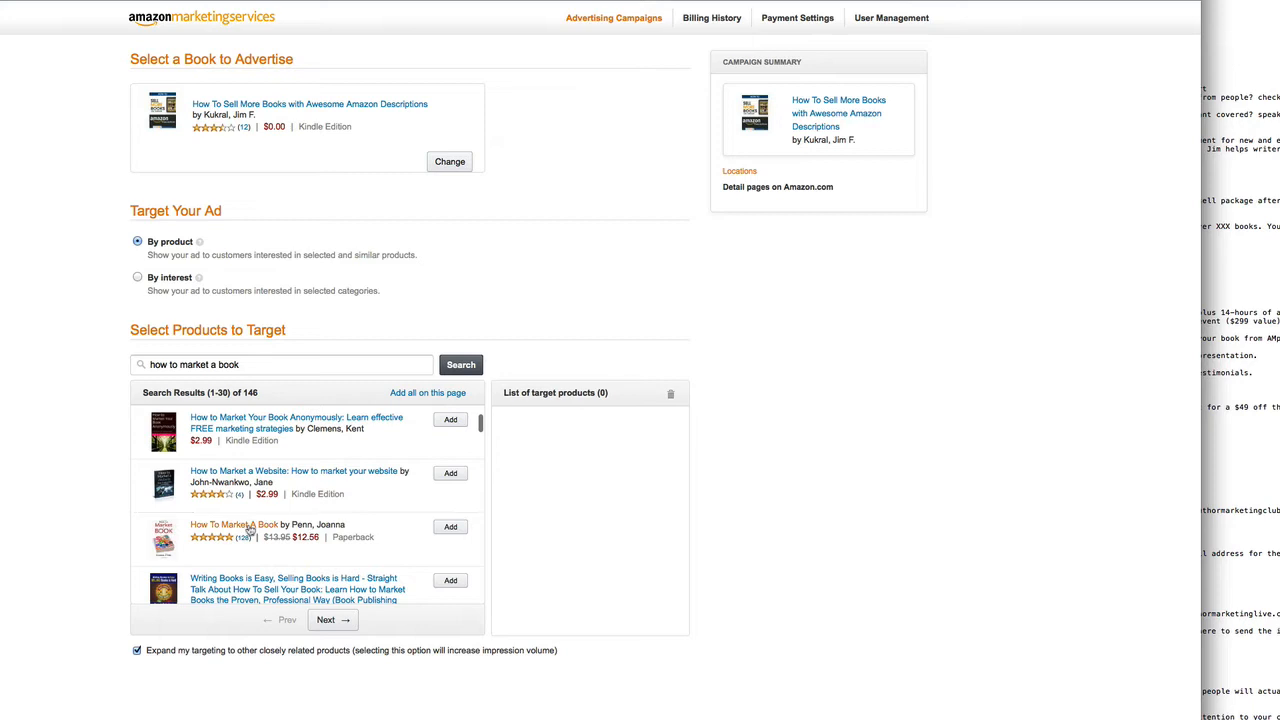
left_click(450, 528)
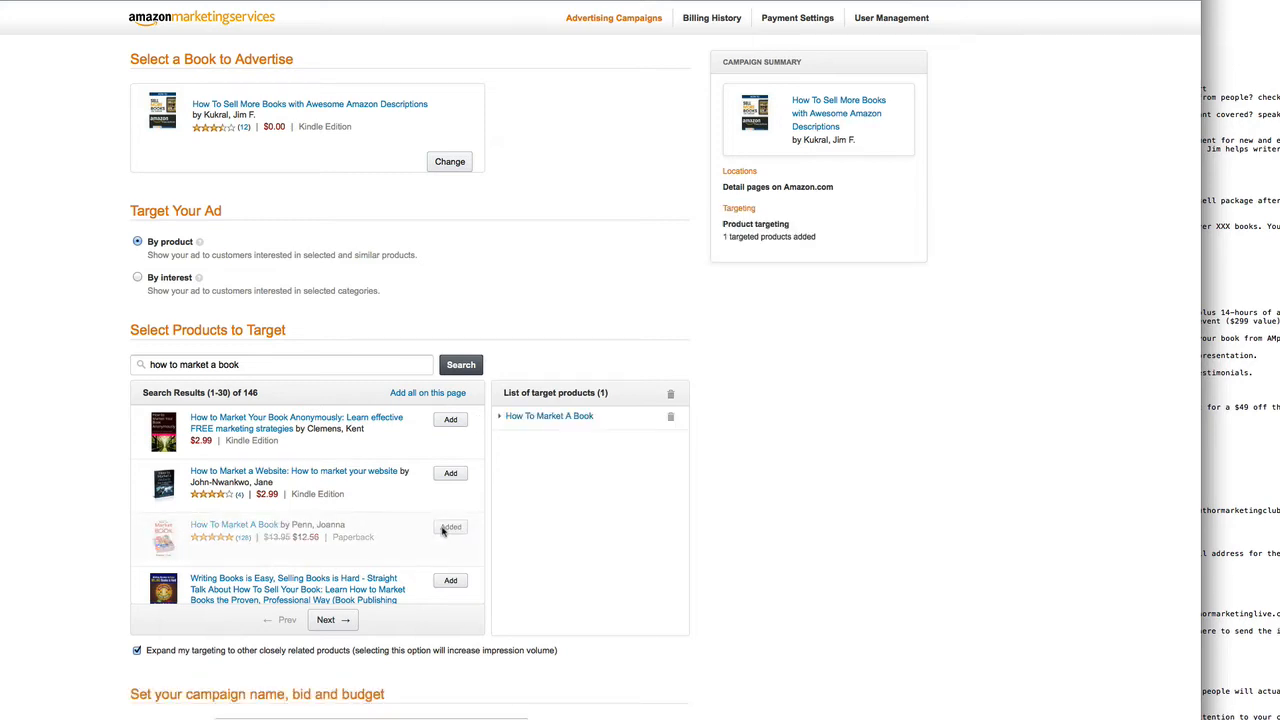
scroll("down", 3)
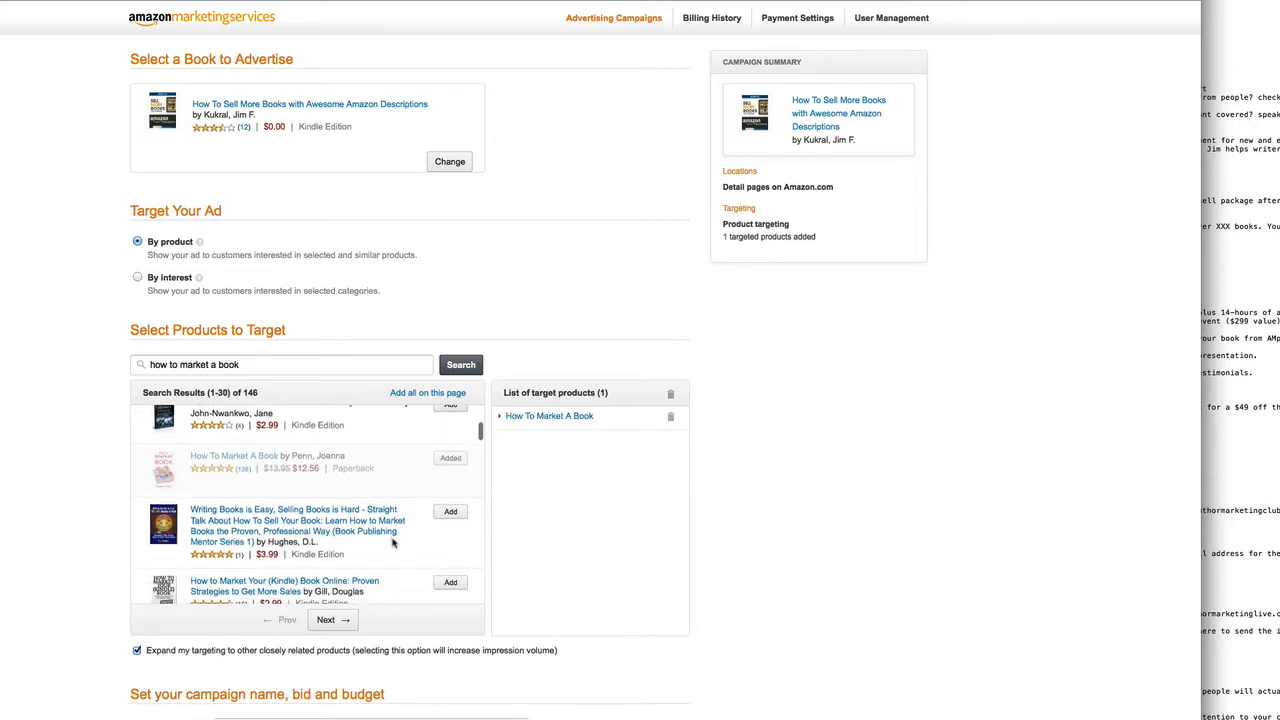
scroll("down", 3)
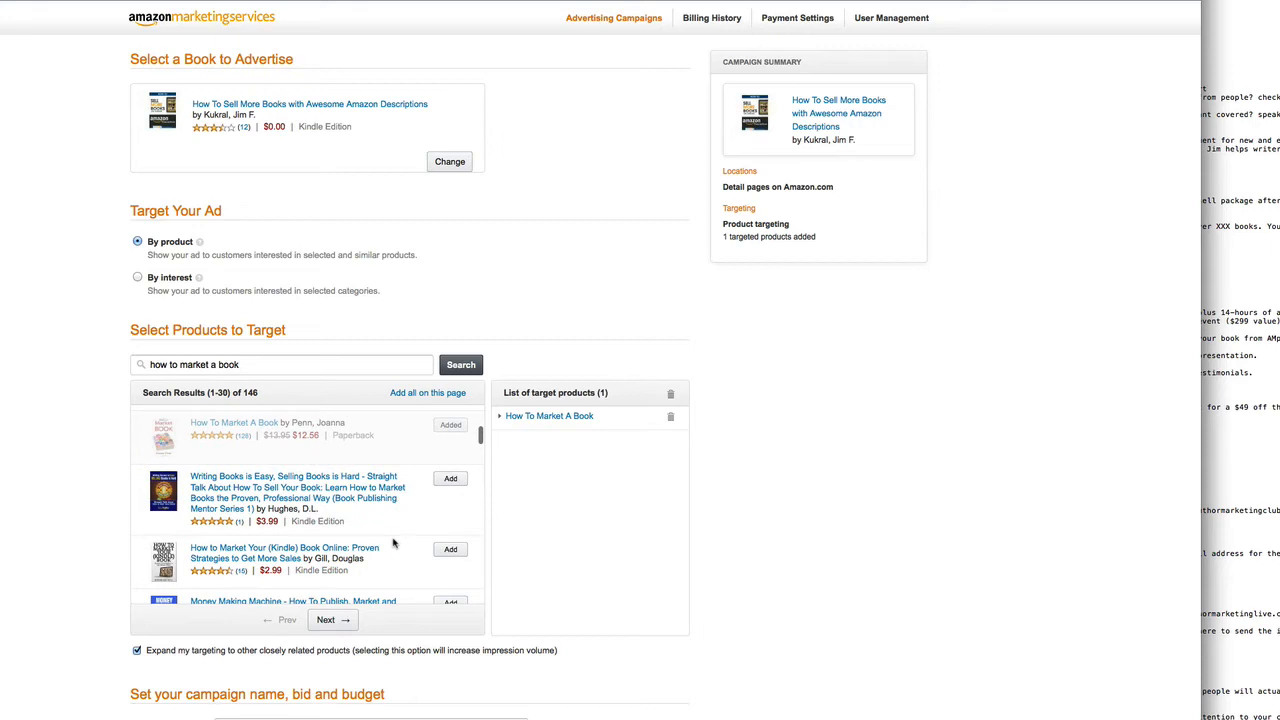
mouse_move(420, 534)
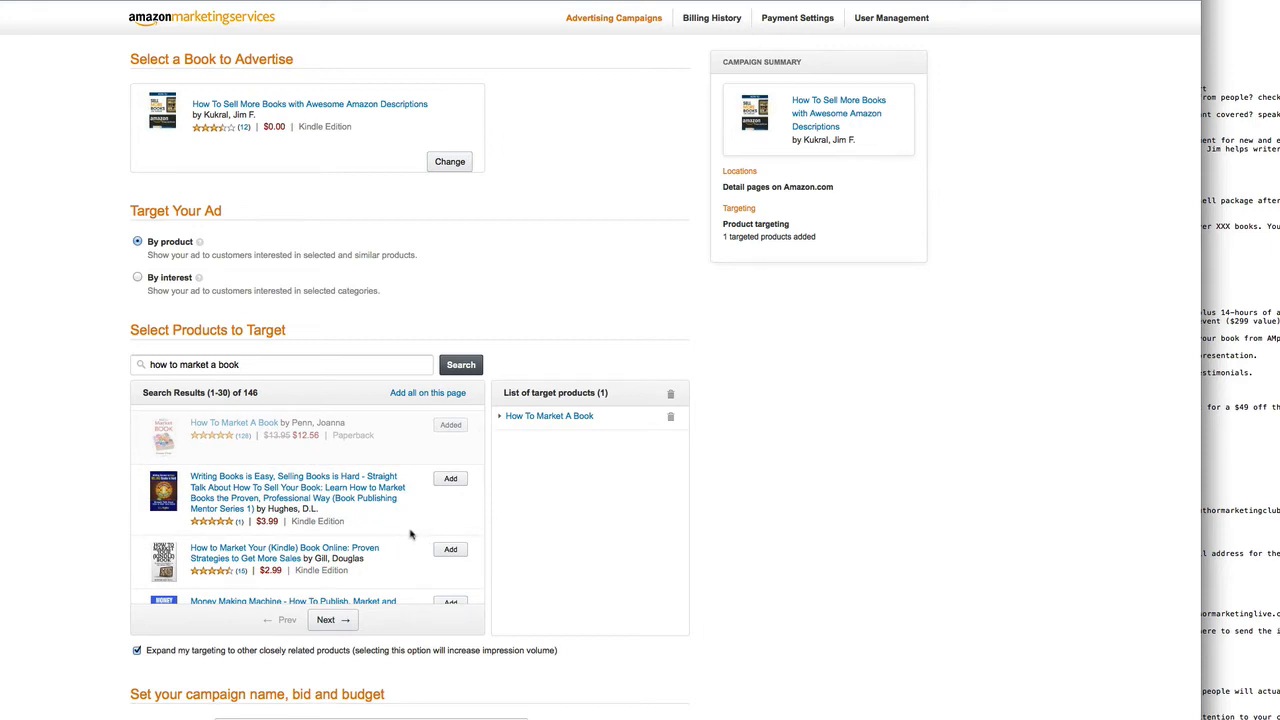
scroll("down", 3)
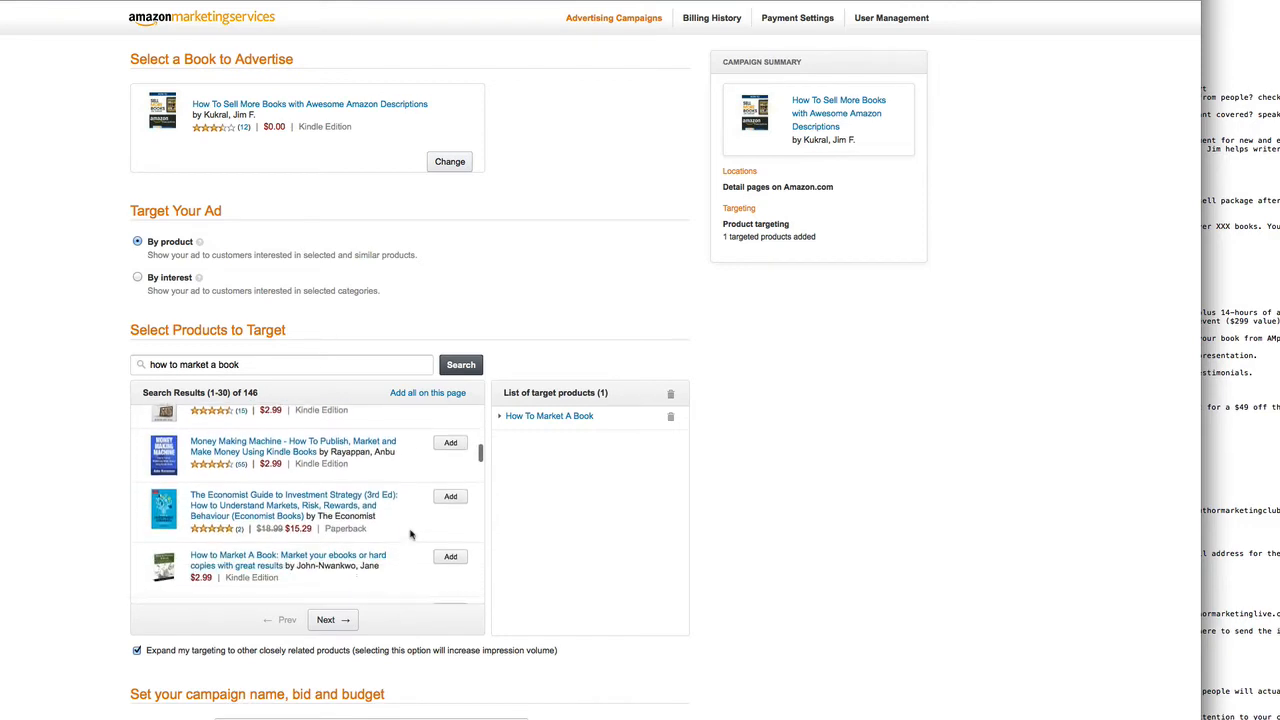
scroll("down", 3)
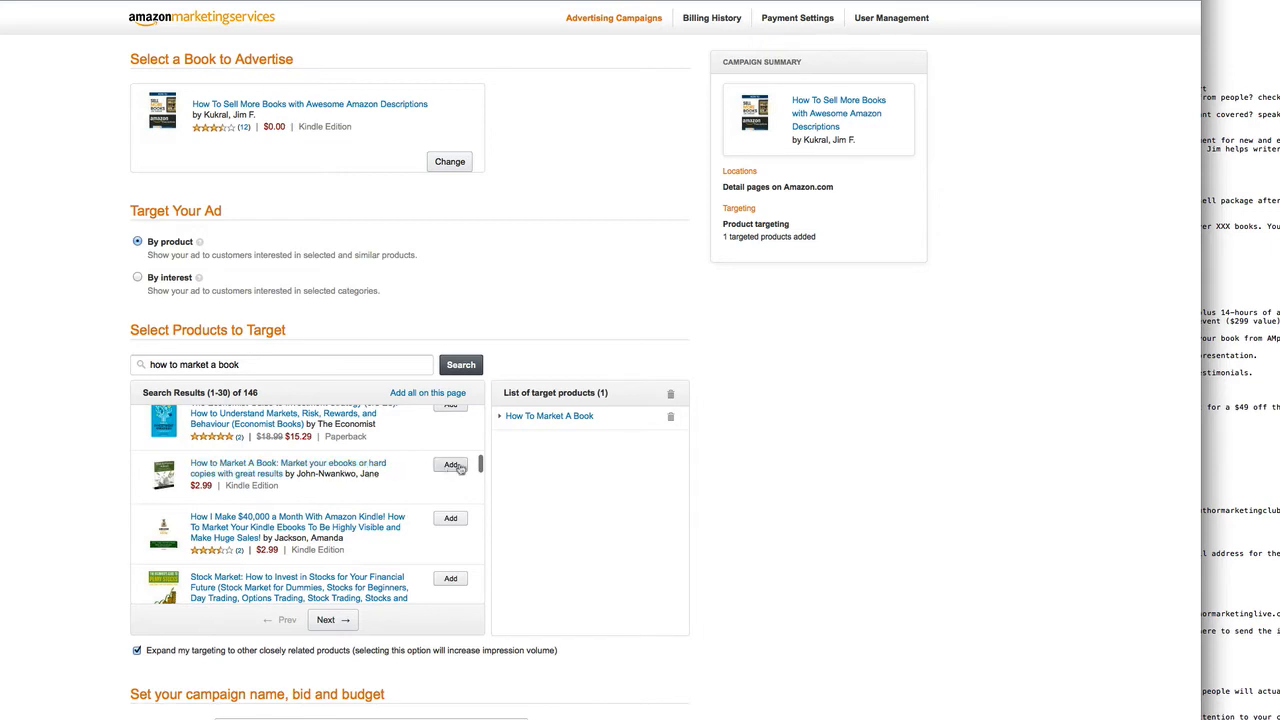
left_click(450, 464)
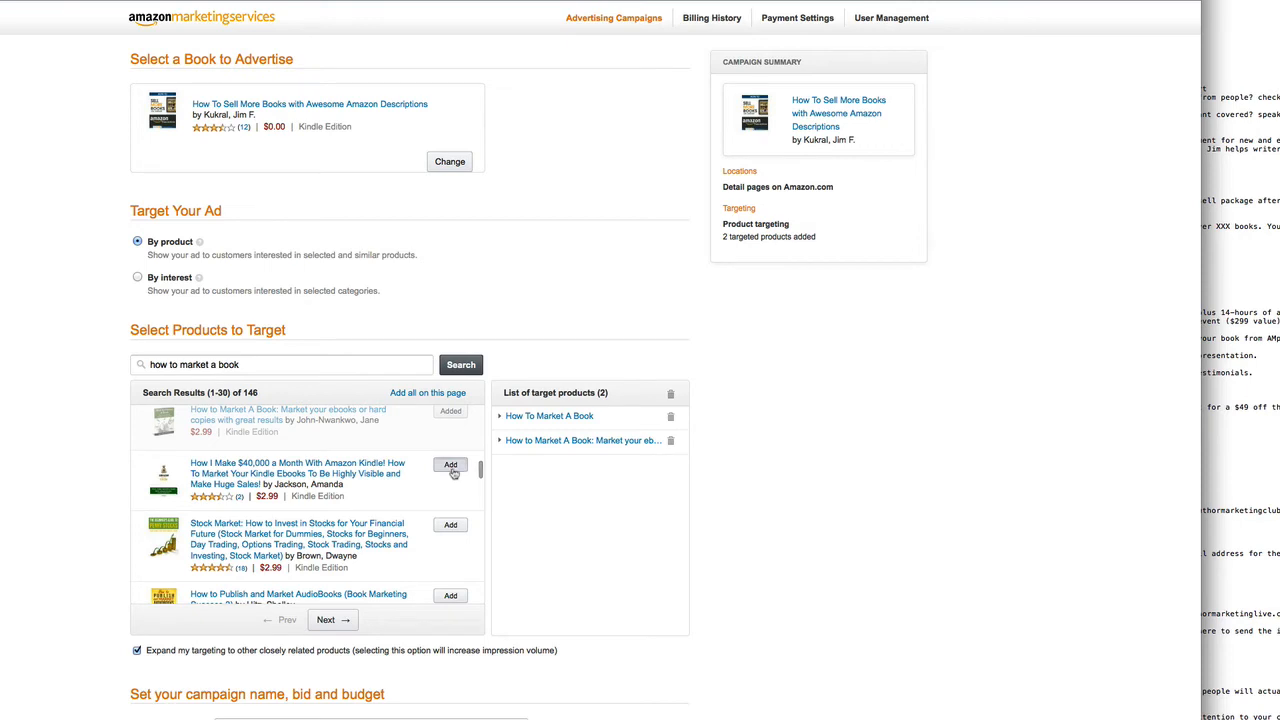
Add the $40,000-a-month Kindle book, the audiobook publishing title and the Amazon reviews book as targets.
left_click(450, 464)
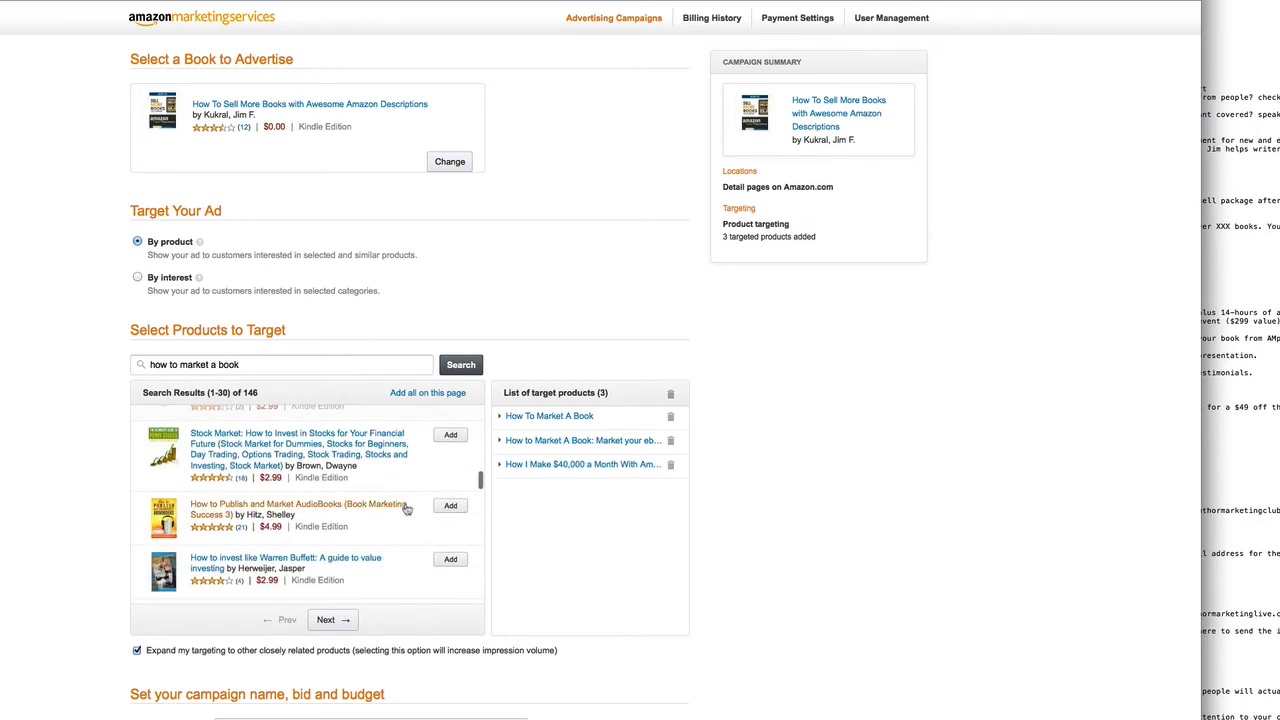
scroll("down", 3)
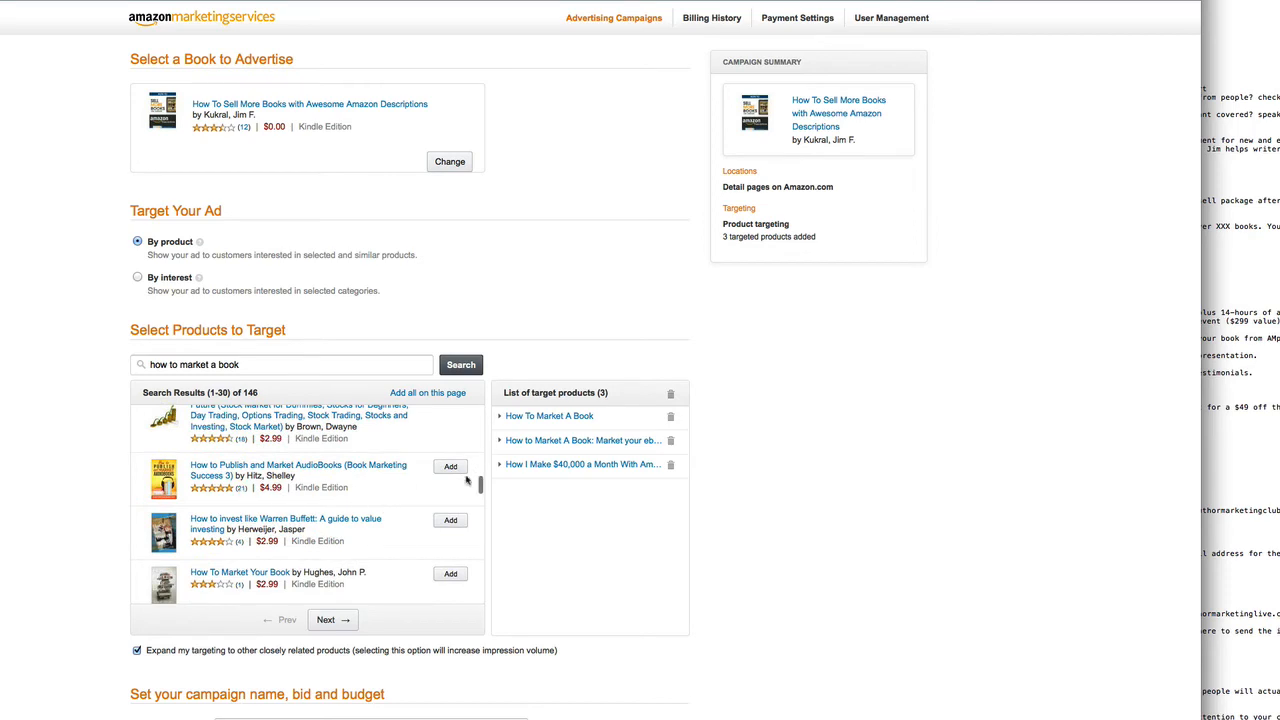
left_click(450, 466)
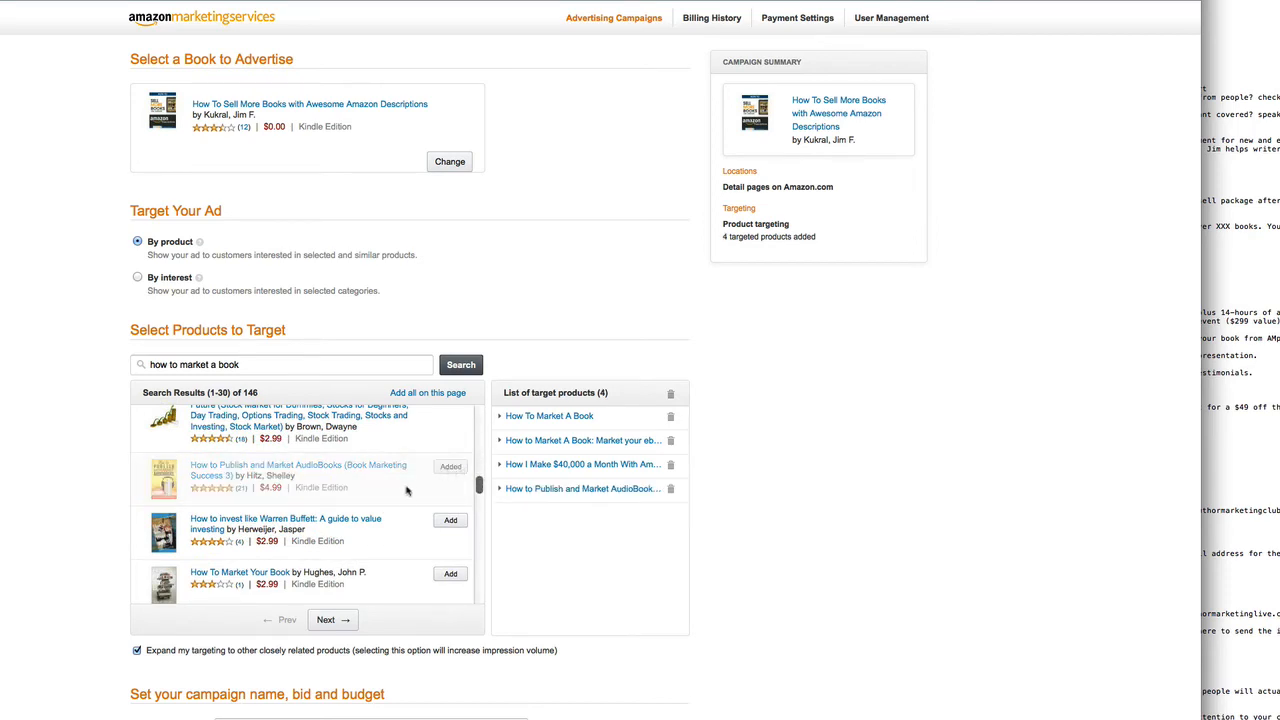
scroll("down", 3)
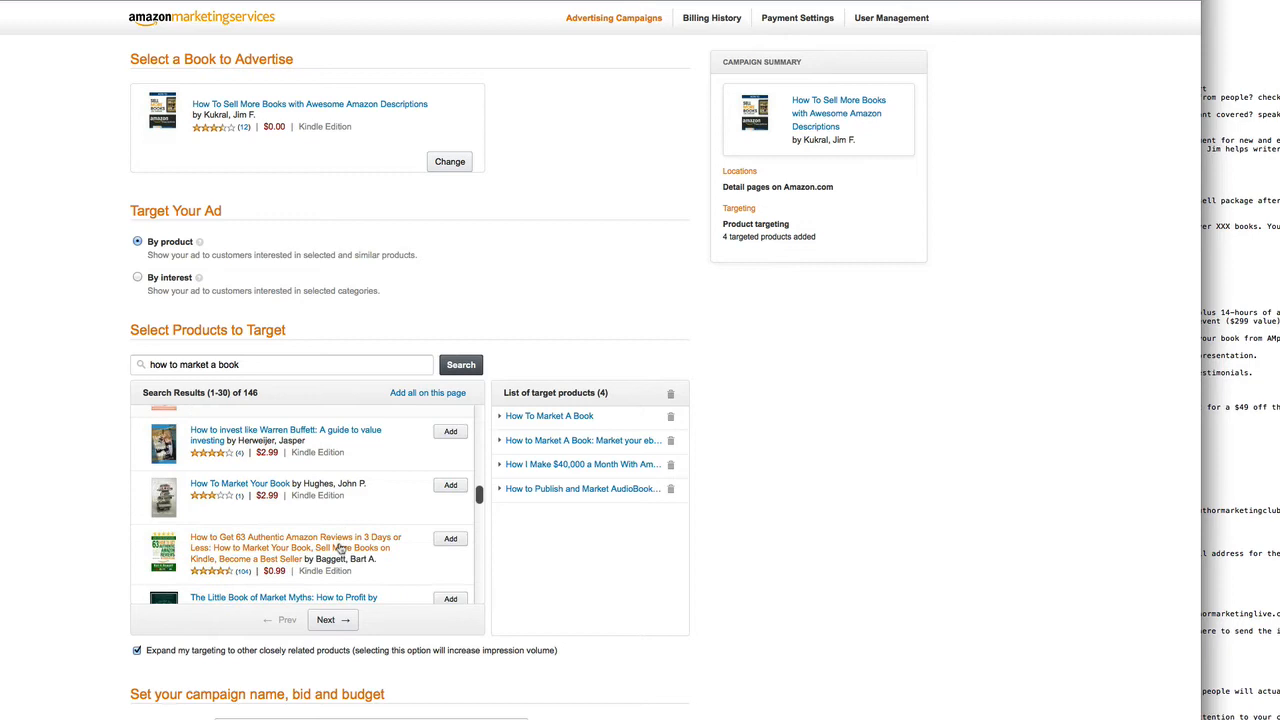
scroll("down", 3)
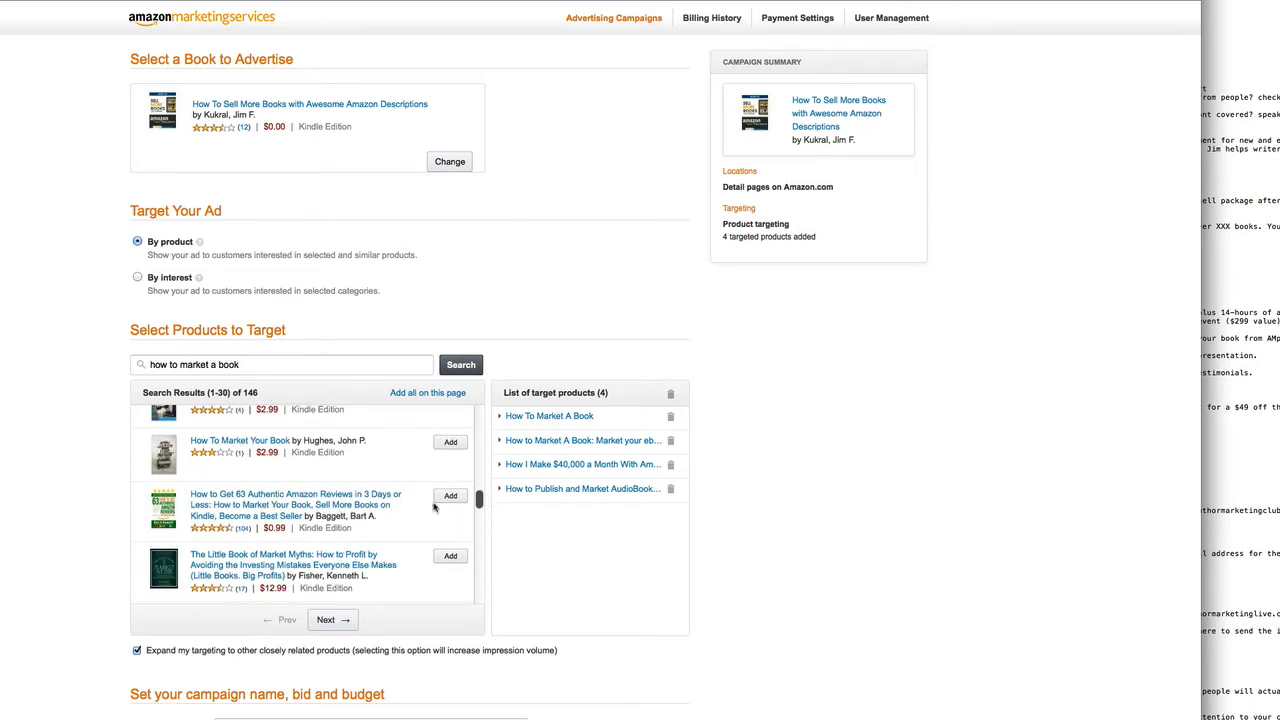
left_click(450, 496)
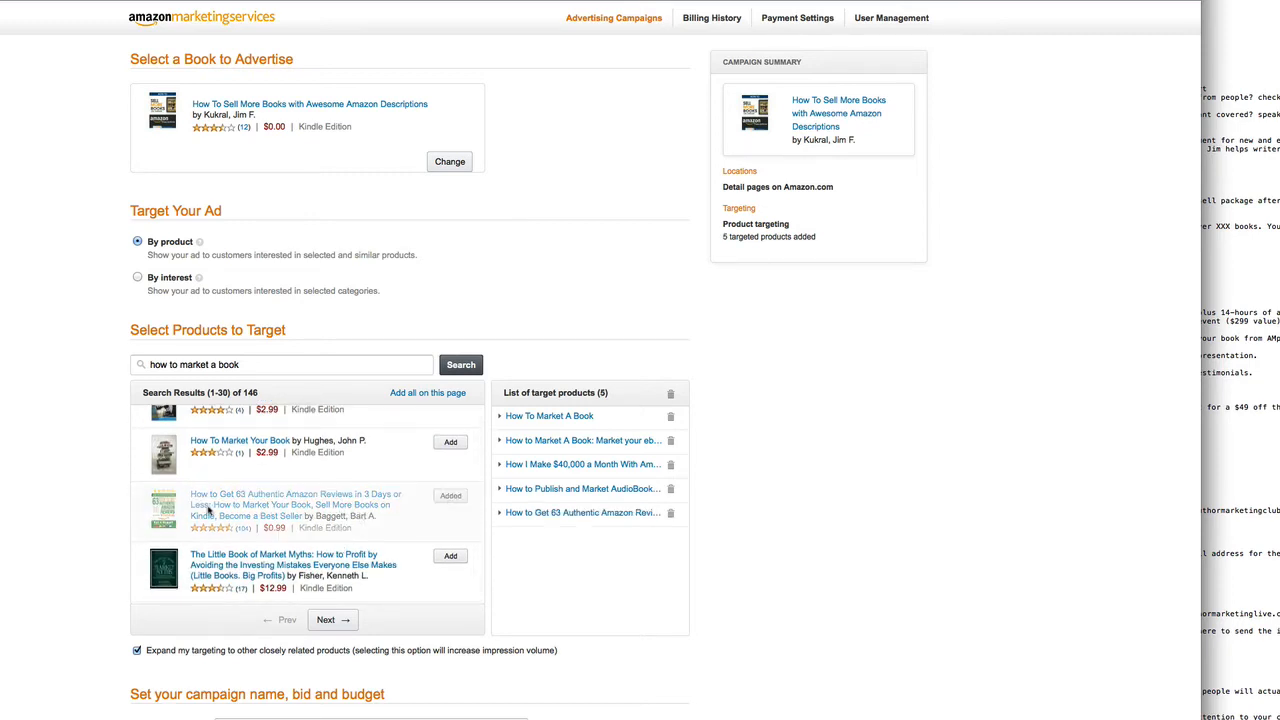
scroll("down", 3)
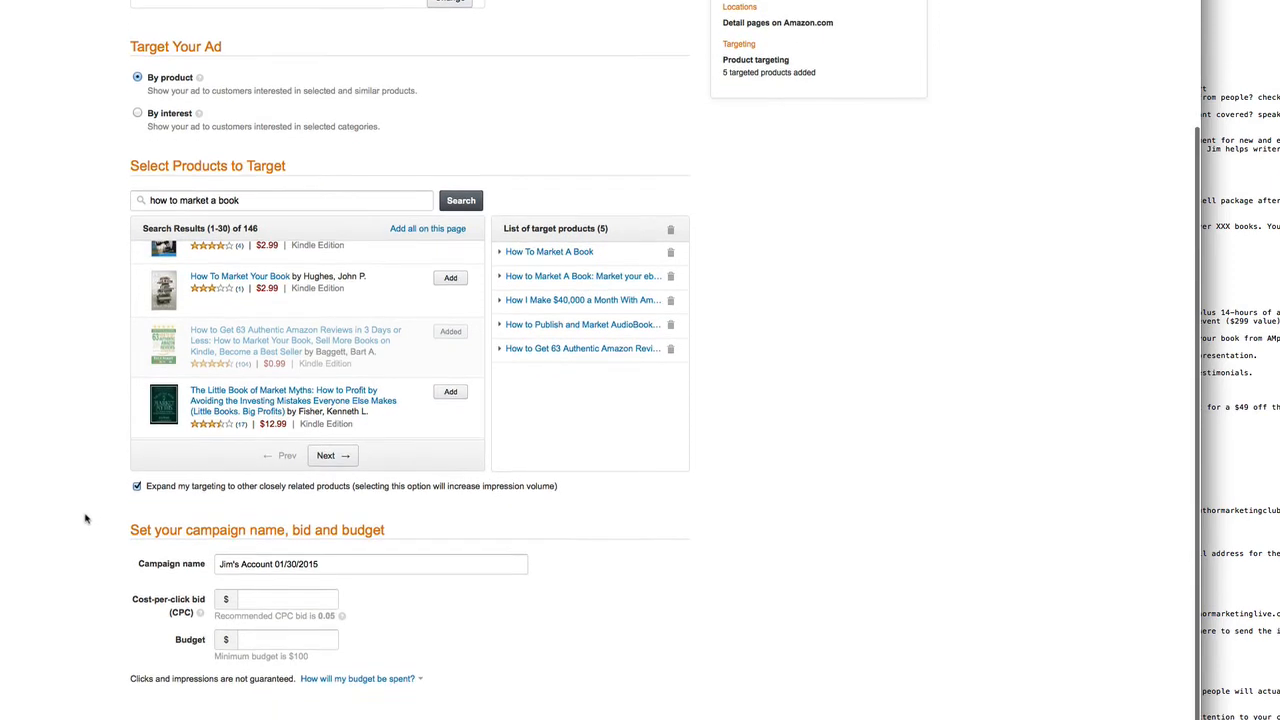
Rename the campaign to 'Amazon Description Campain'.
left_click(284, 598)
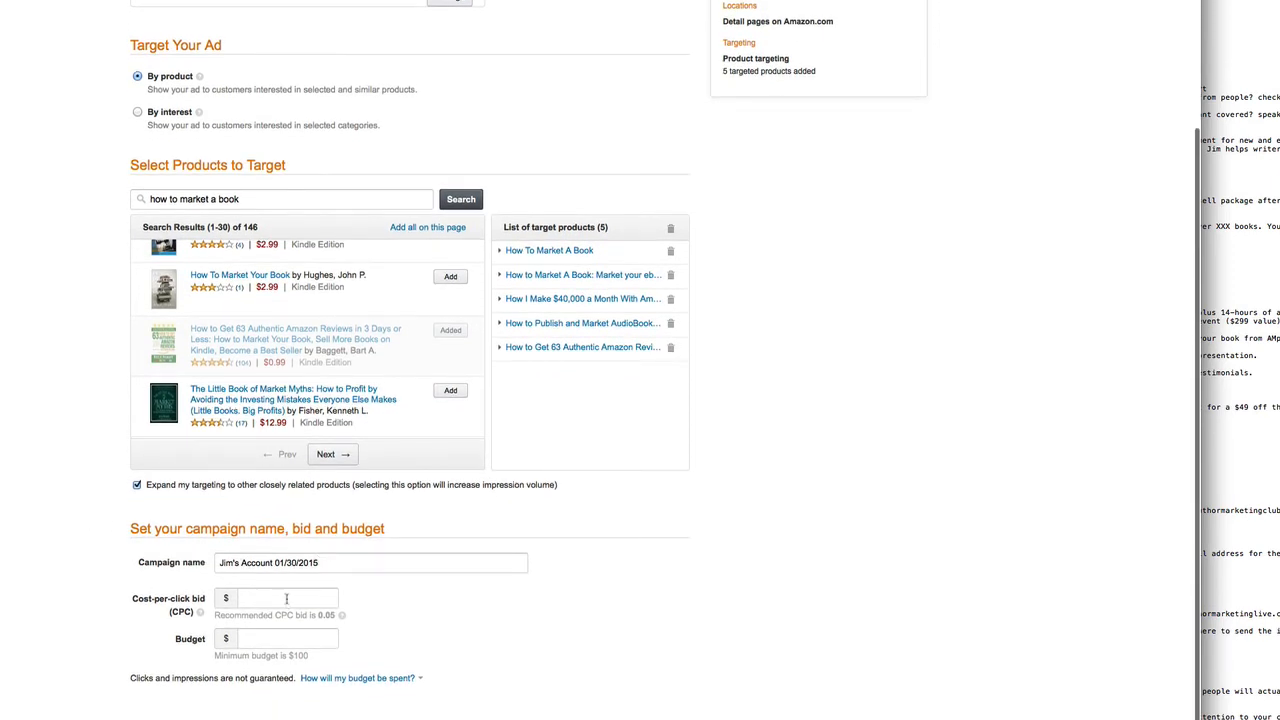
triple_click(370, 562)
type("Amazon D")
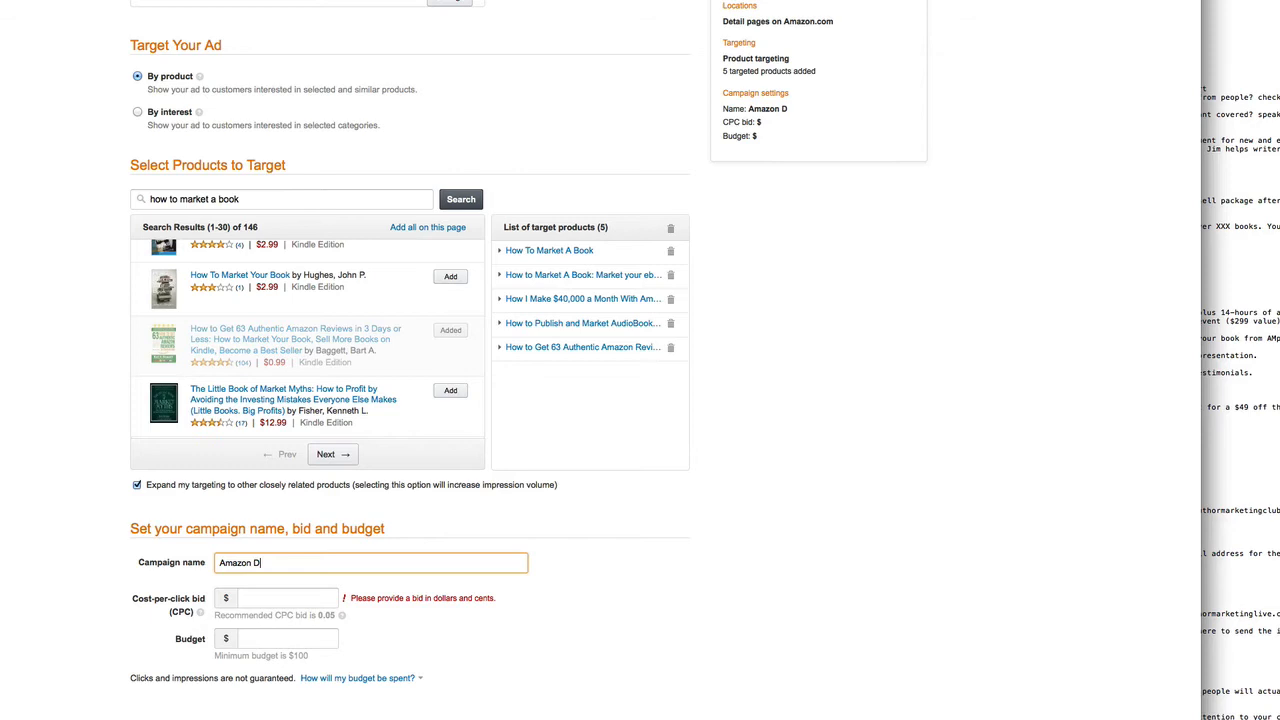
type("escripti")
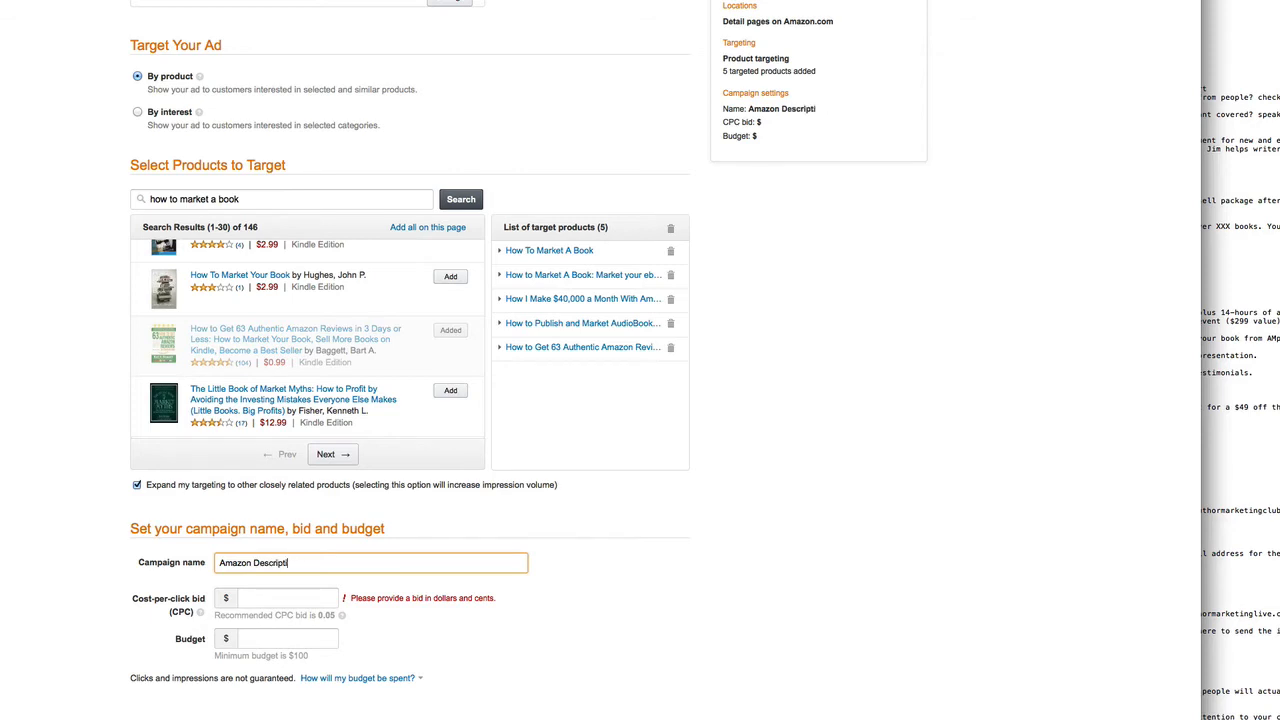
type("on Campain")
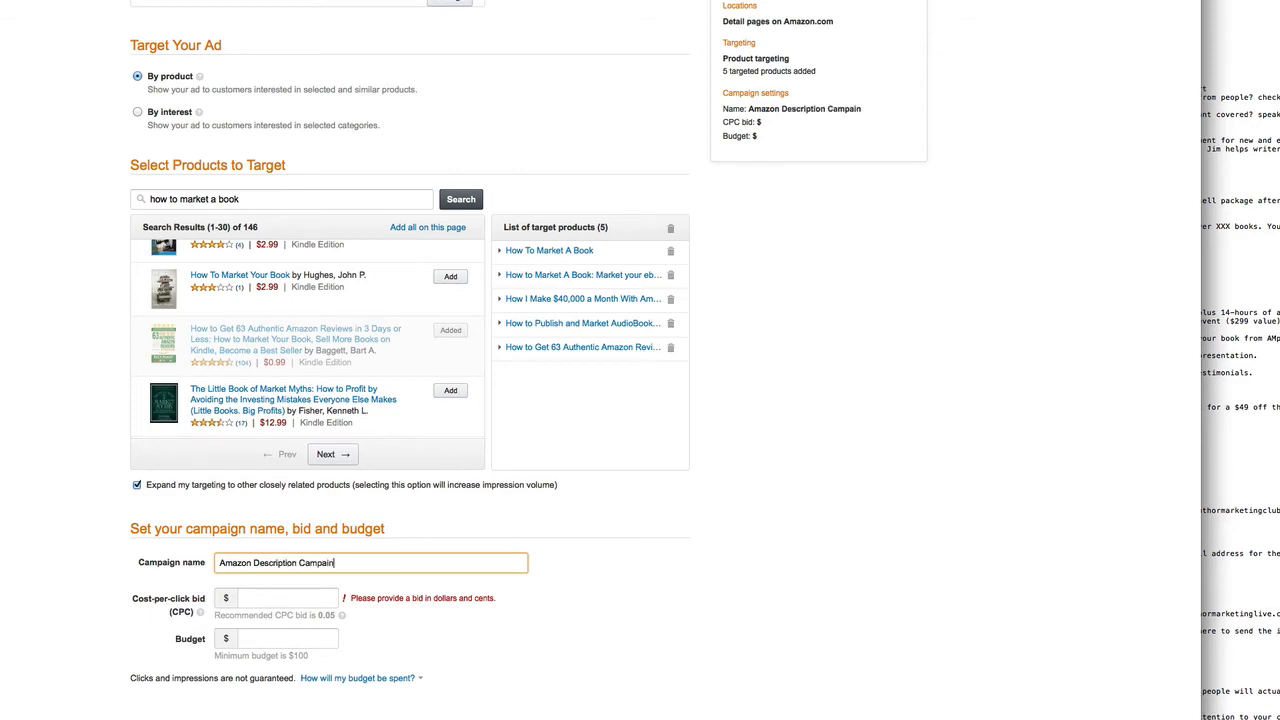
Enter a $0.05 cost-per-click bid and a $100 budget.
left_click(288, 598)
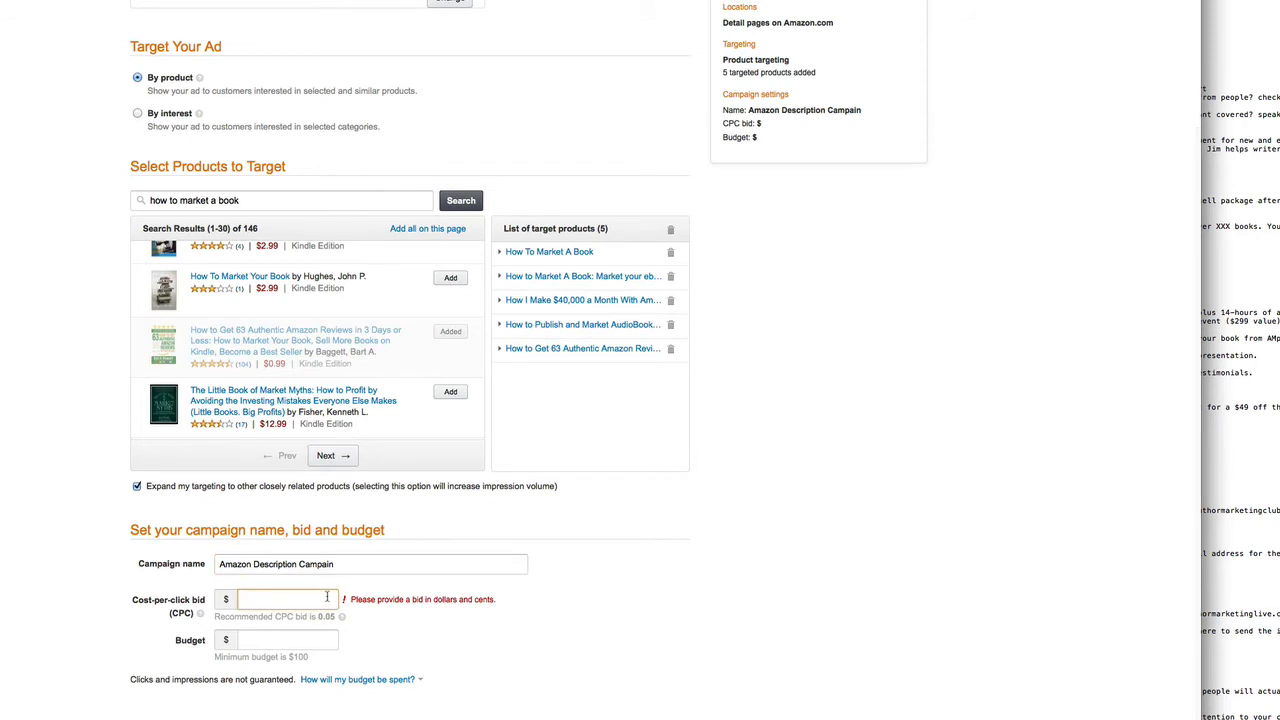
left_click(288, 600)
type("0.05")
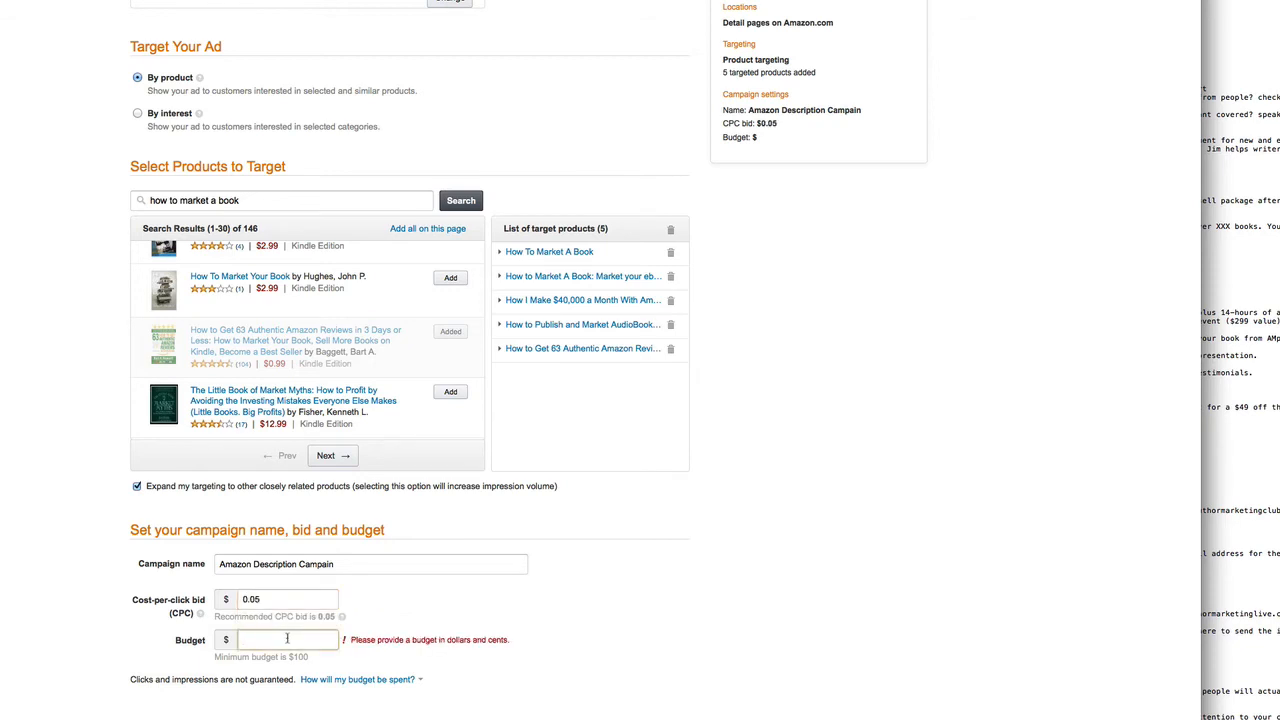
type("100")
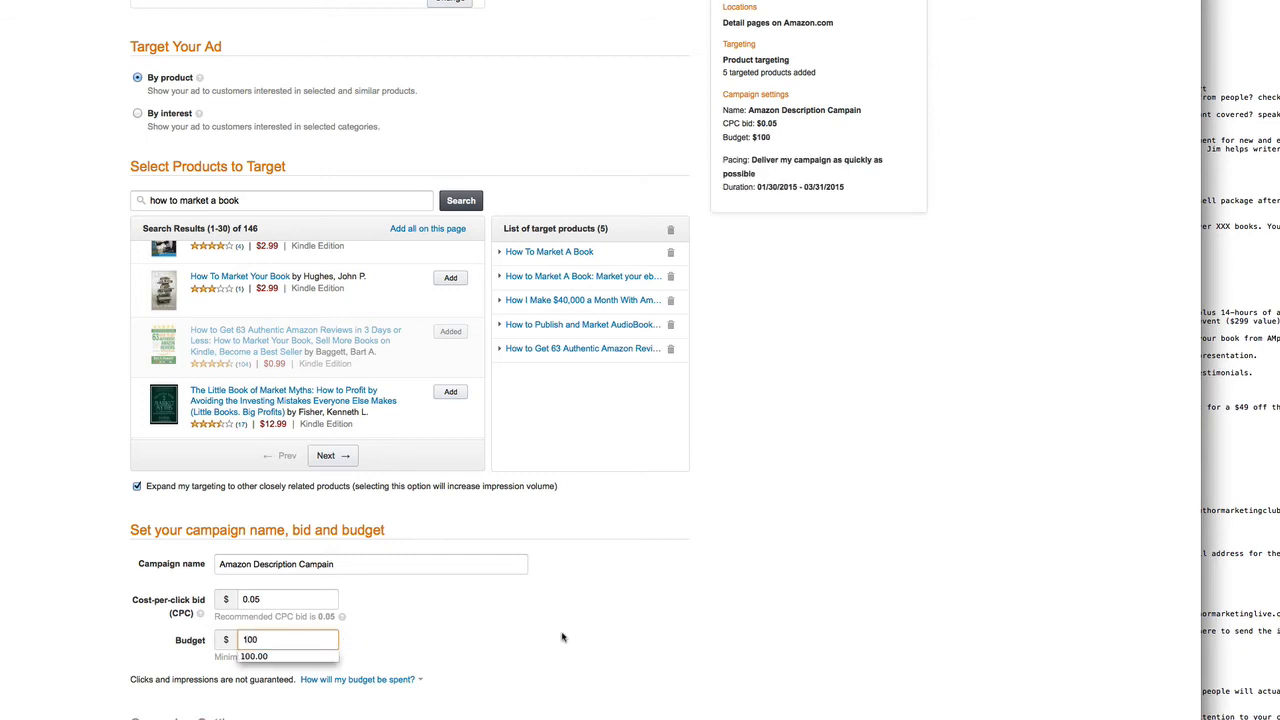
scroll("down", 3)
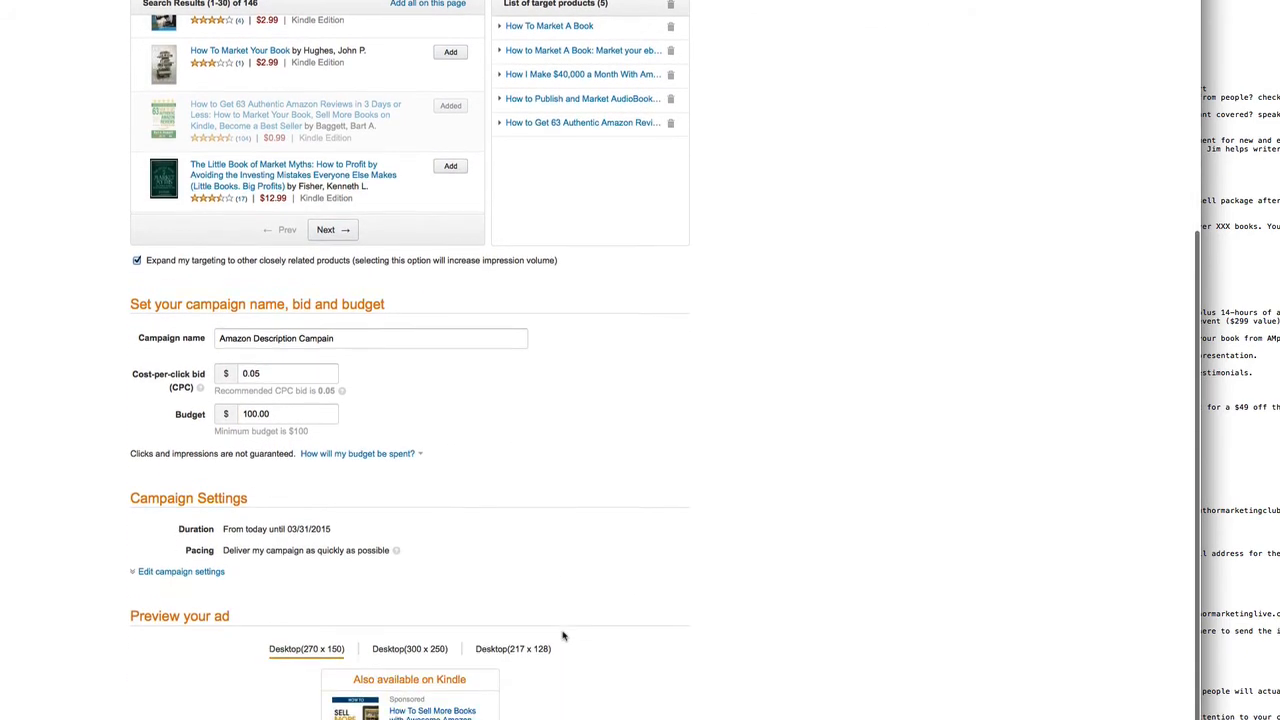
Make the campaign settings editable, showing 01/30/2015–03/31/2015 dates and pacing options.
scroll("down", 3)
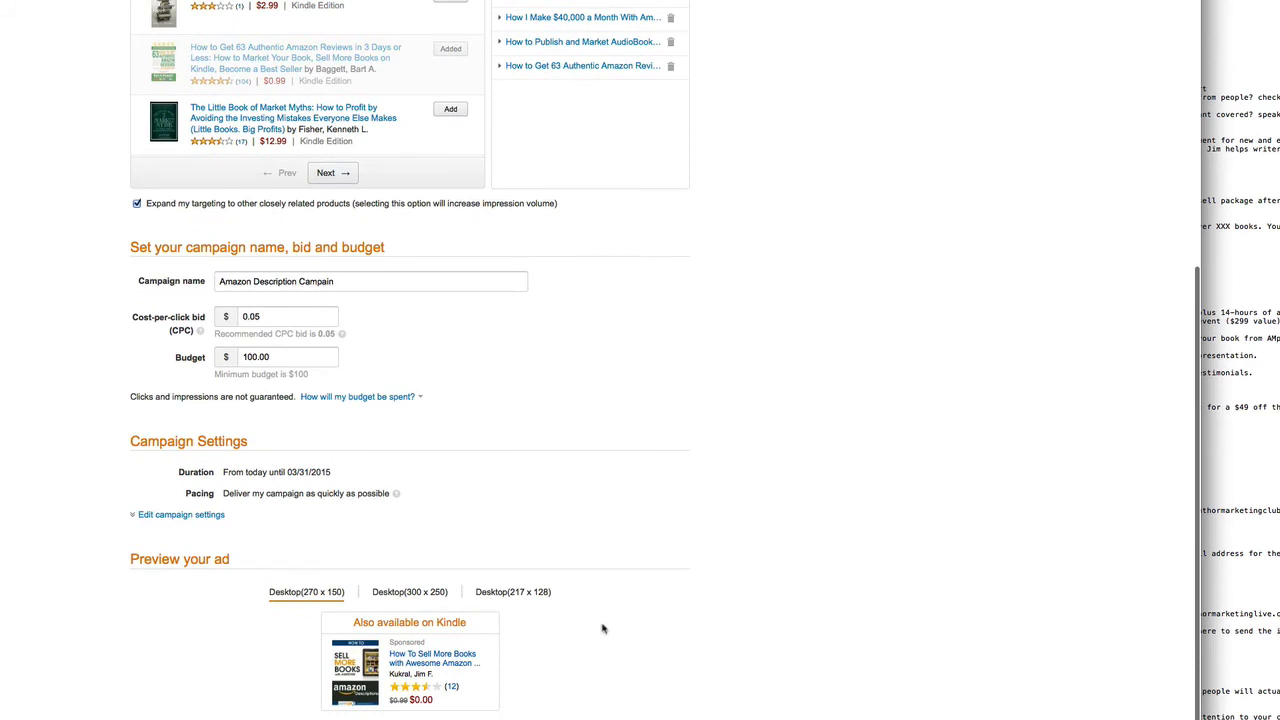
mouse_move(256, 476)
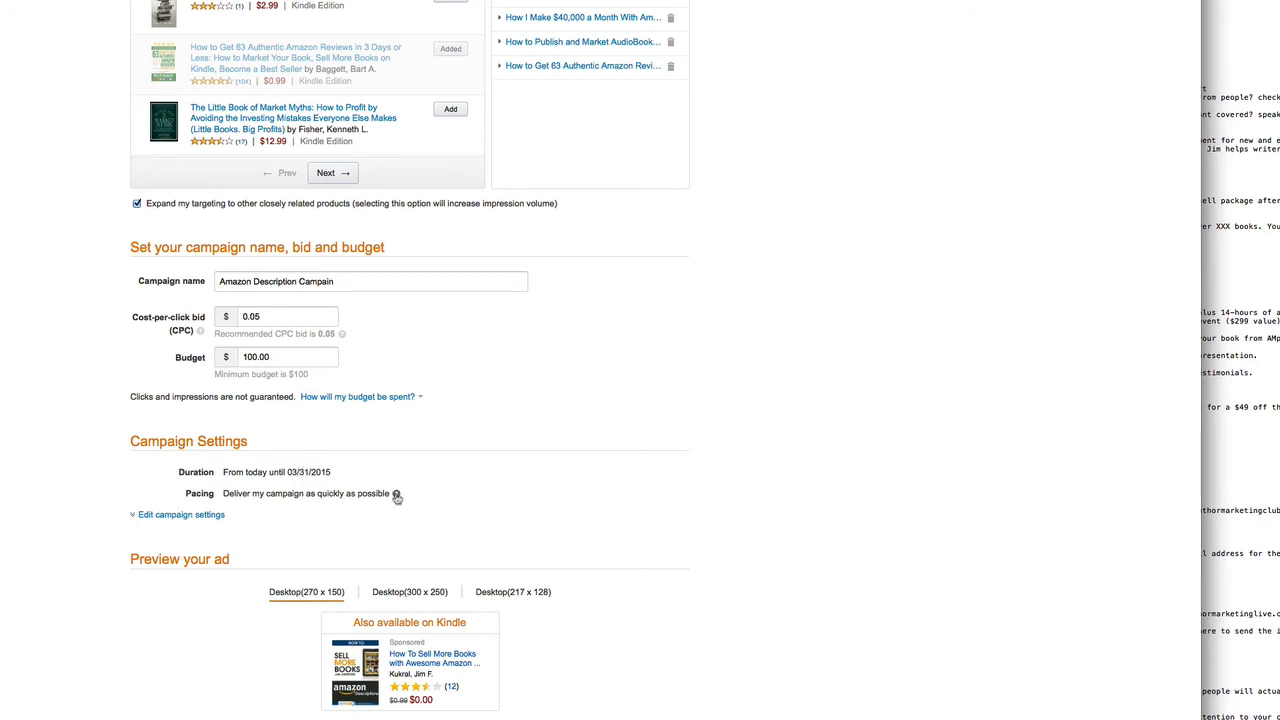
left_click(180, 514)
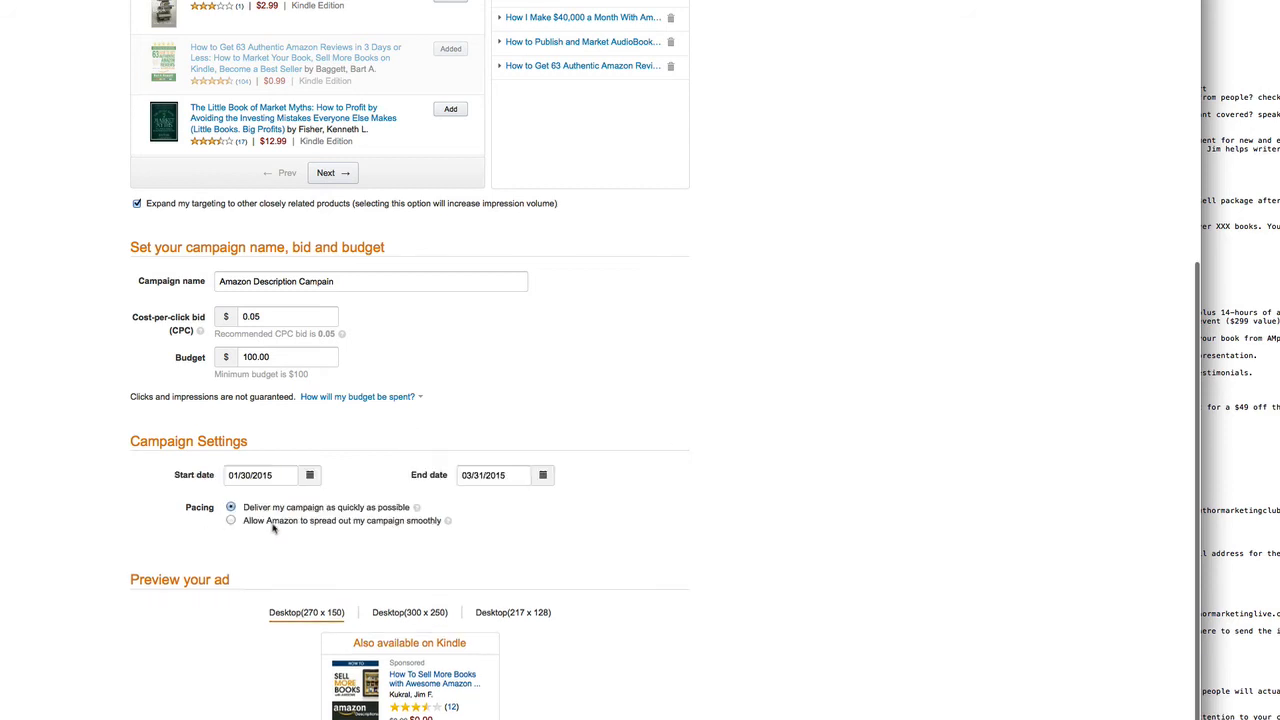
mouse_move(424, 490)
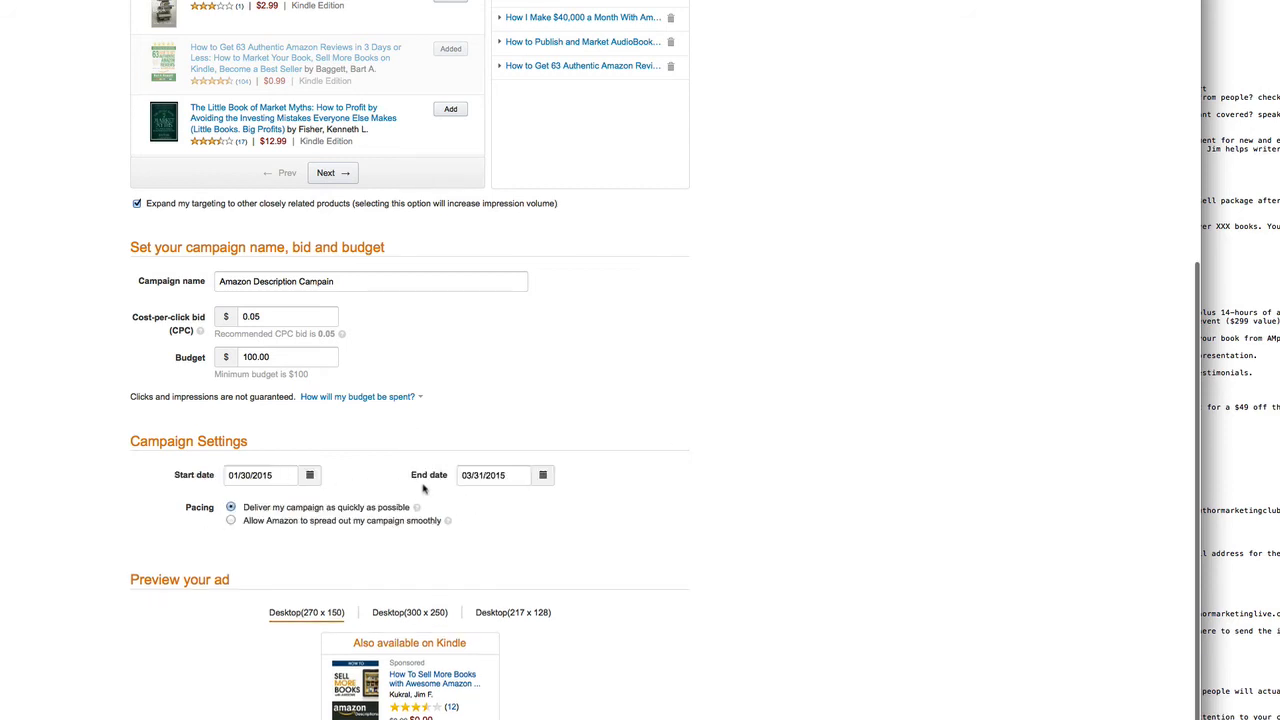
mouse_move(568, 510)
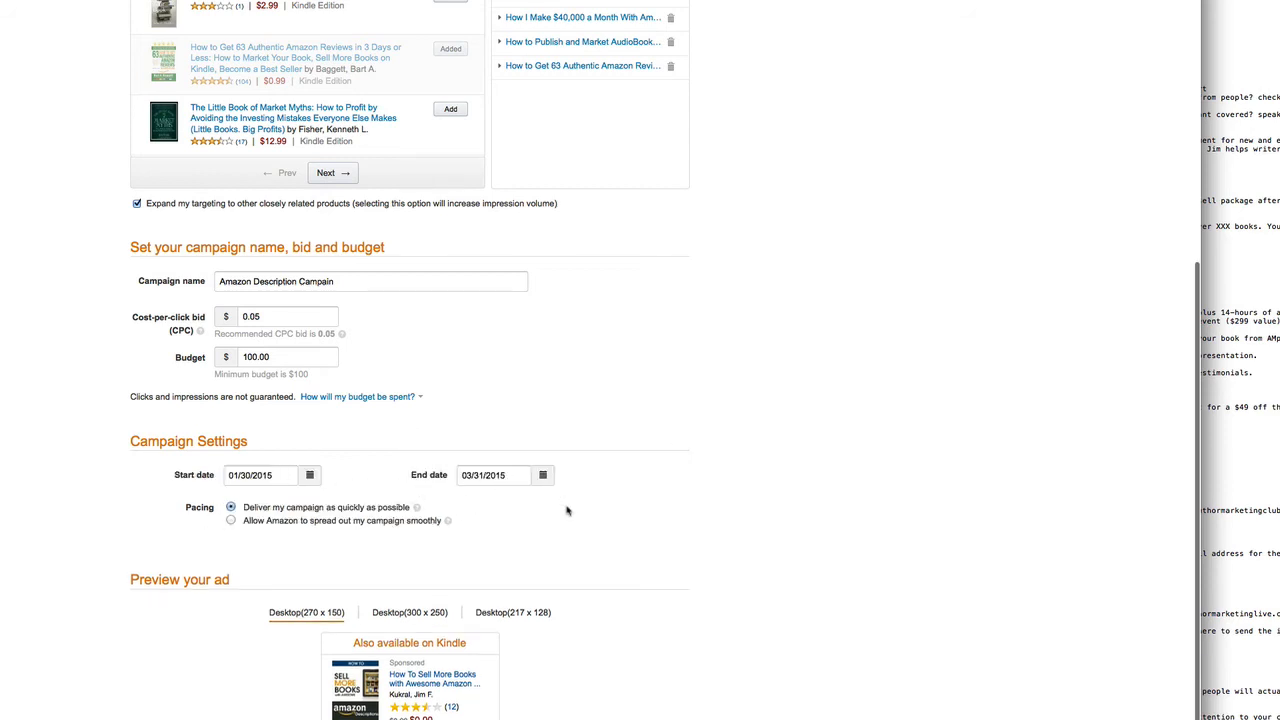
scroll("down", 3)
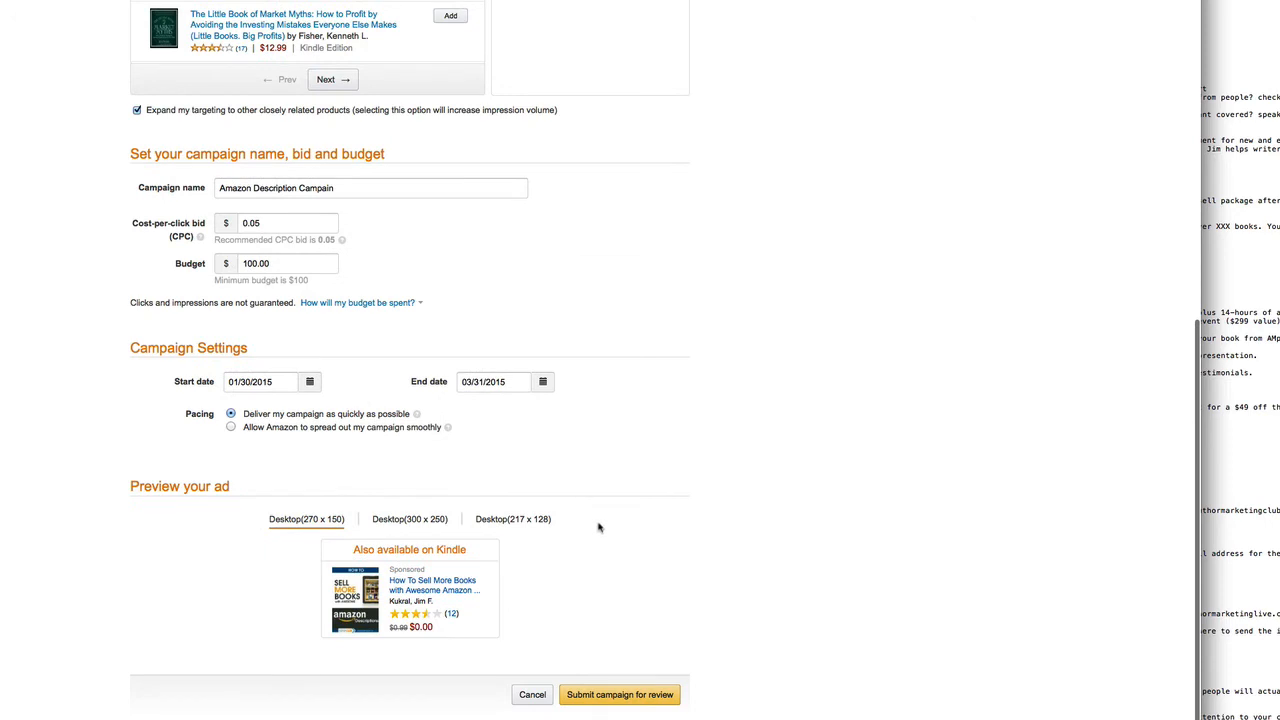
mouse_move(490, 572)
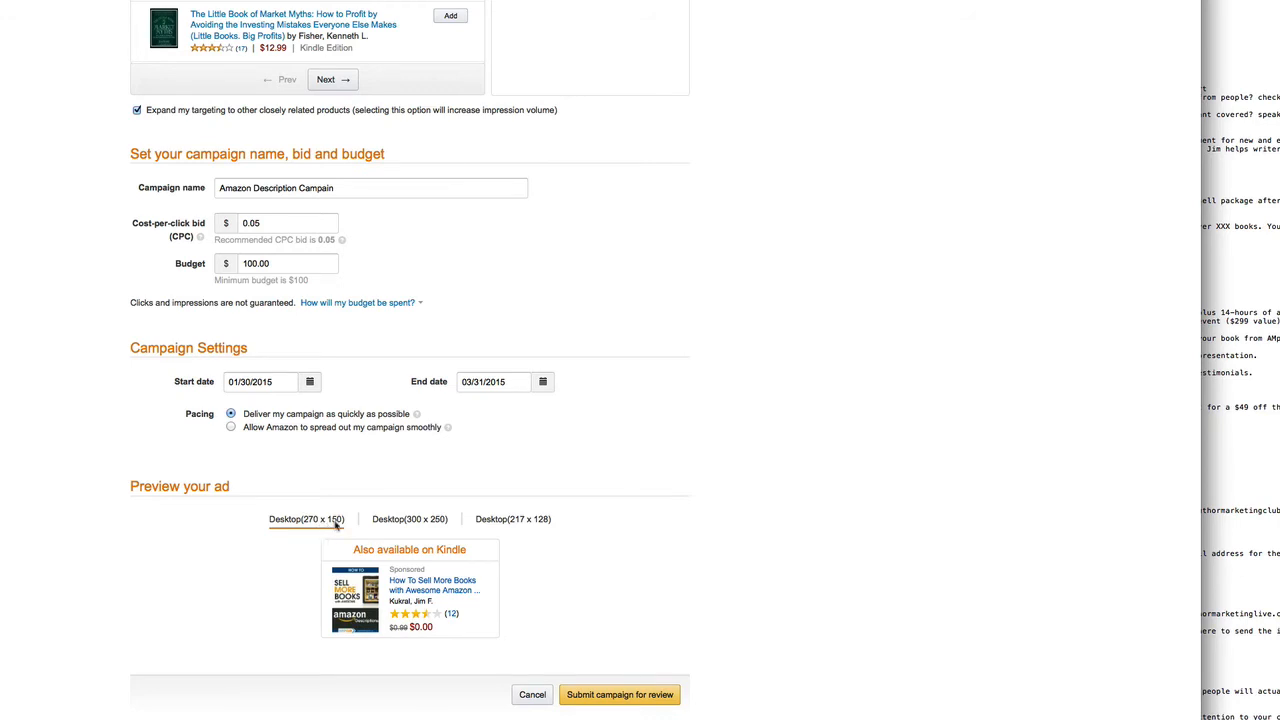
Preview the ad at the 300×250 and 217×138 desktop sizes.
left_click(408, 520)
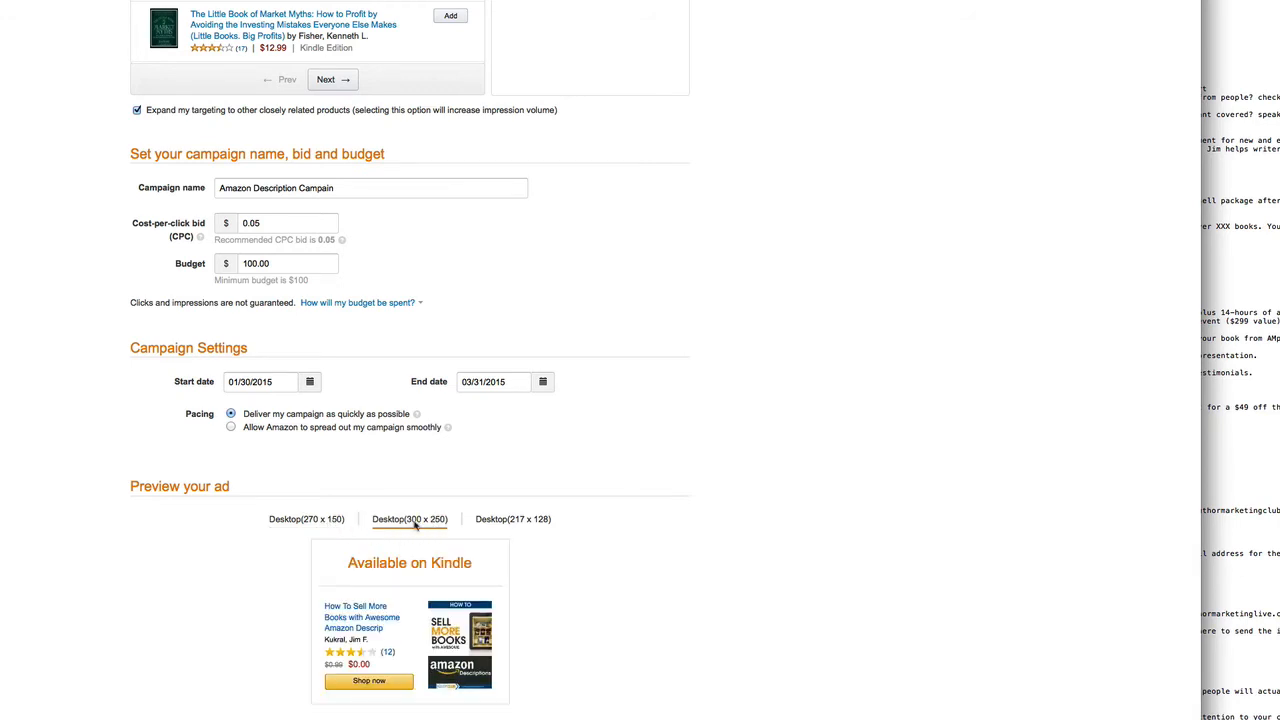
left_click(512, 520)
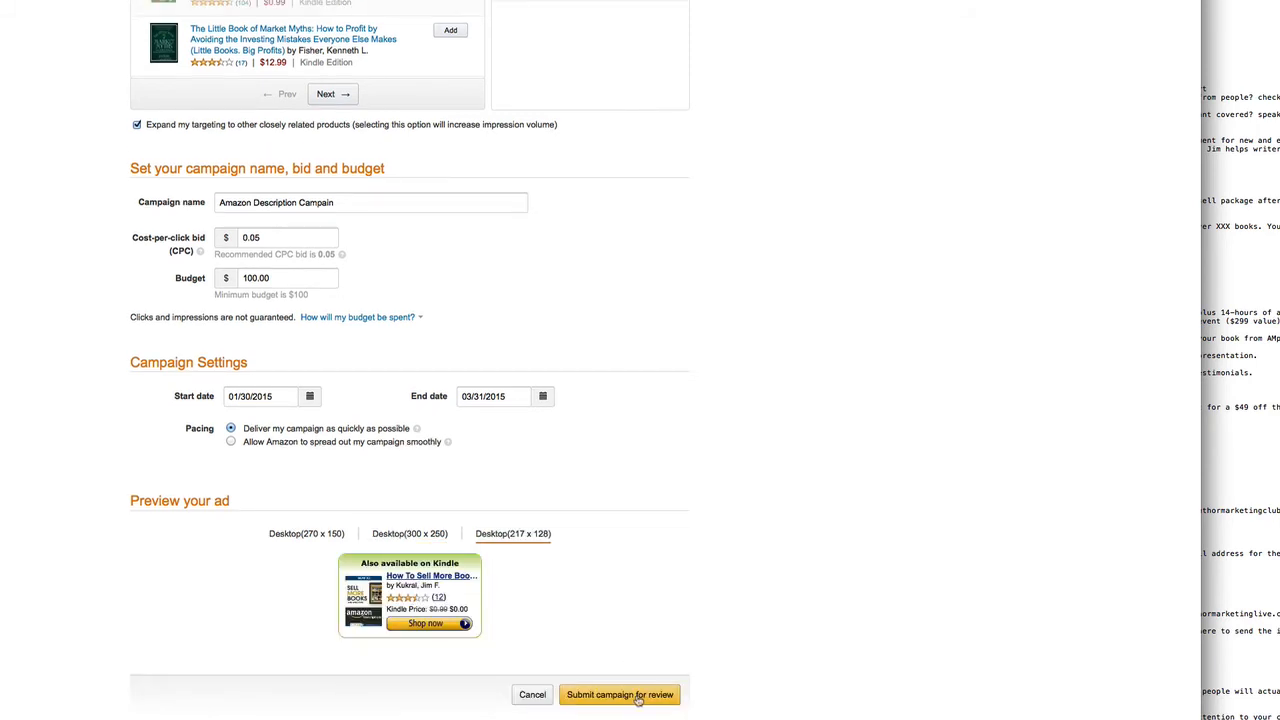
mouse_move(616, 620)
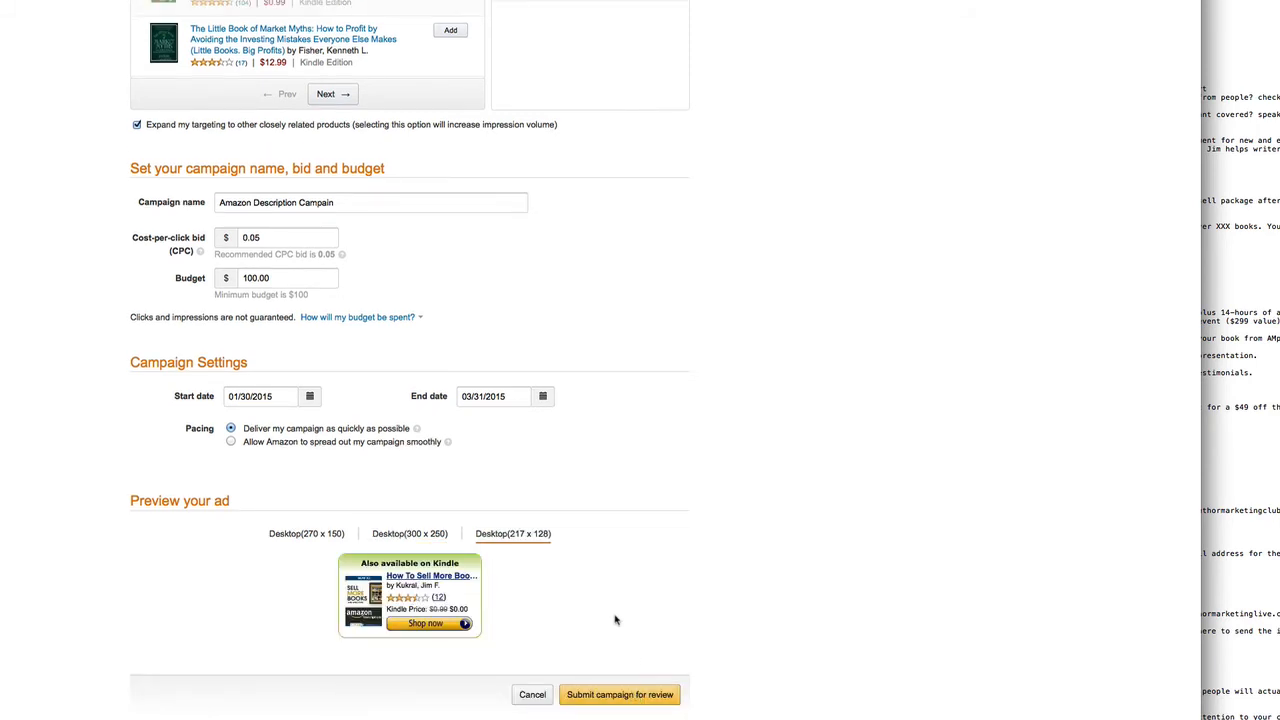
mouse_move(600, 616)
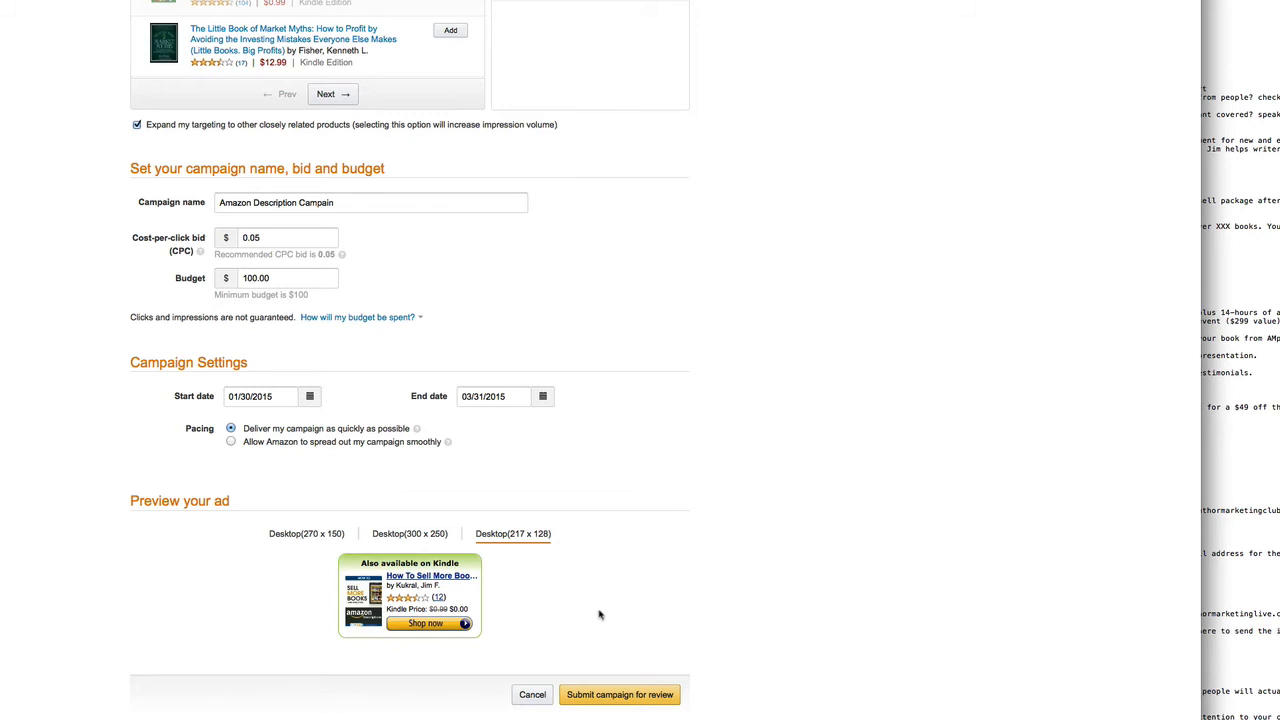
scroll("up", 3)
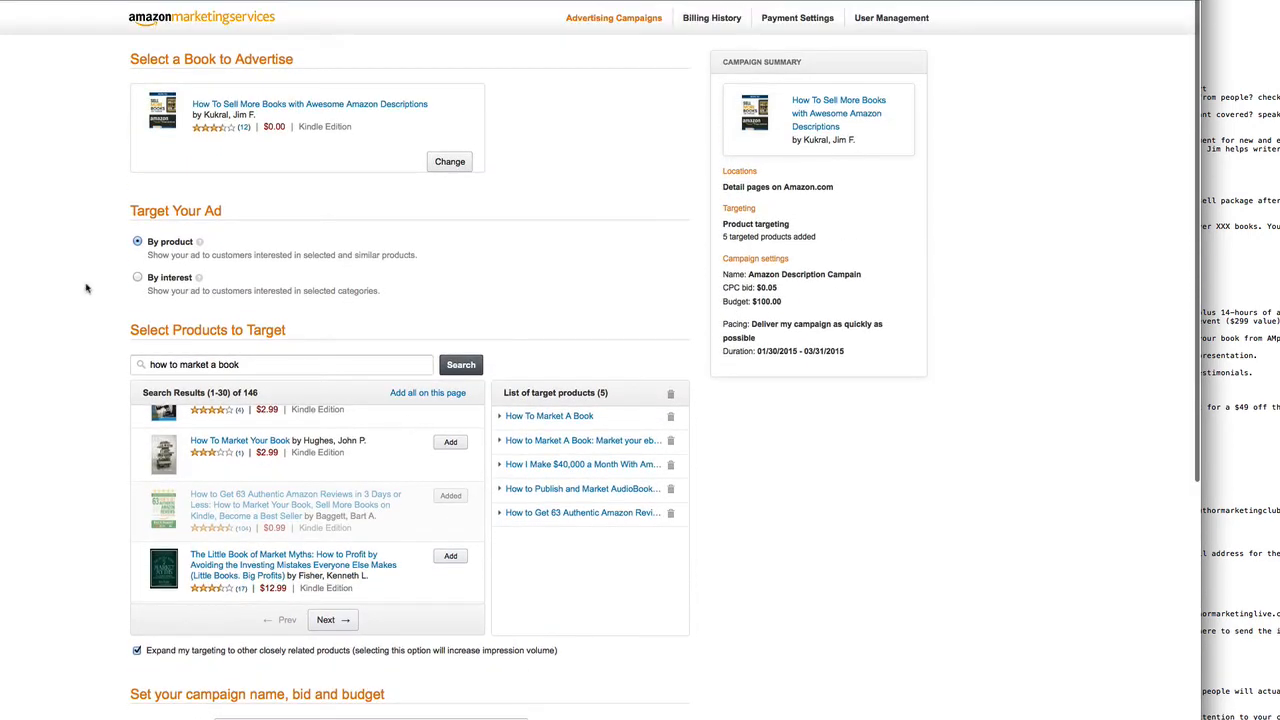
Switch to By interest targeting, add Business & Investing, then remove the targeted interests.
left_click(136, 276)
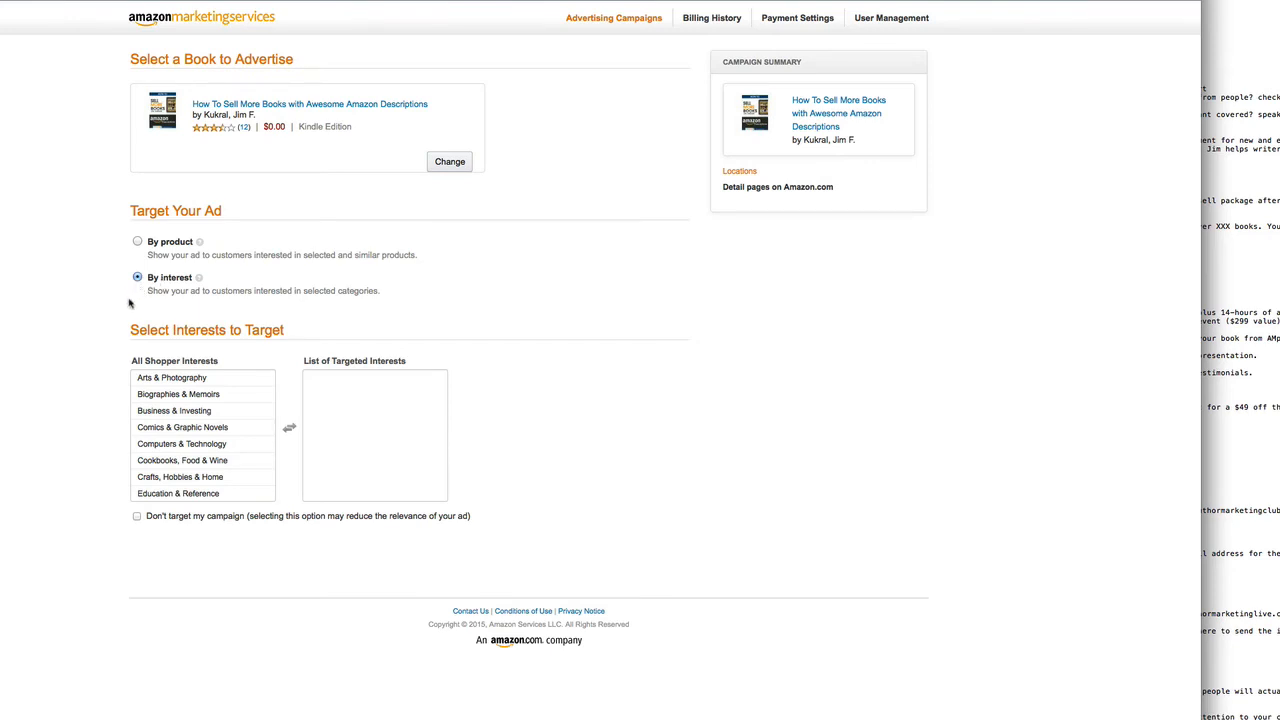
left_click(184, 428)
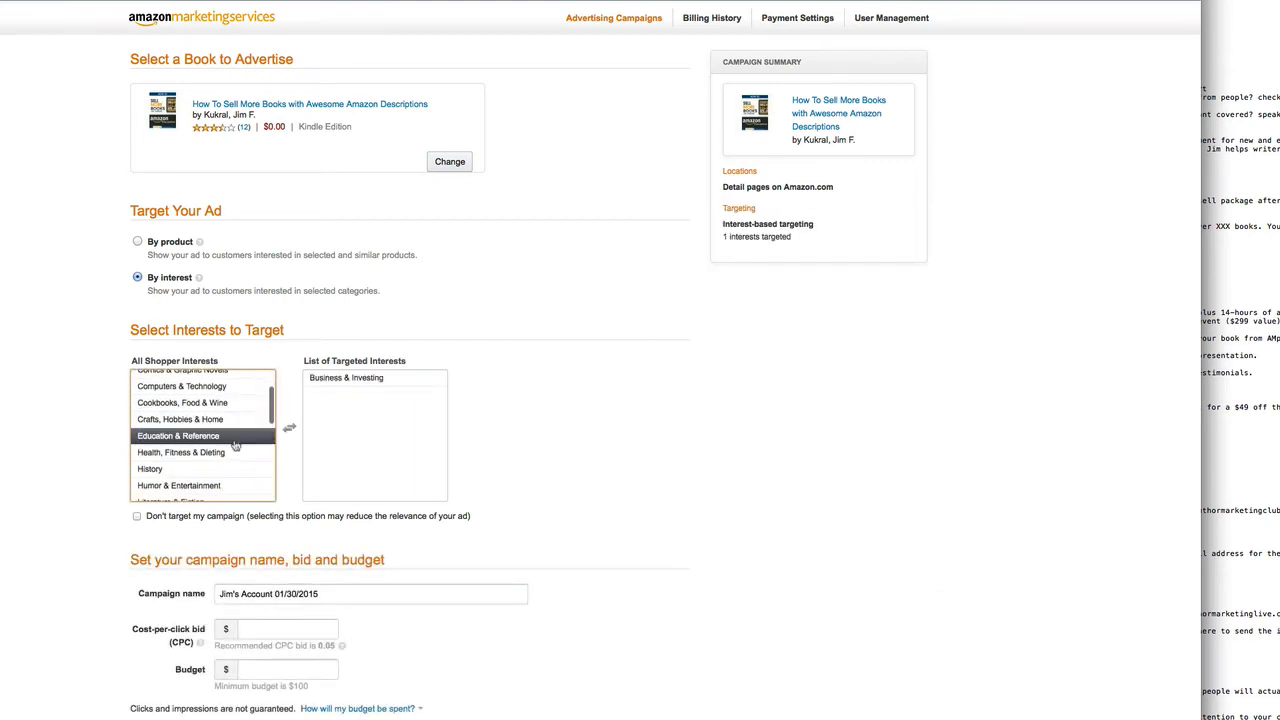
scroll("down", 3)
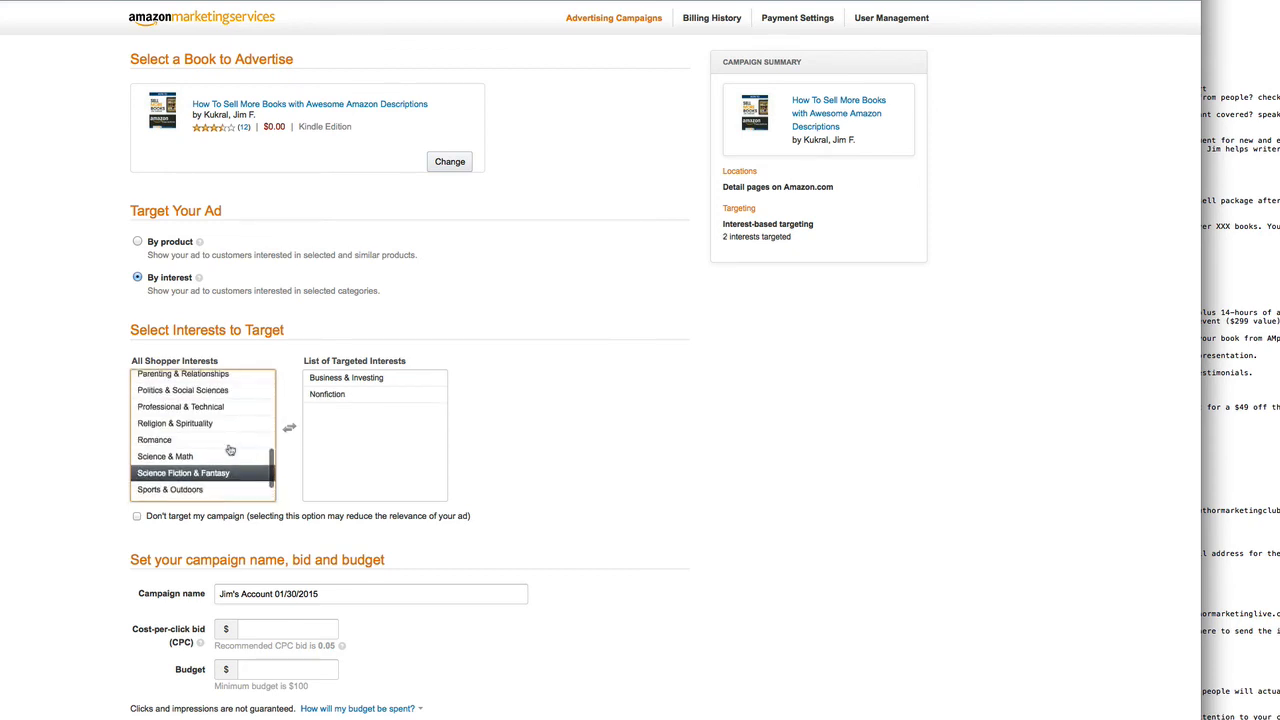
scroll("up", 3)
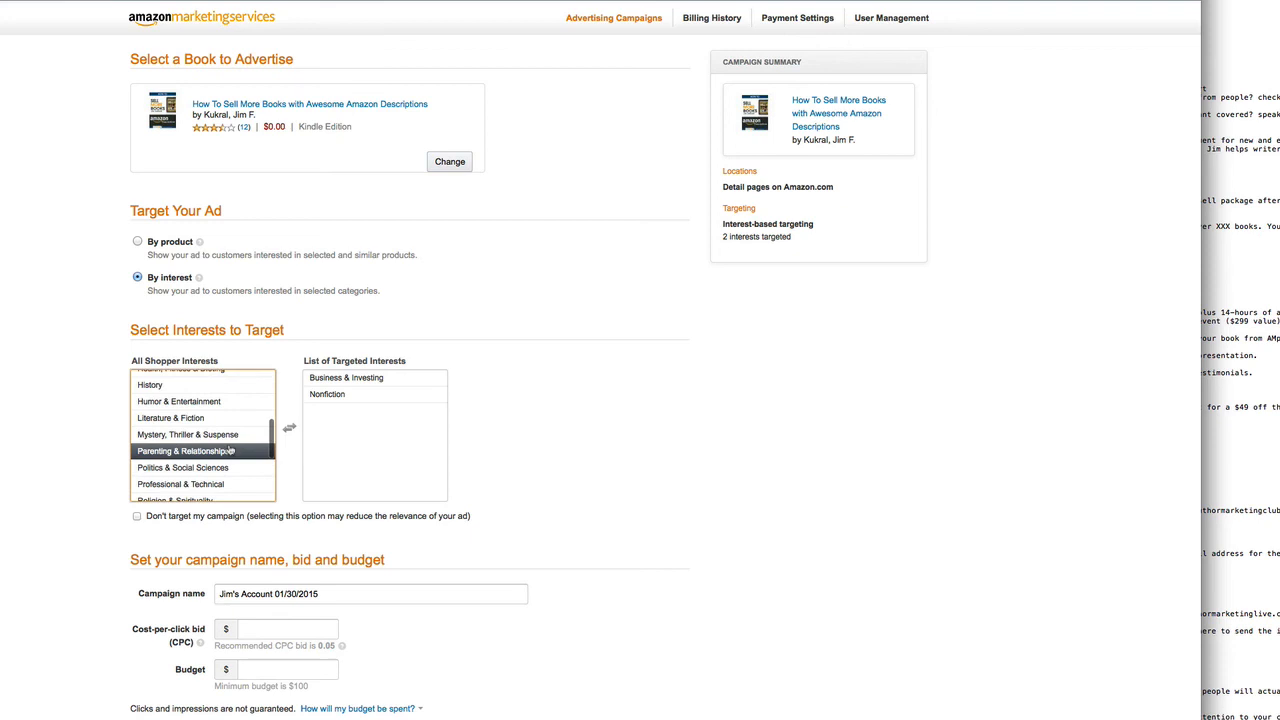
scroll("down", 3)
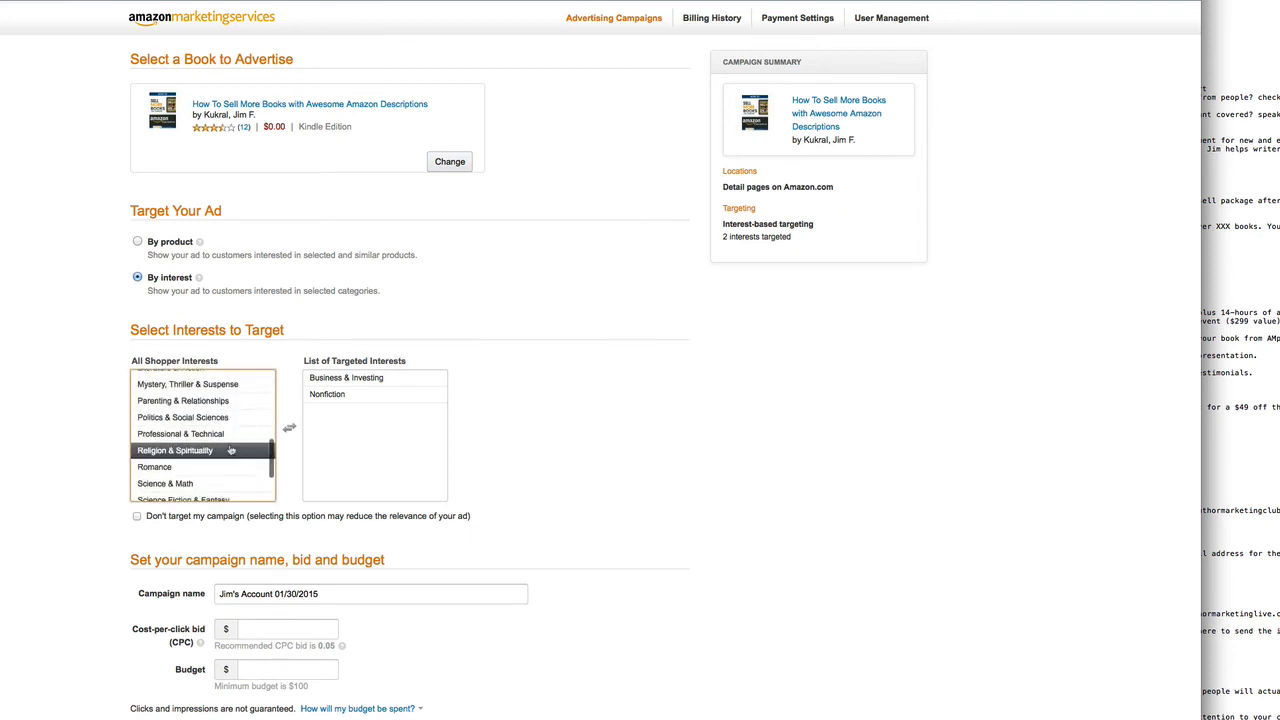
scroll("down", 3)
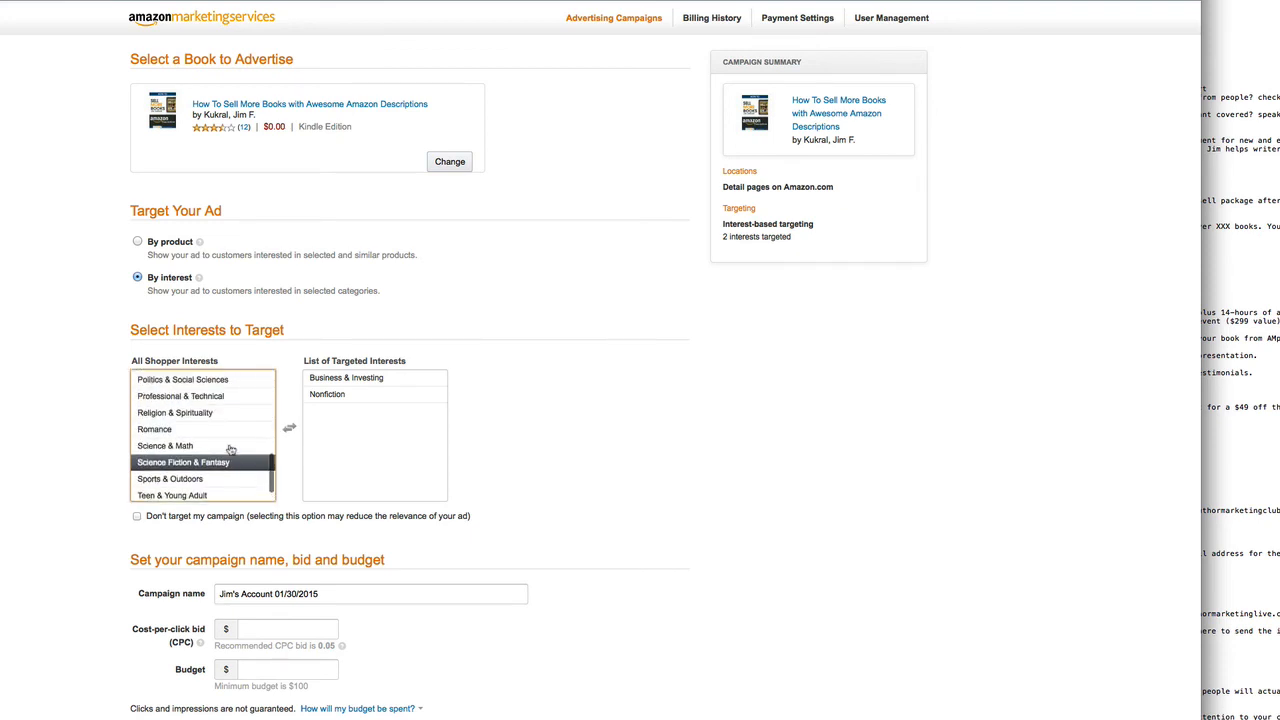
scroll("up", 3)
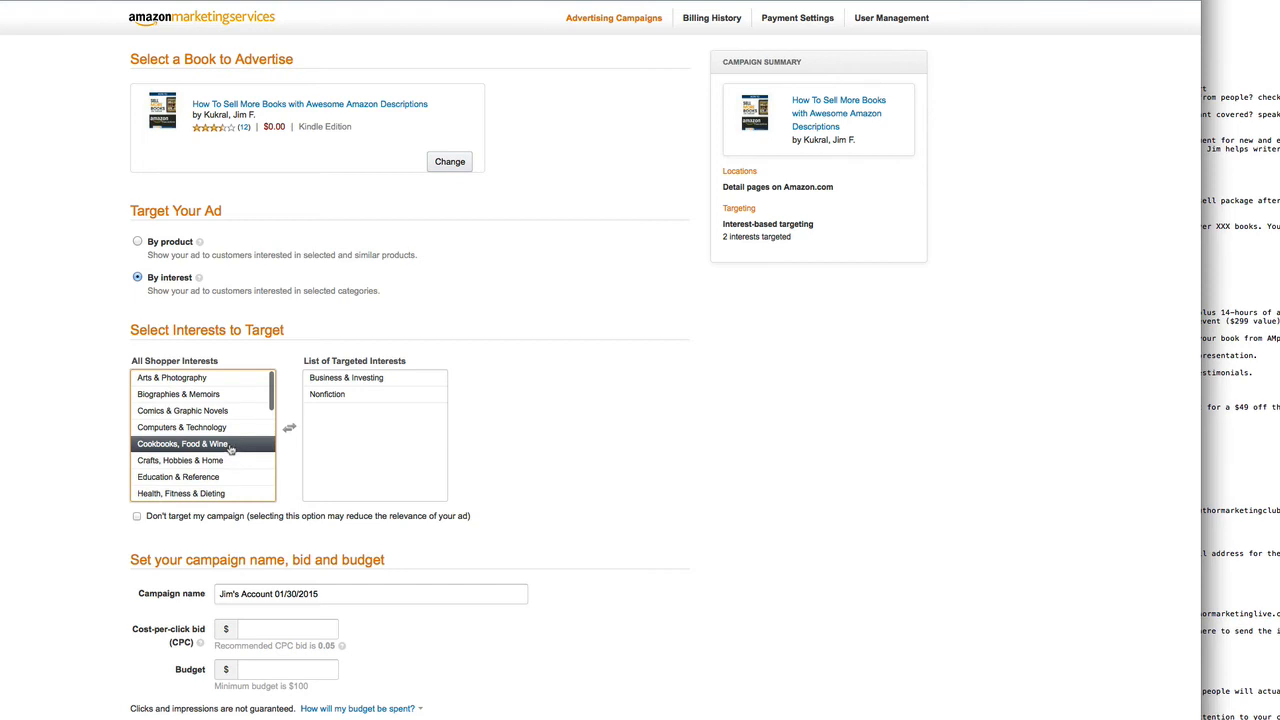
left_click(346, 376)
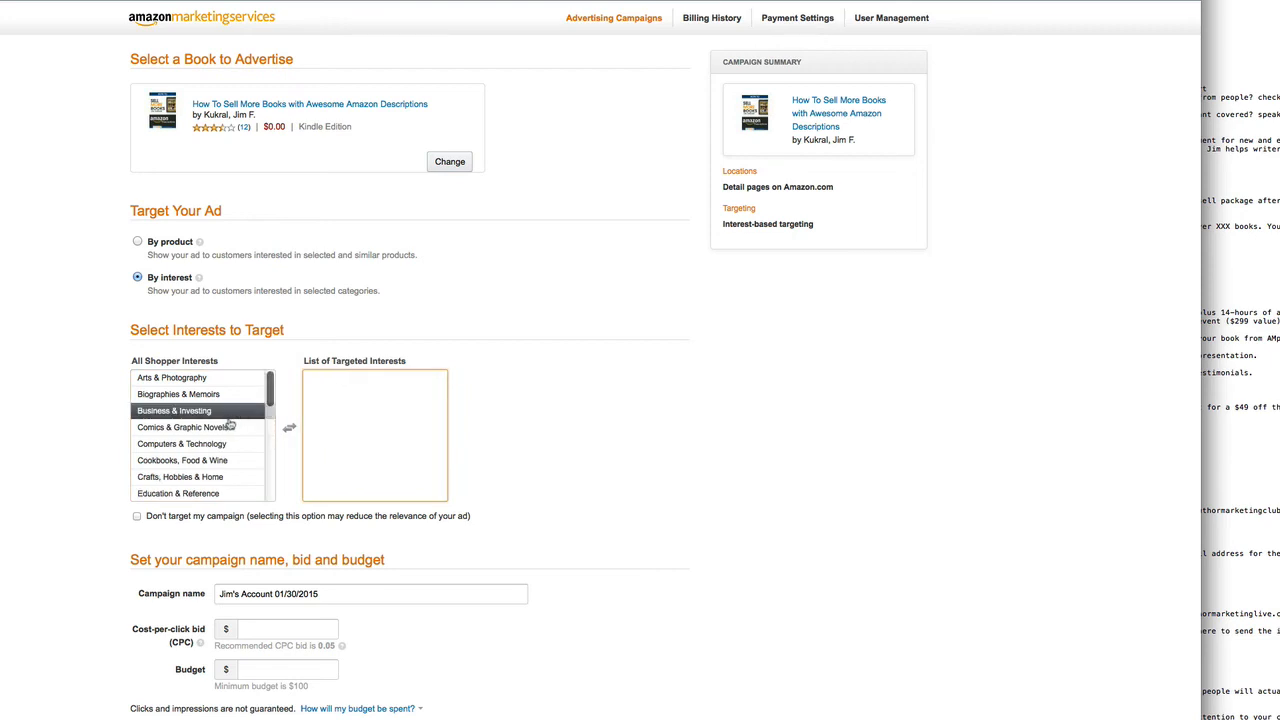
Scroll through the All Shopper Interests list to review the targeted interests.
scroll("down", 3)
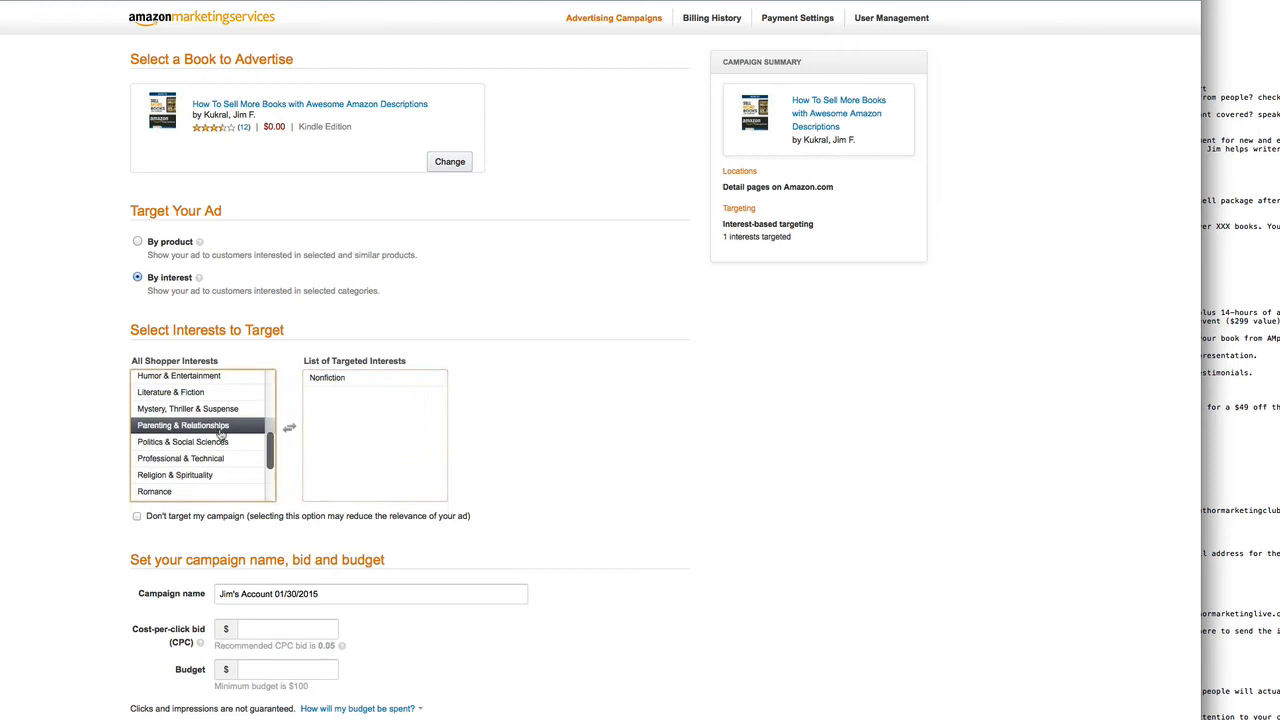
scroll("down", 3)
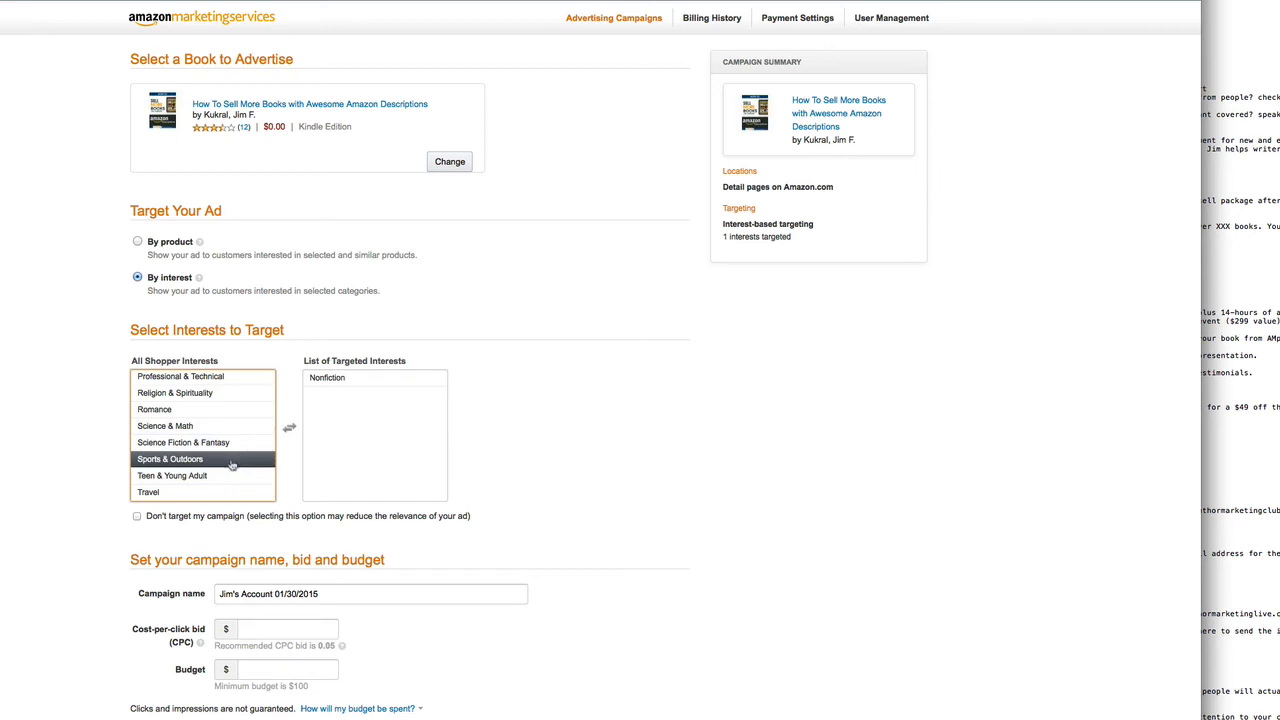
scroll("up", 3)
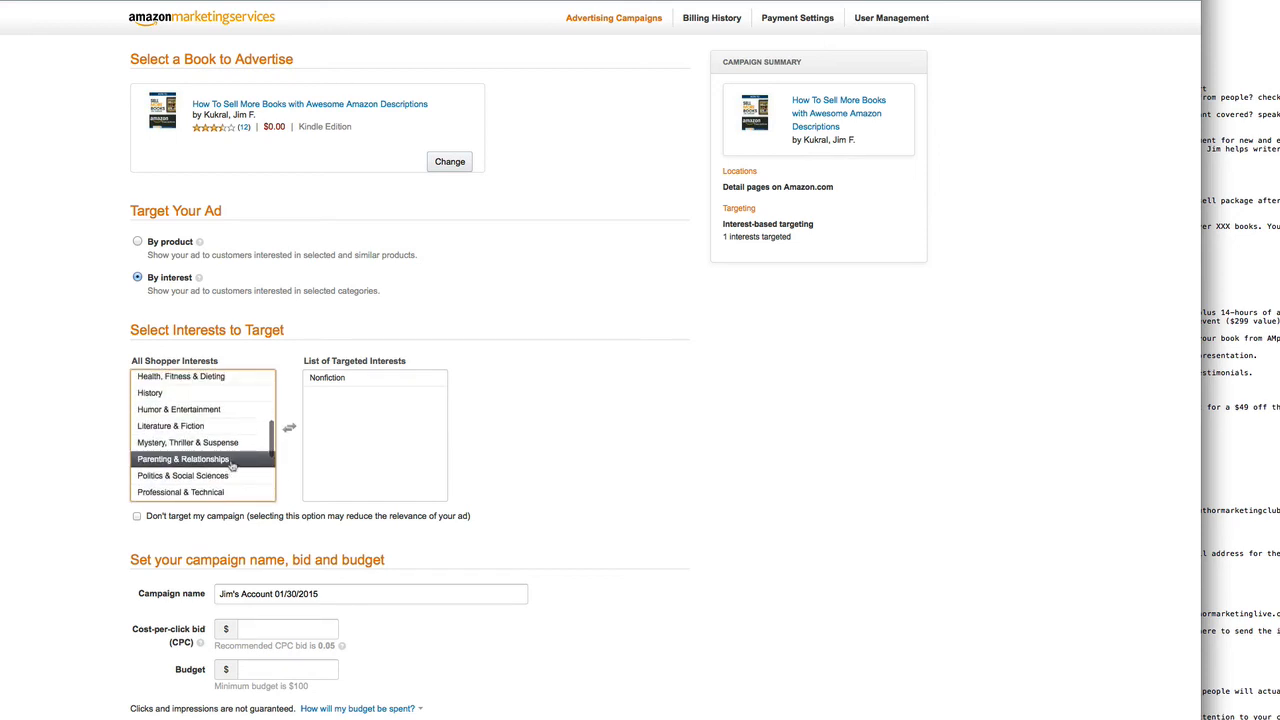
scroll("up", 3)
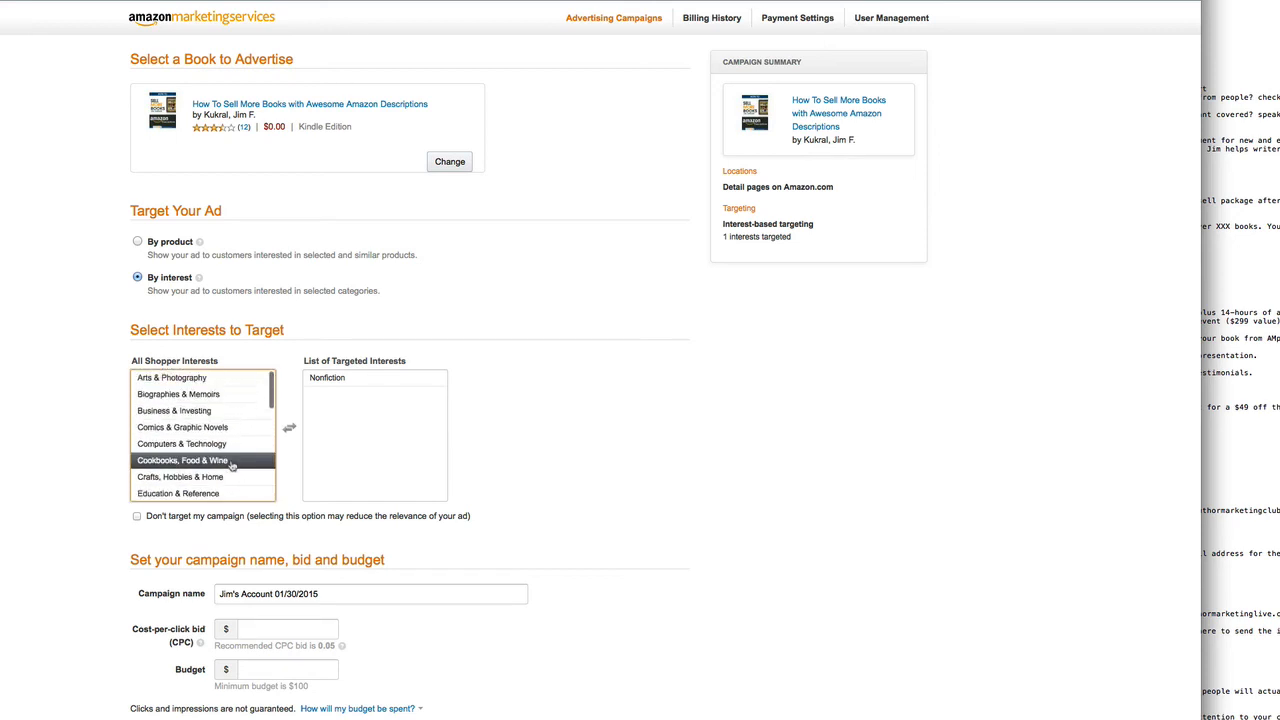
mouse_move(174, 410)
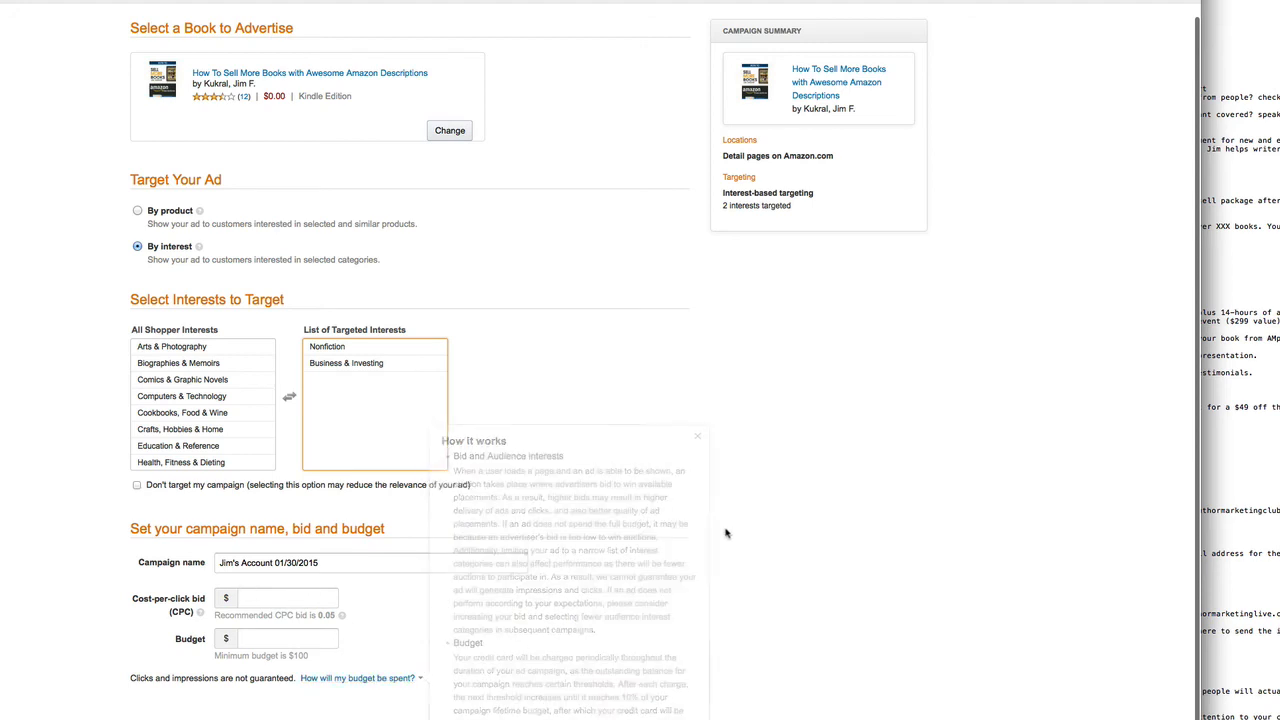
left_click(696, 436)
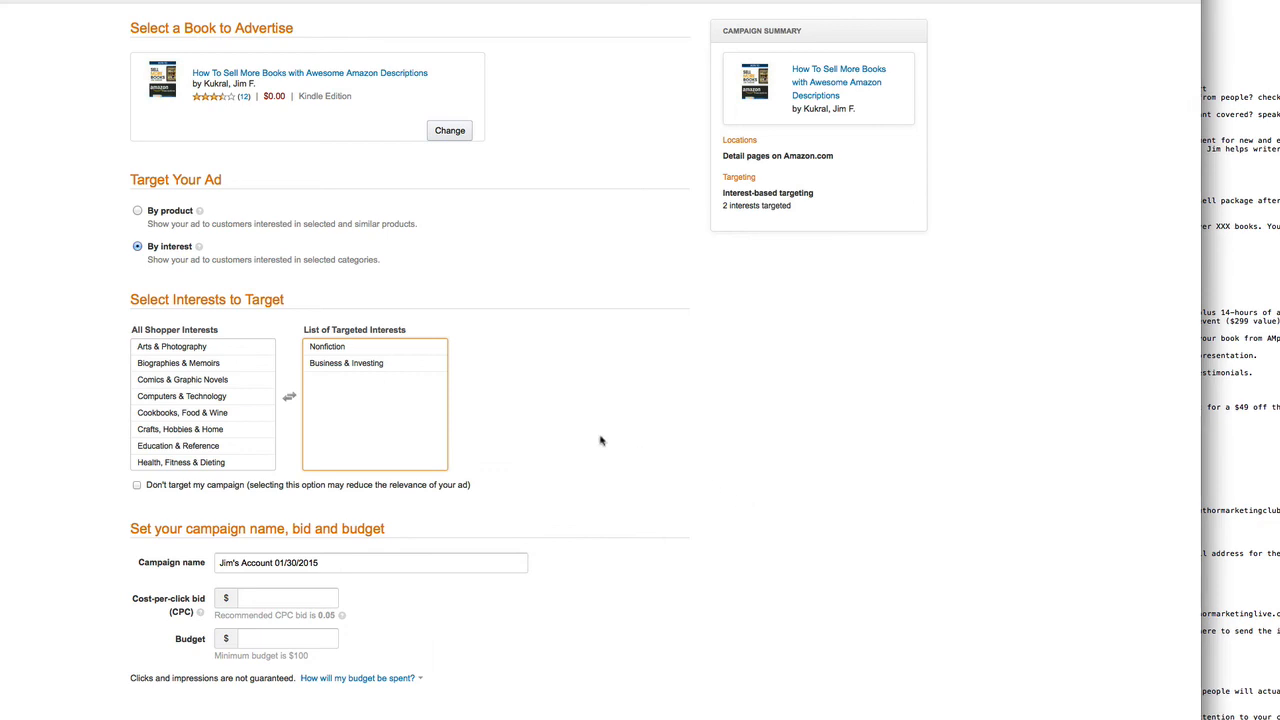
mouse_move(588, 436)
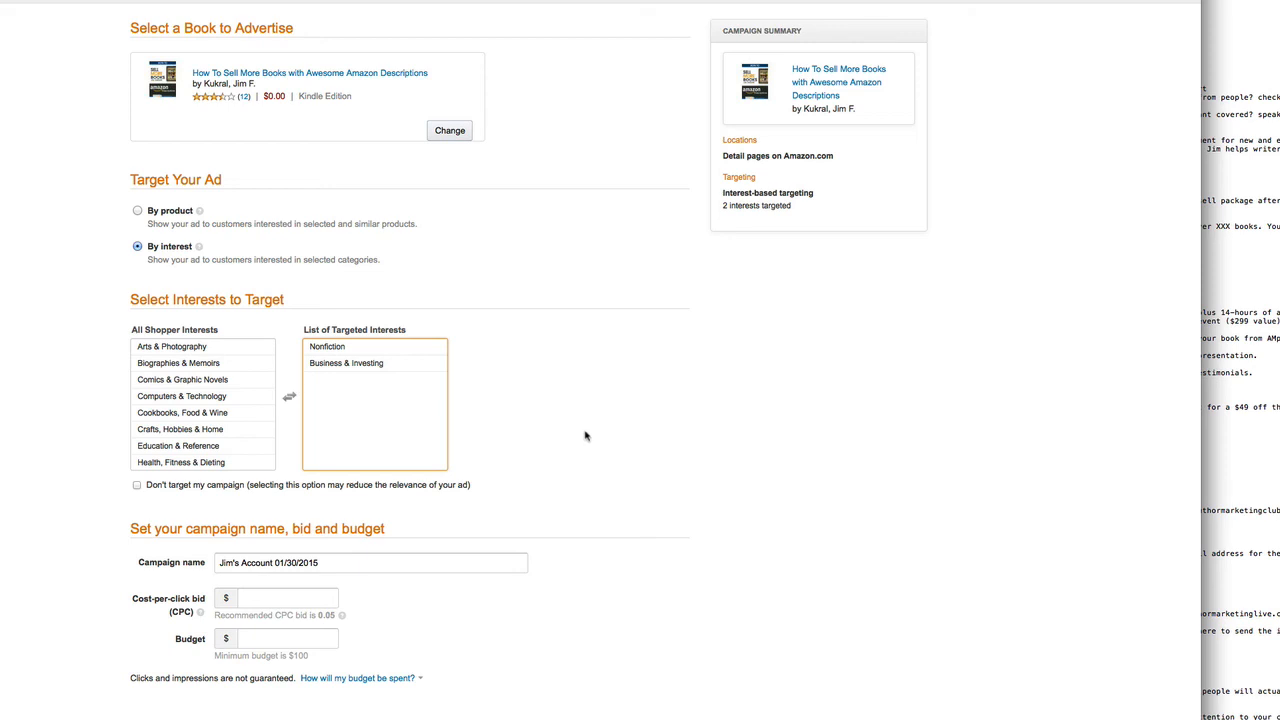
scroll("up", 3)
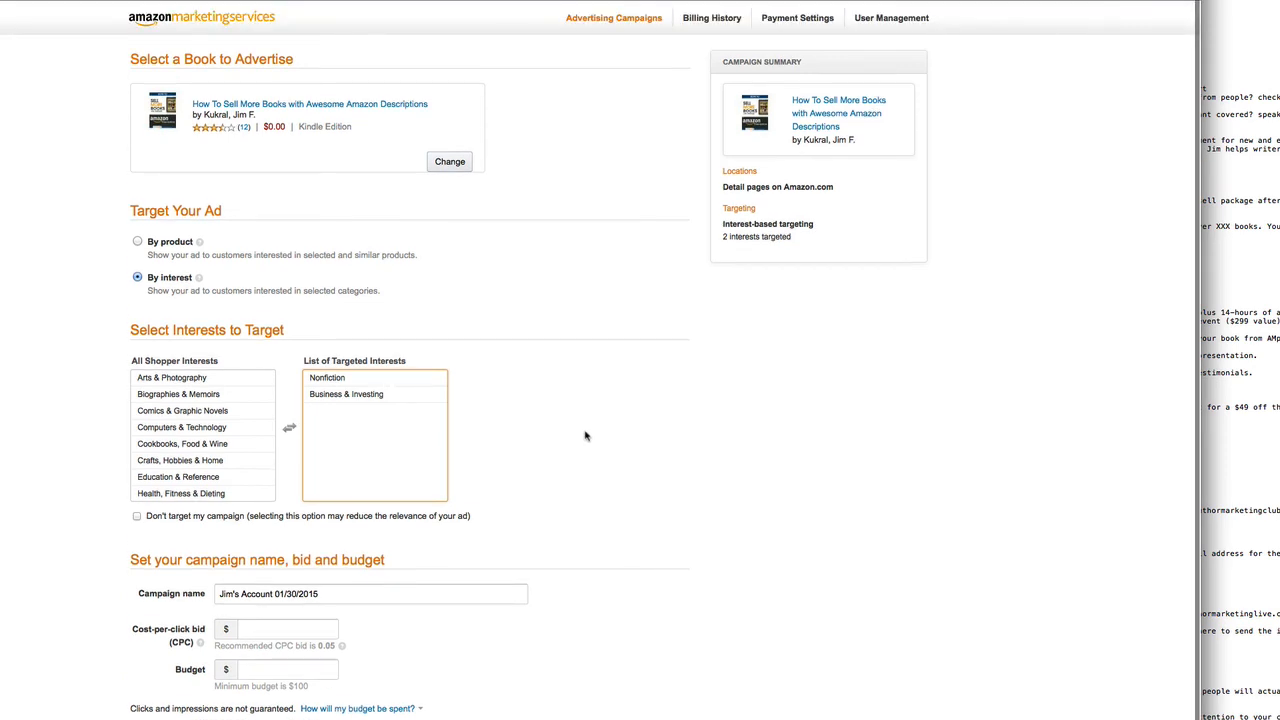
mouse_move(584, 410)
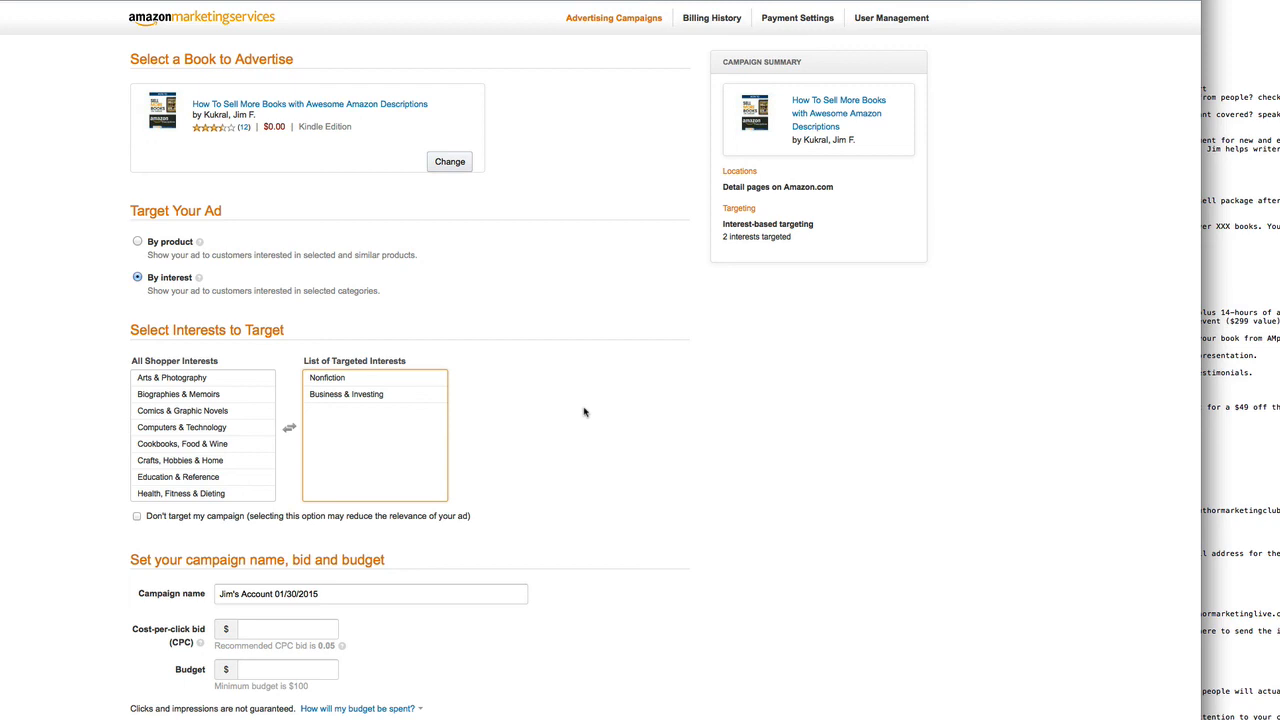
mouse_move(596, 390)
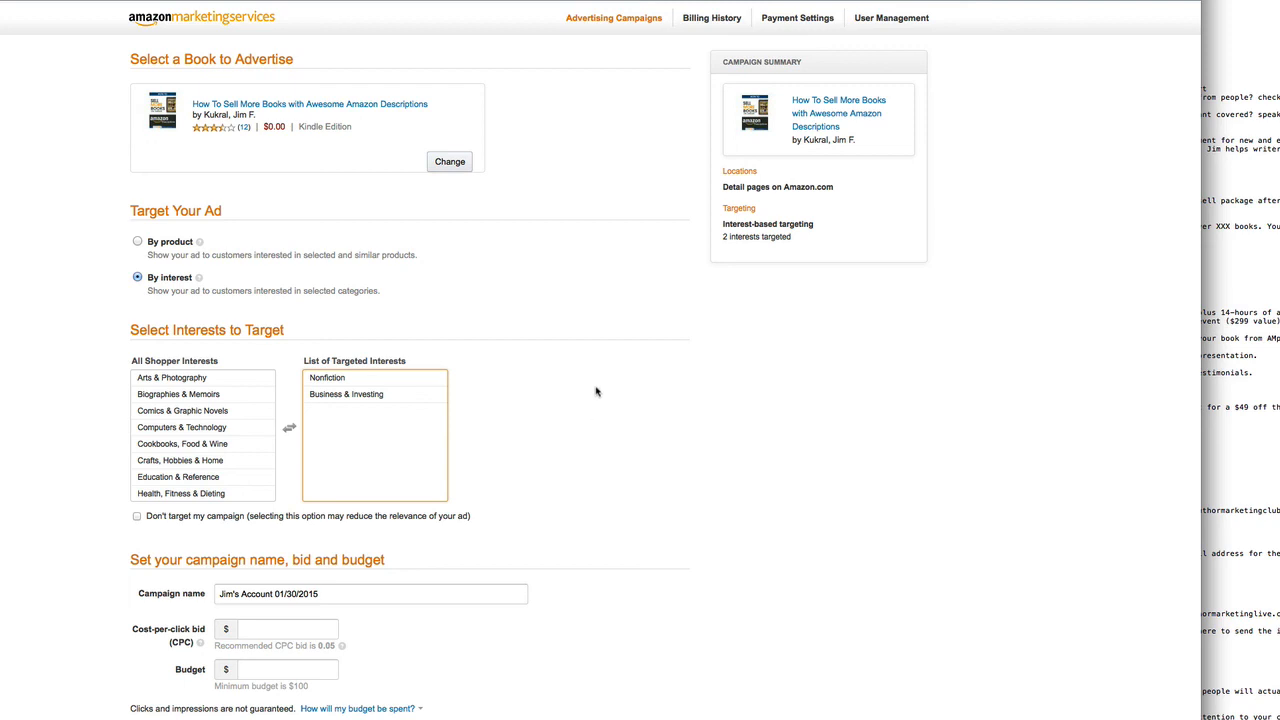
mouse_move(608, 382)
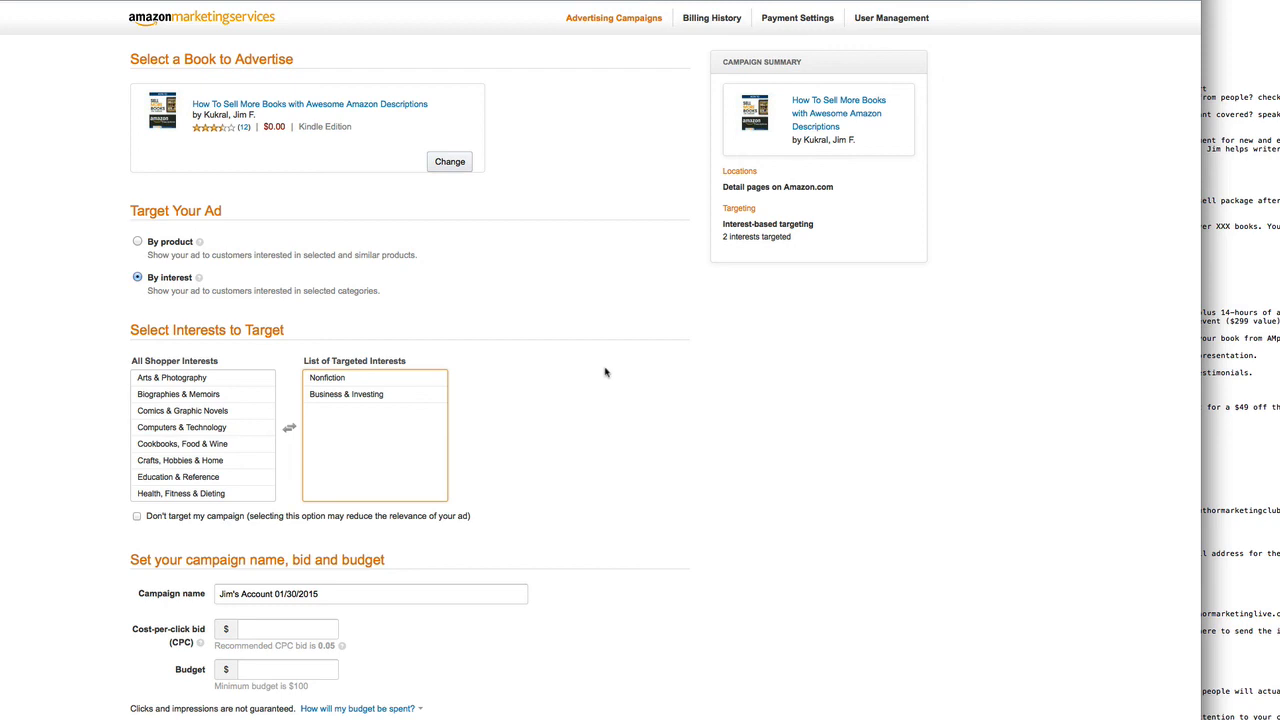
mouse_move(596, 338)
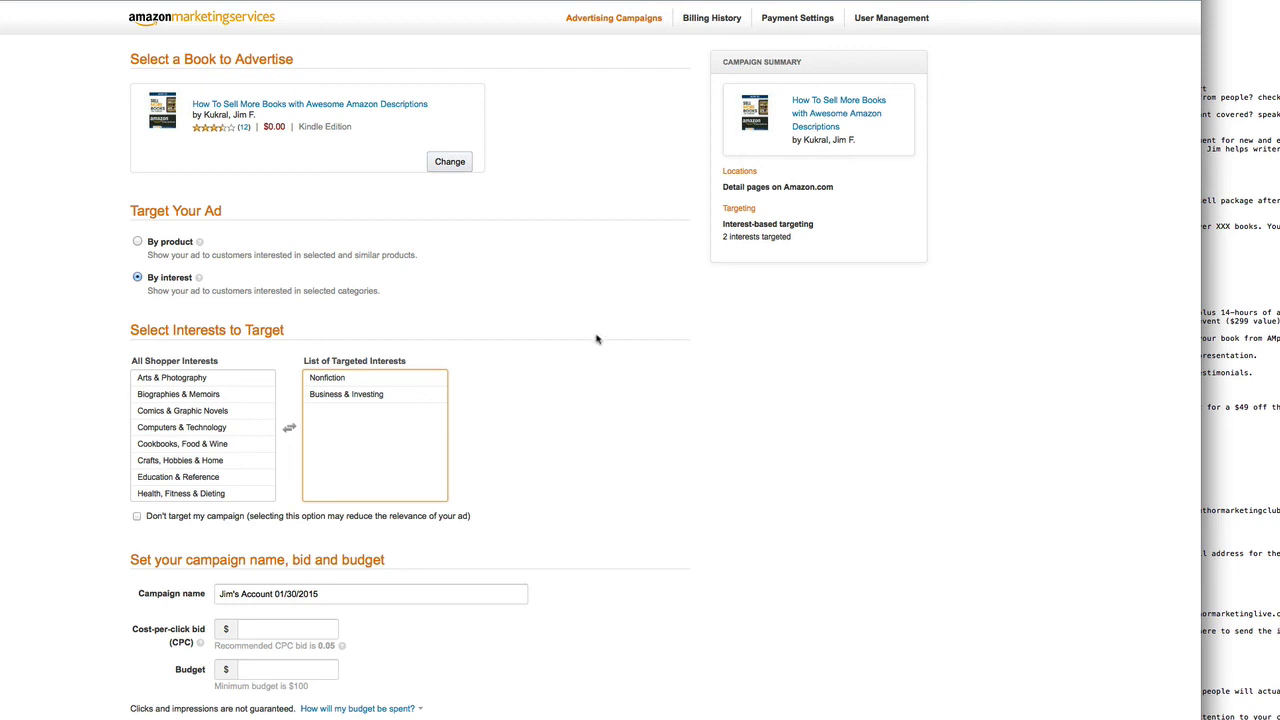
mouse_move(592, 252)
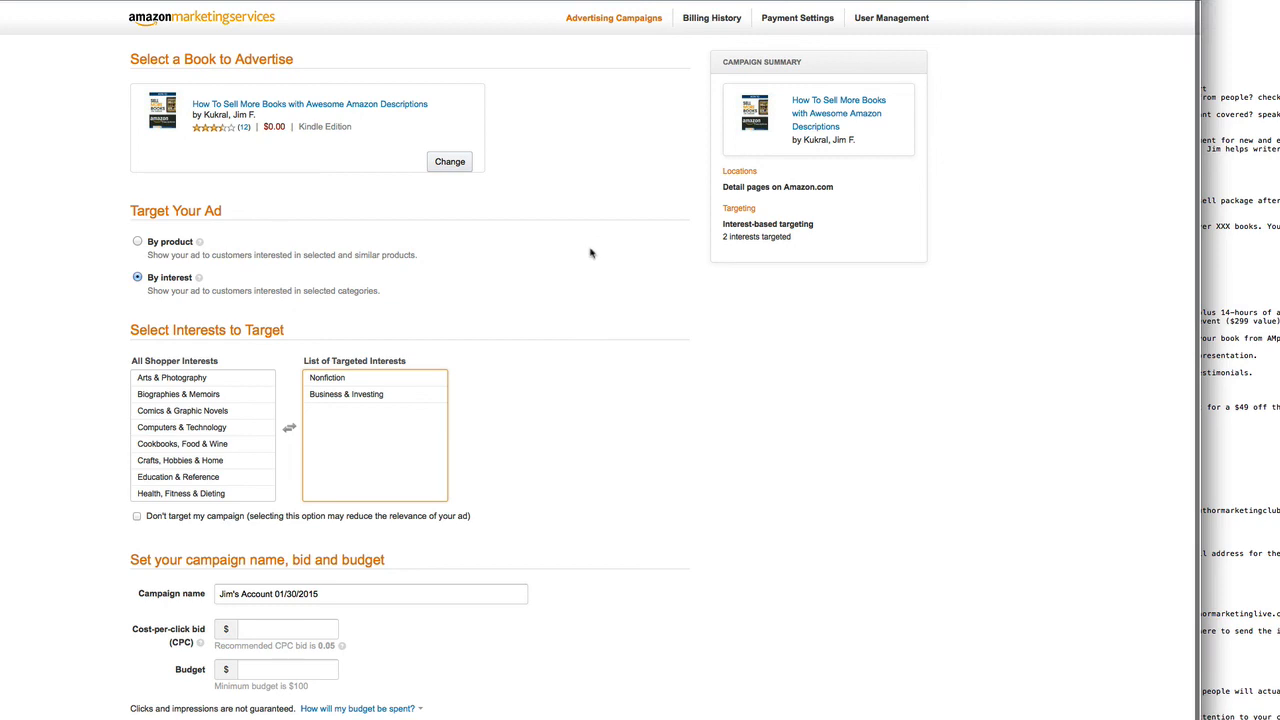
mouse_move(1080, 166)
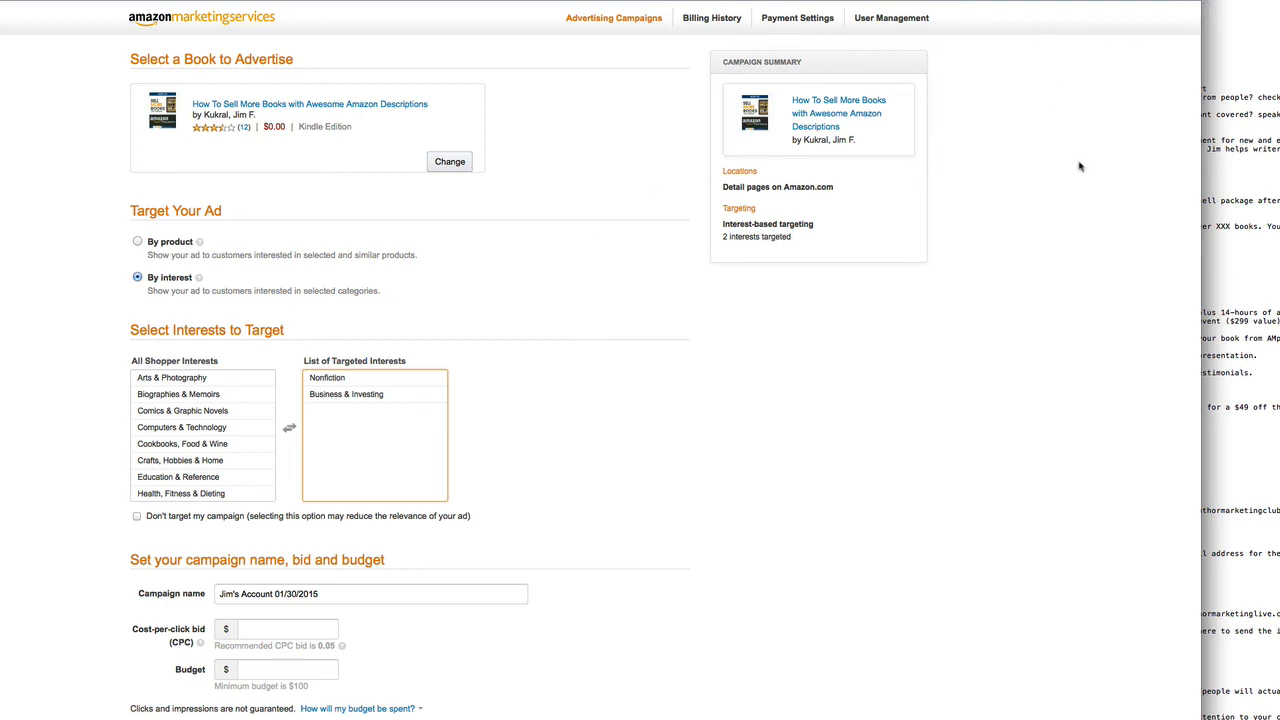